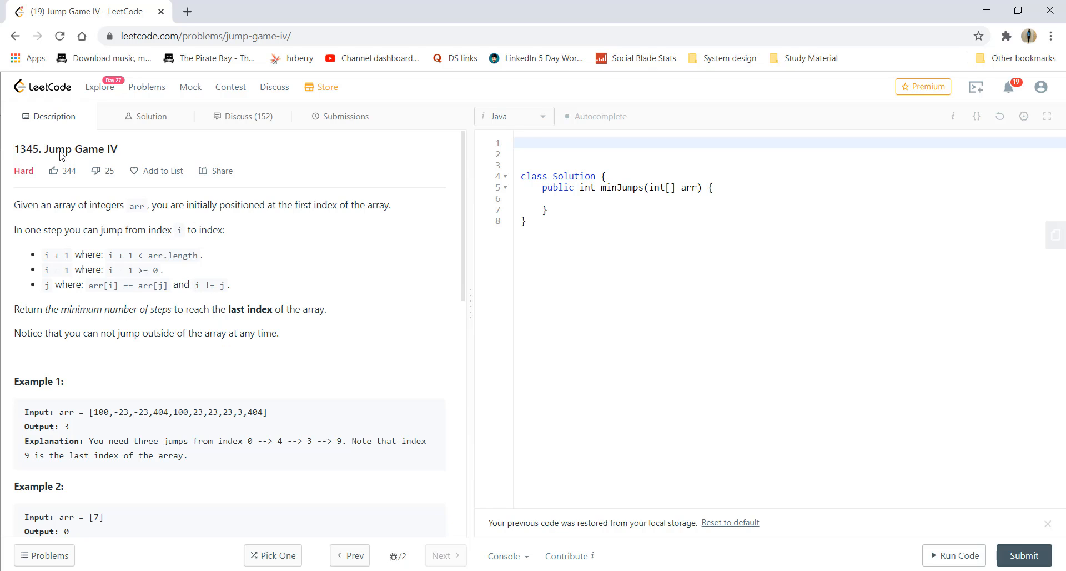
mouse_move(28, 222)
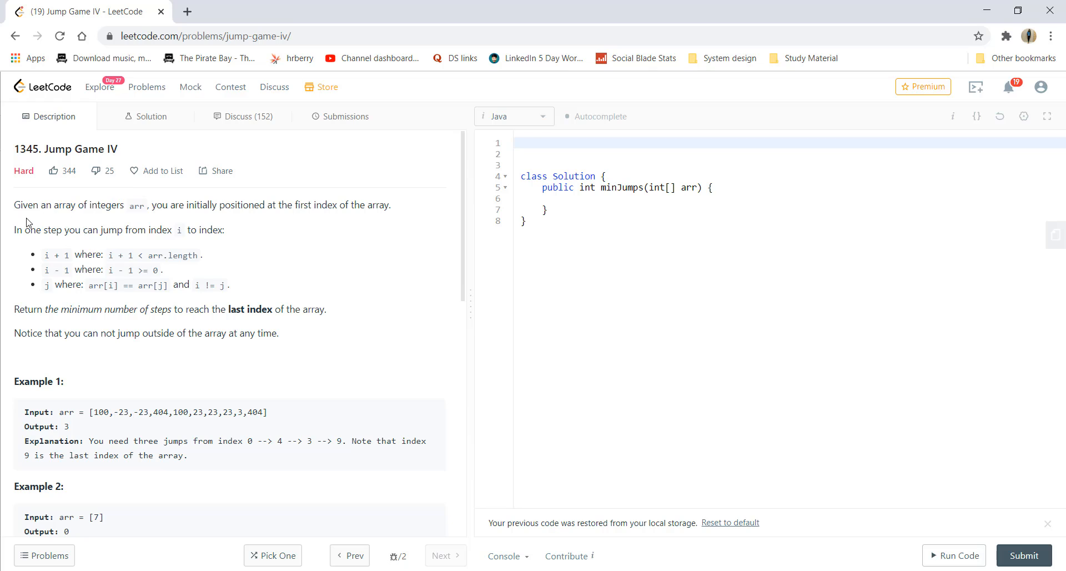
mouse_move(157, 225)
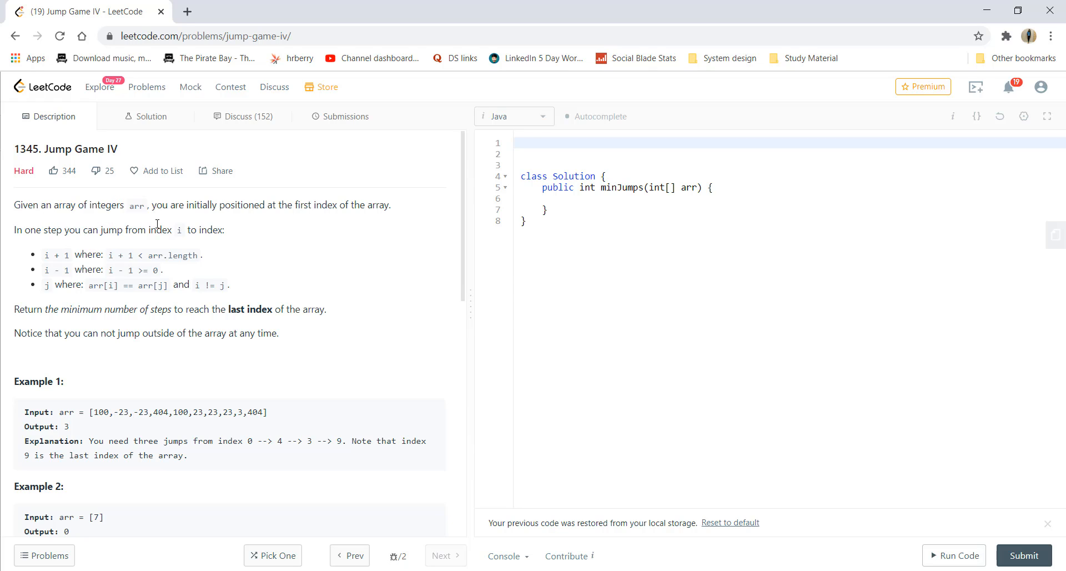
mouse_move(352, 230)
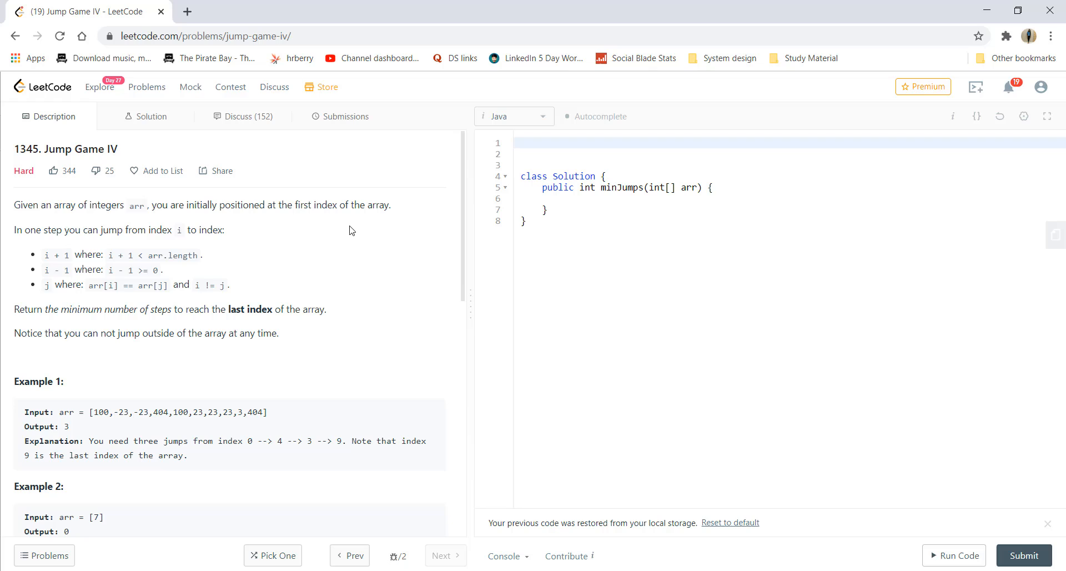
mouse_move(44, 252)
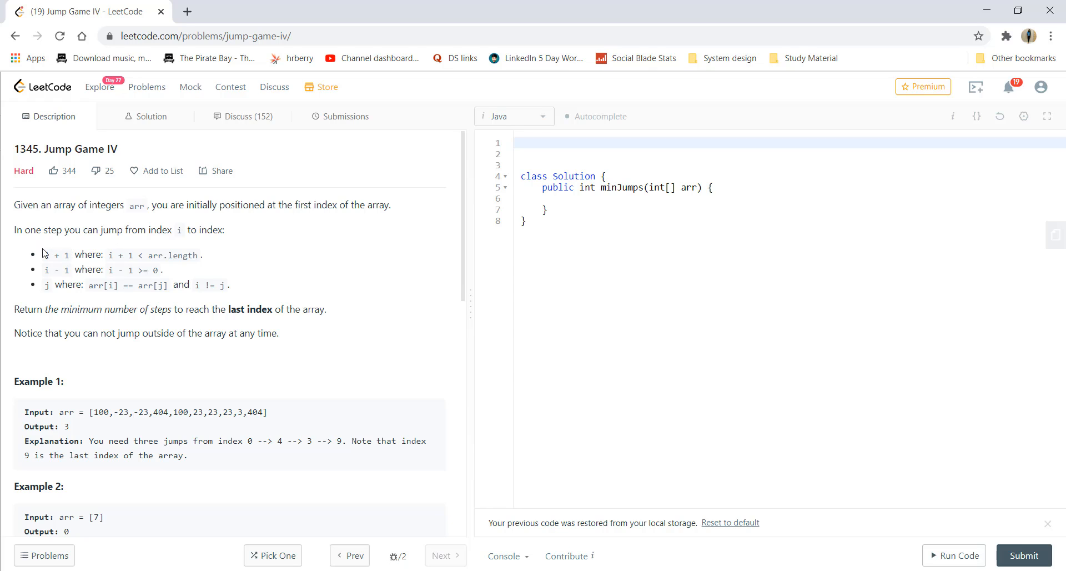
mouse_move(227, 259)
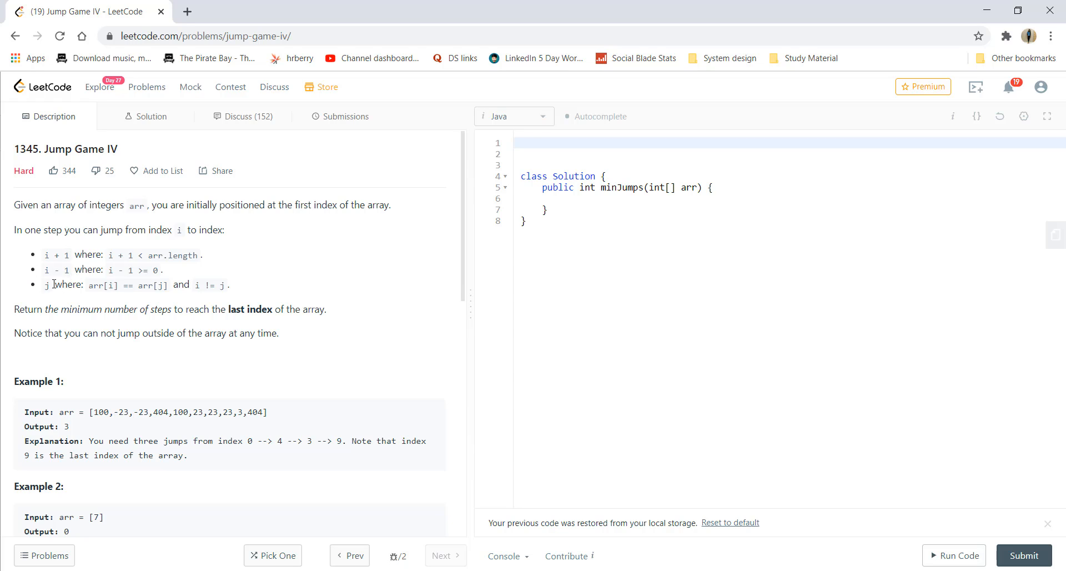
mouse_move(112, 296)
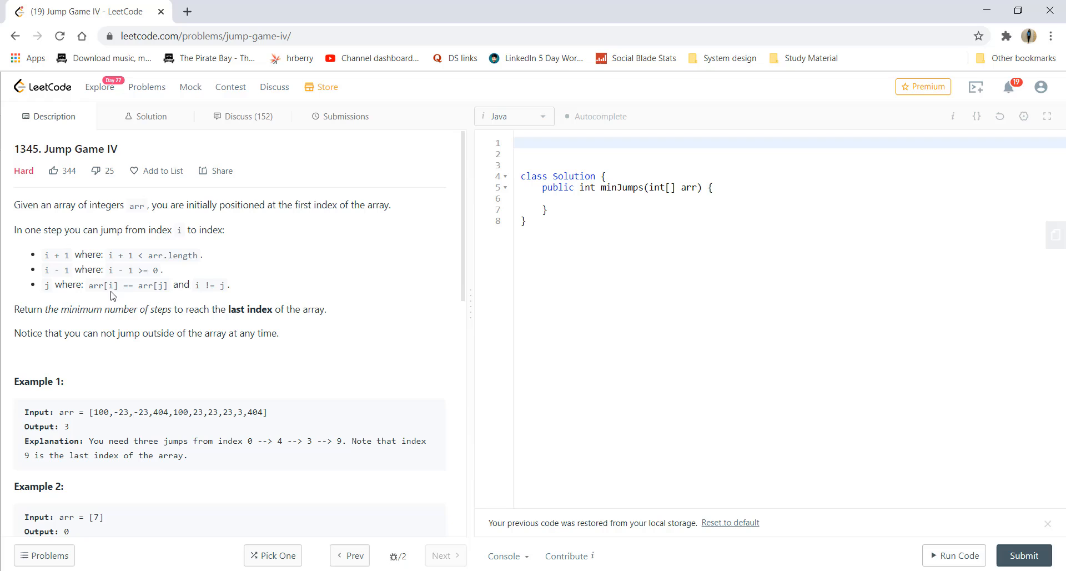
mouse_move(161, 304)
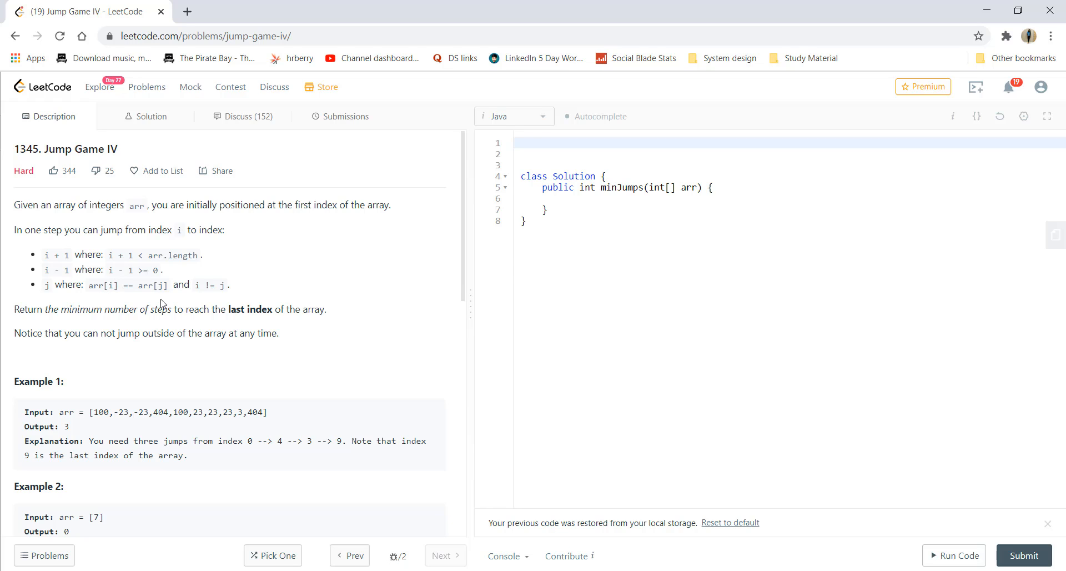
mouse_move(227, 304)
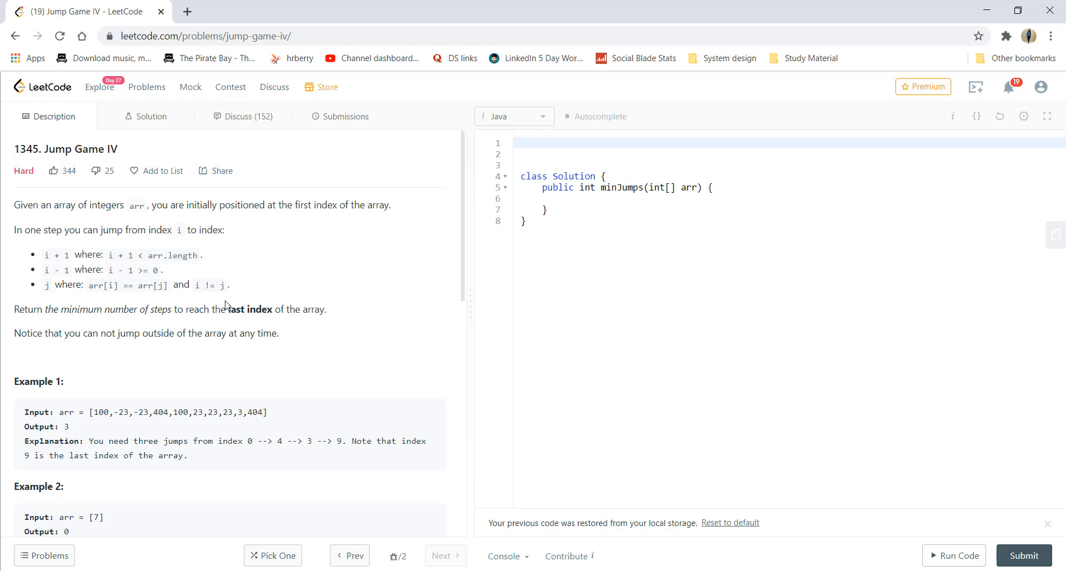
mouse_move(101, 326)
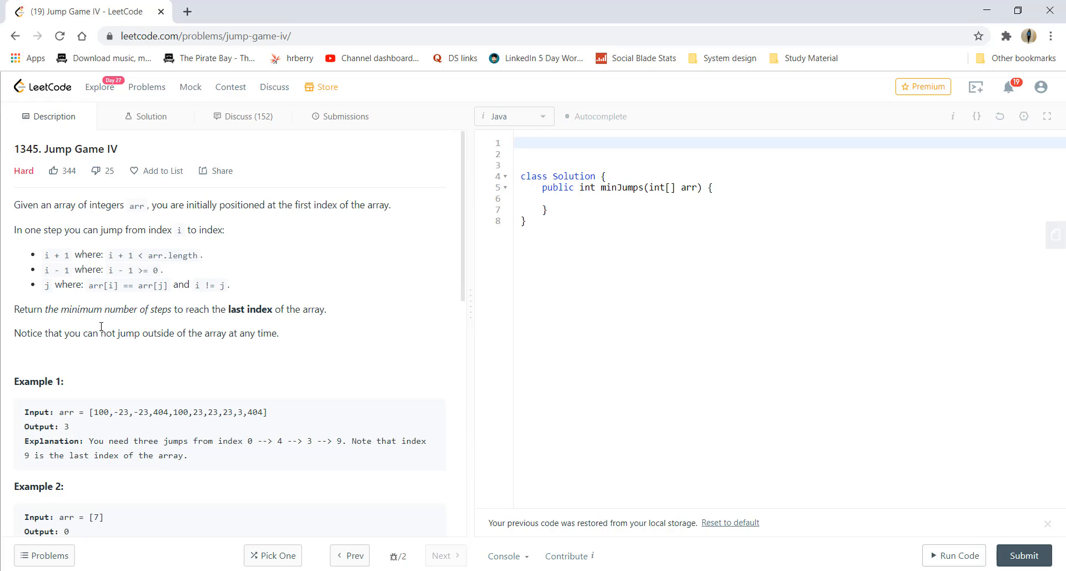
mouse_move(183, 324)
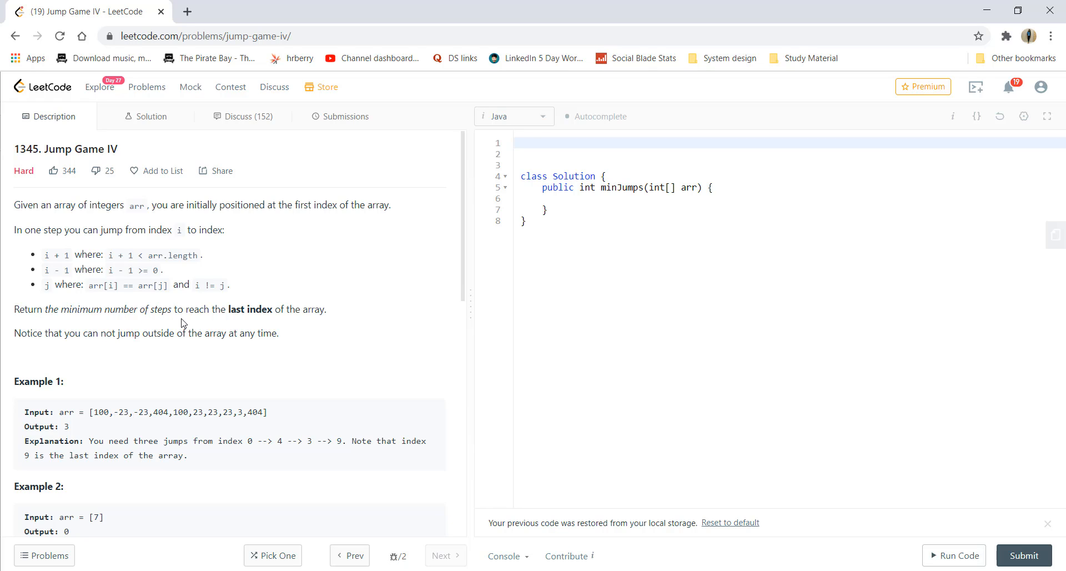
mouse_move(306, 330)
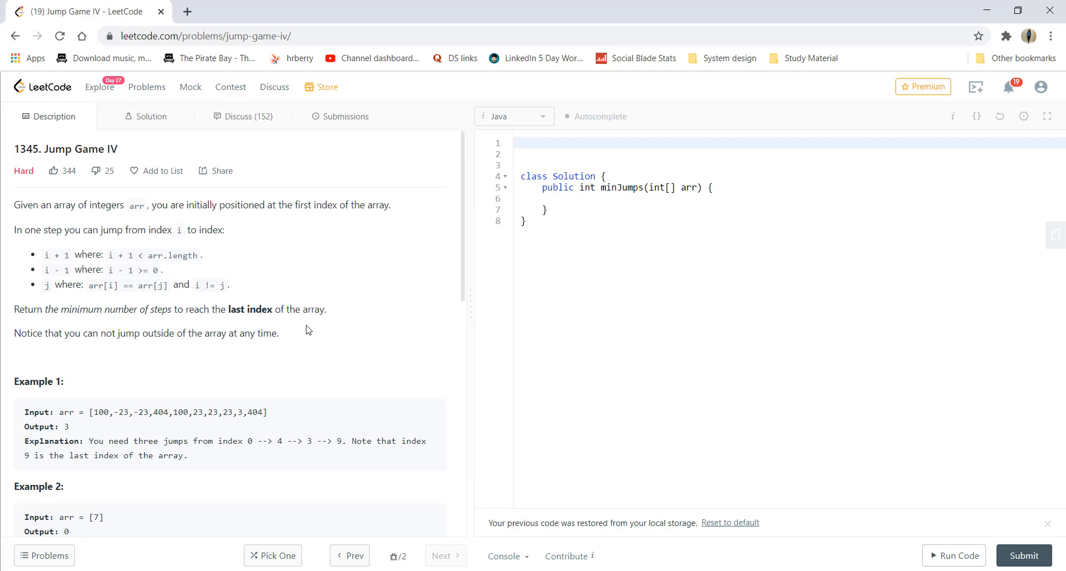
Scroll down the Jump Game IV description past Example 3 toward the hints
scroll(down, 3)
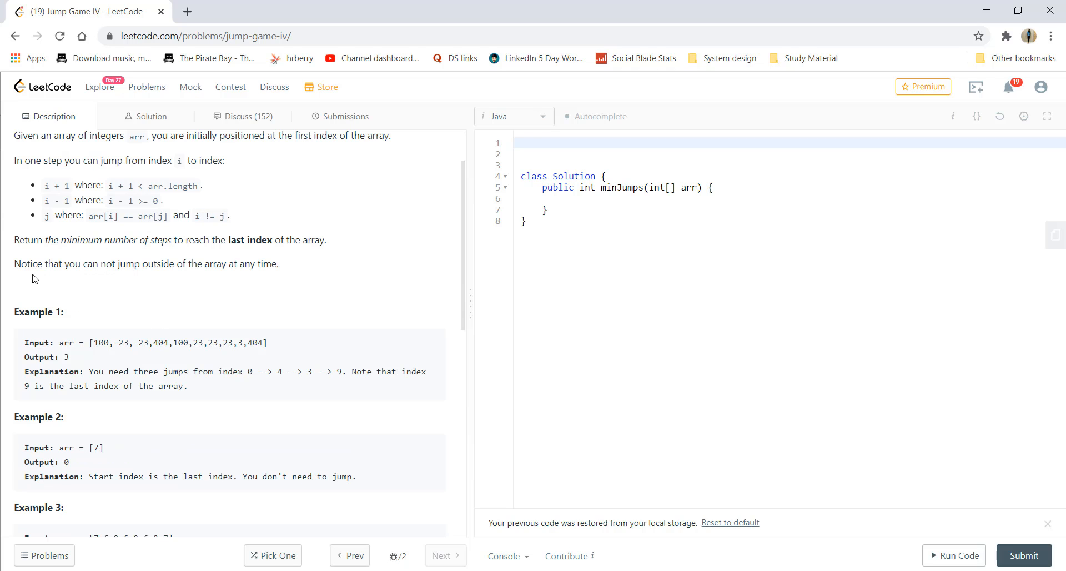
mouse_move(221, 286)
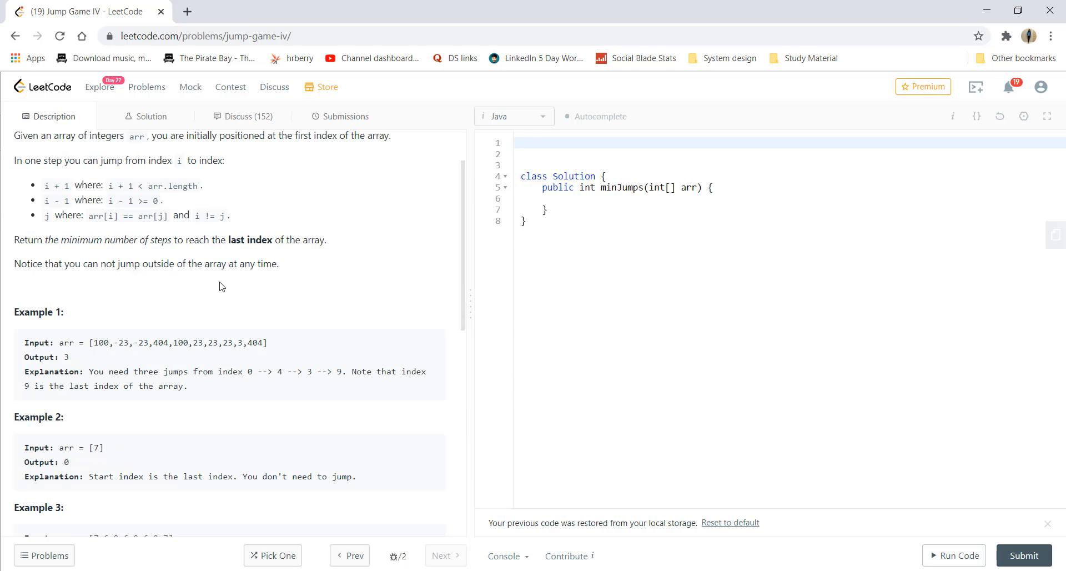
scroll(down, 3)
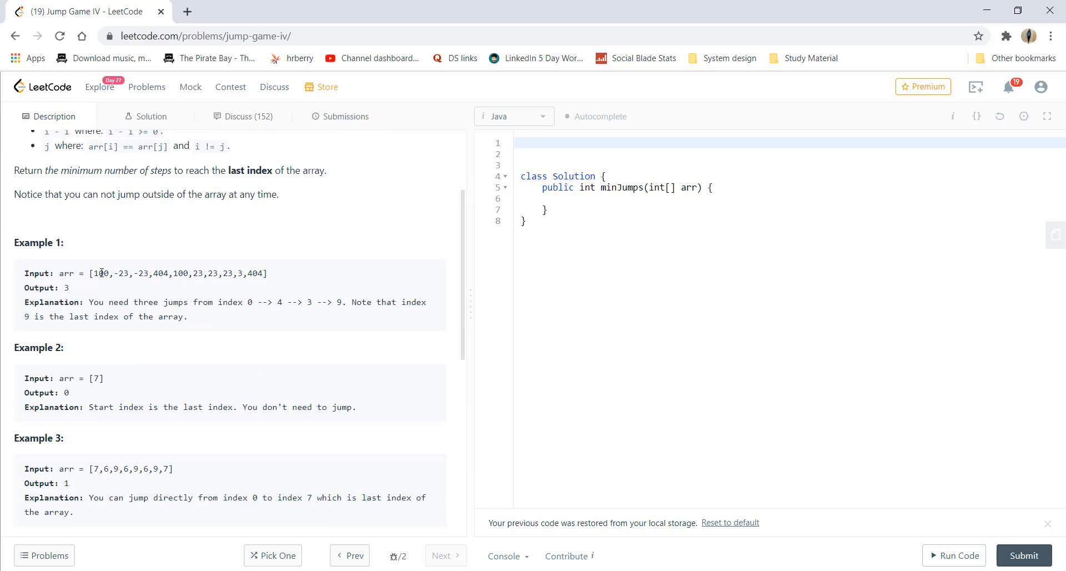
mouse_move(122, 292)
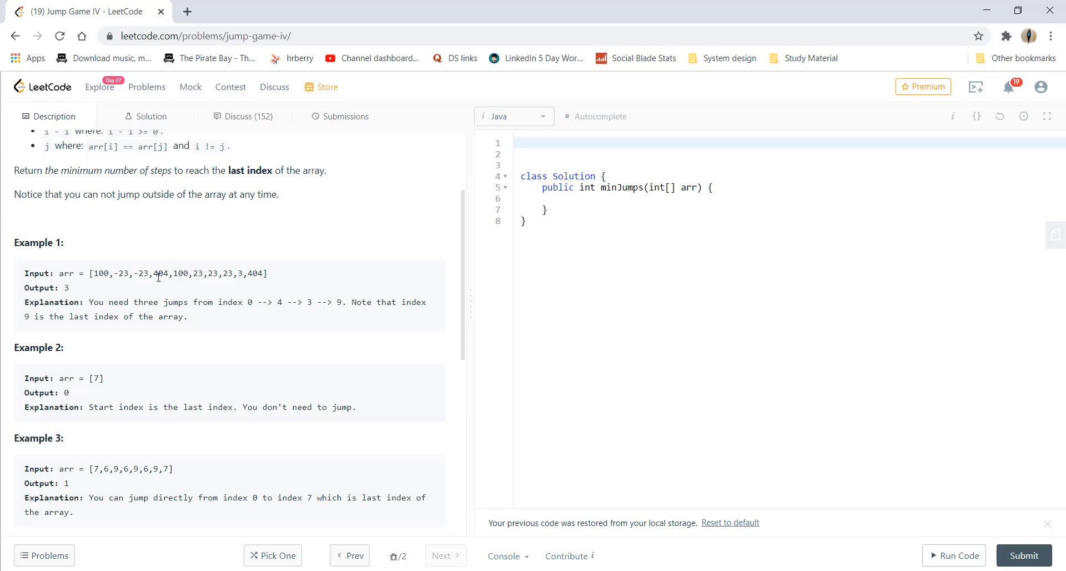
mouse_move(260, 271)
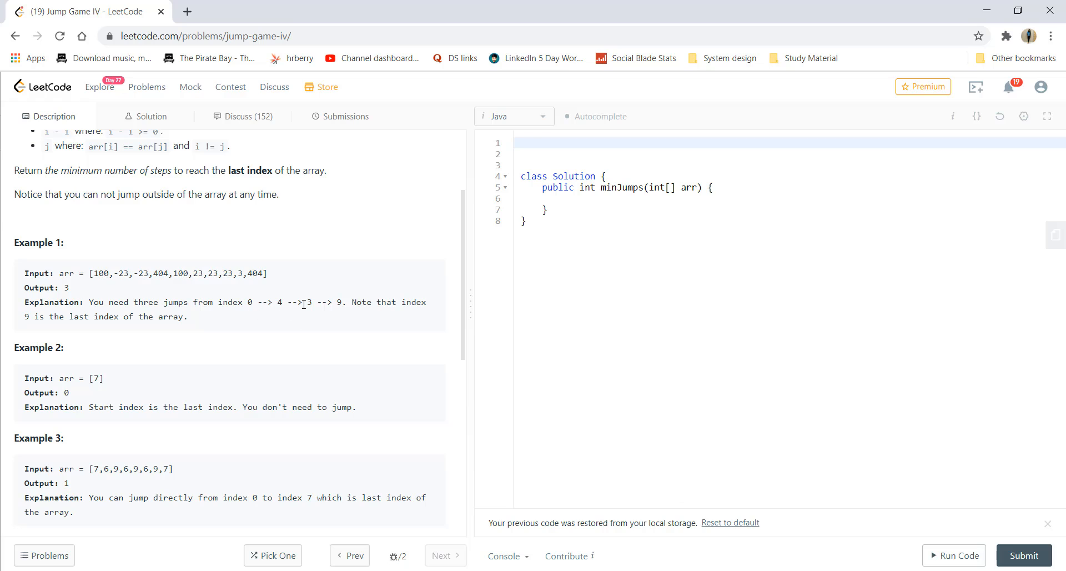
mouse_move(224, 298)
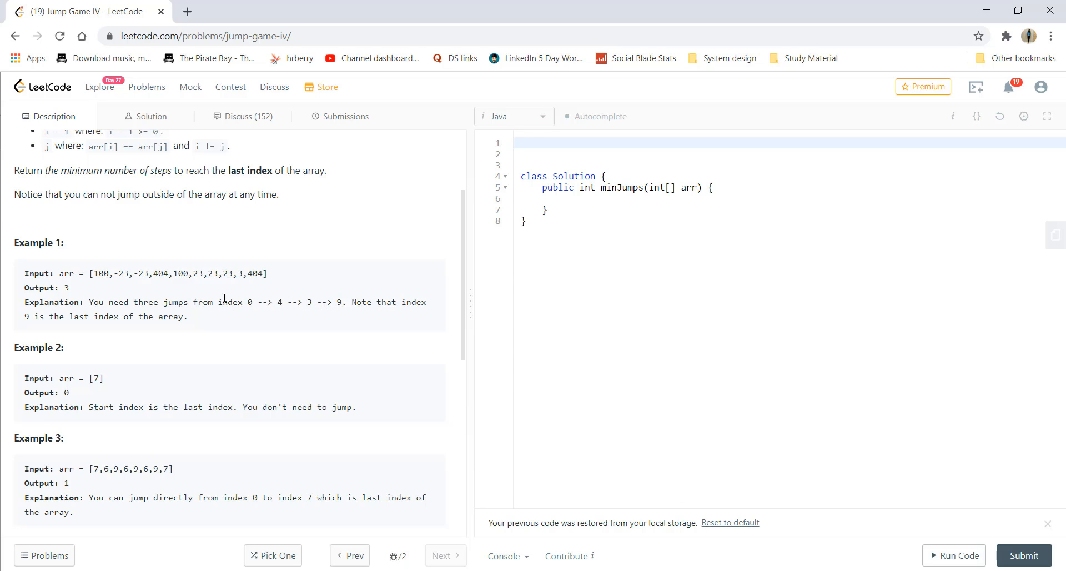
scroll(down, 3)
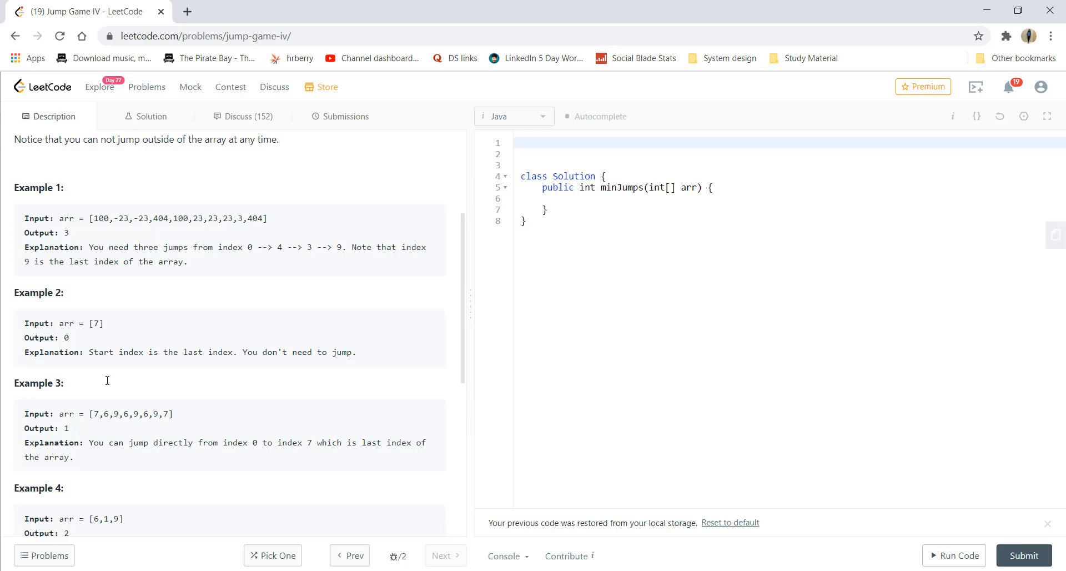
scroll(down, 3)
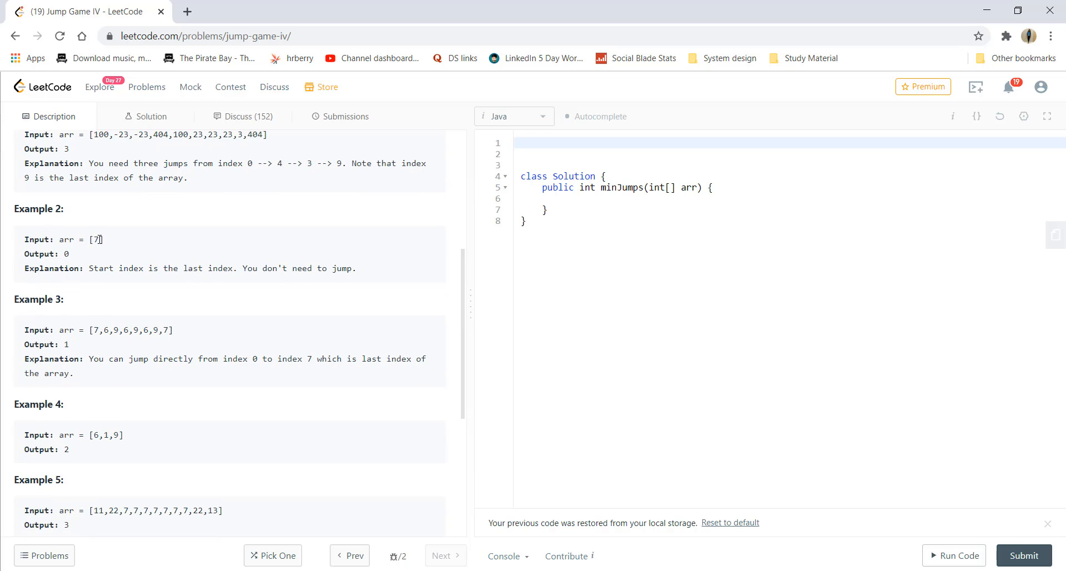
mouse_move(93, 259)
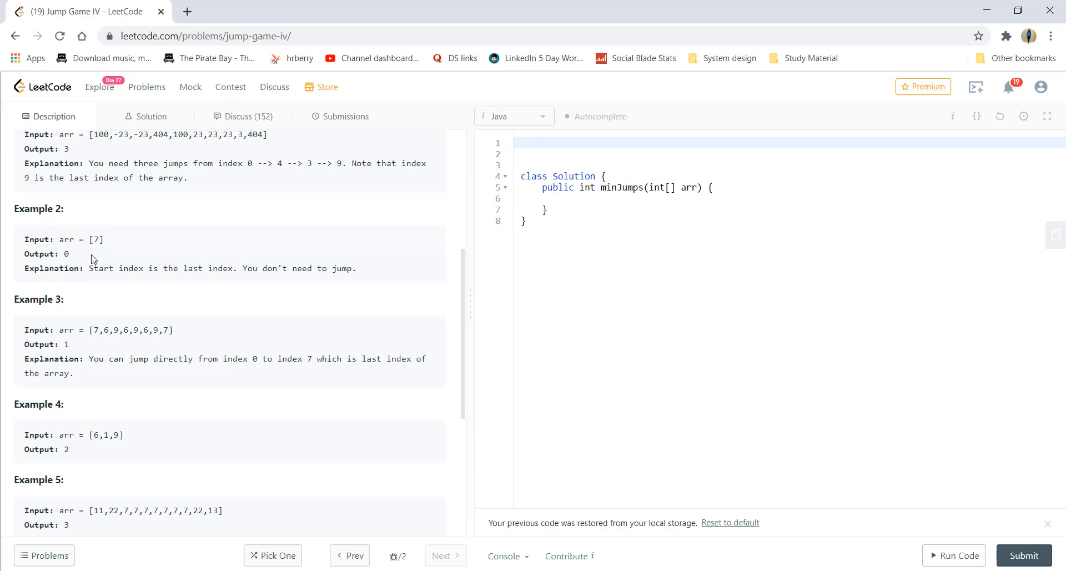
scroll(down, 3)
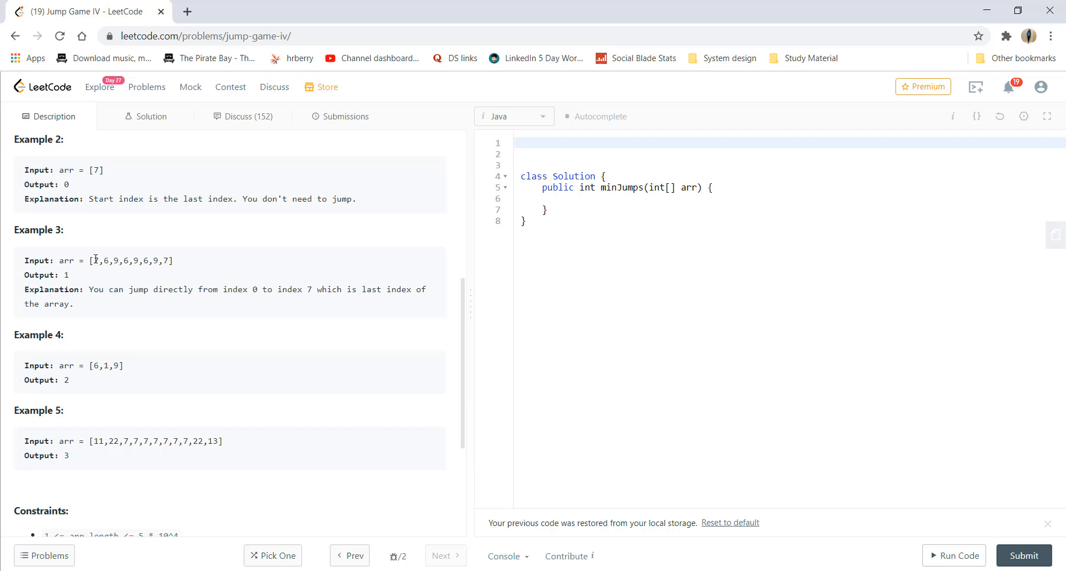
double_click(166, 260)
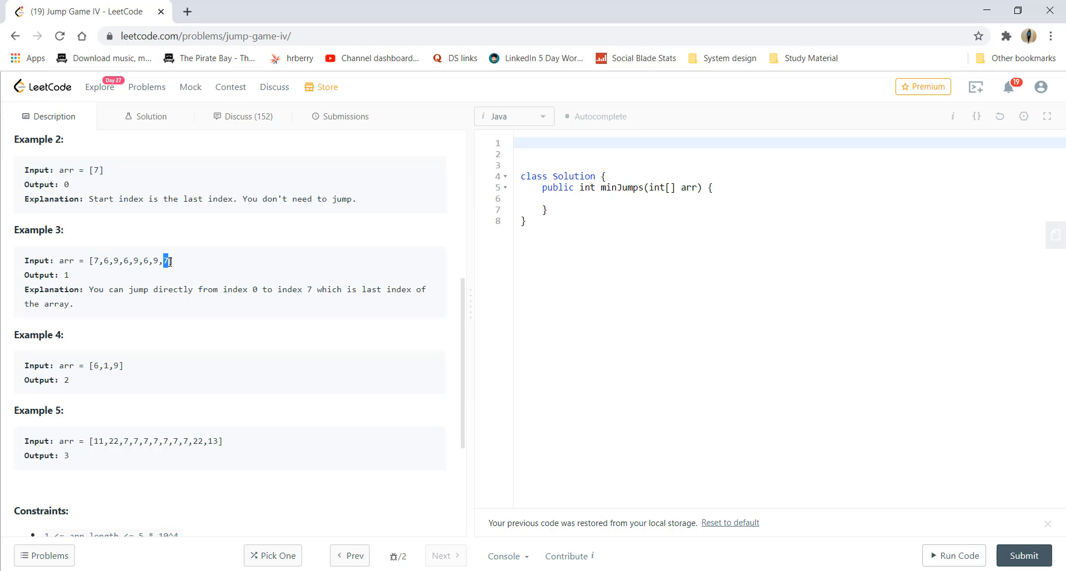
mouse_move(173, 259)
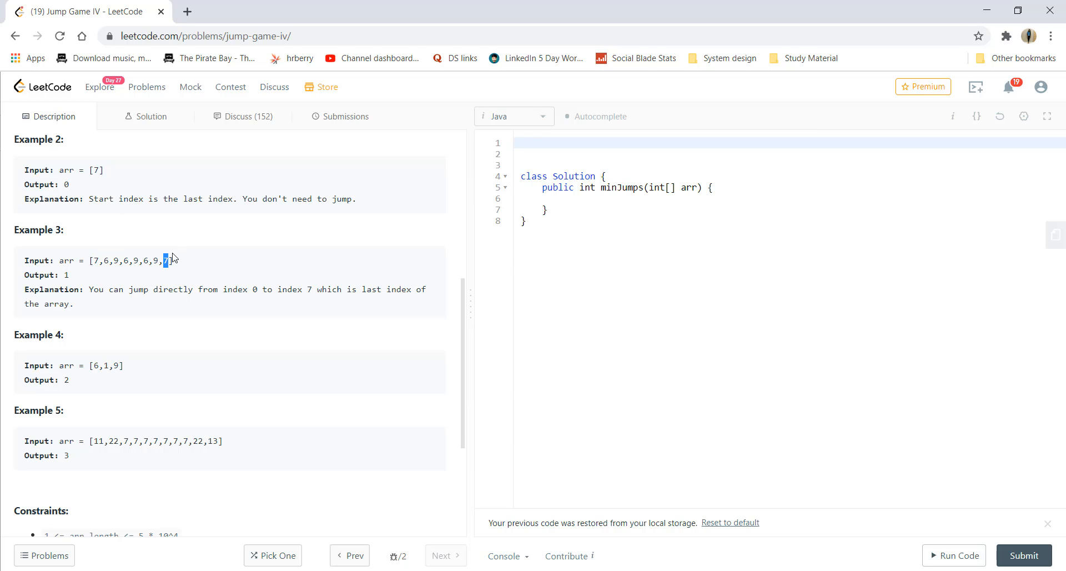
scroll(down, 3)
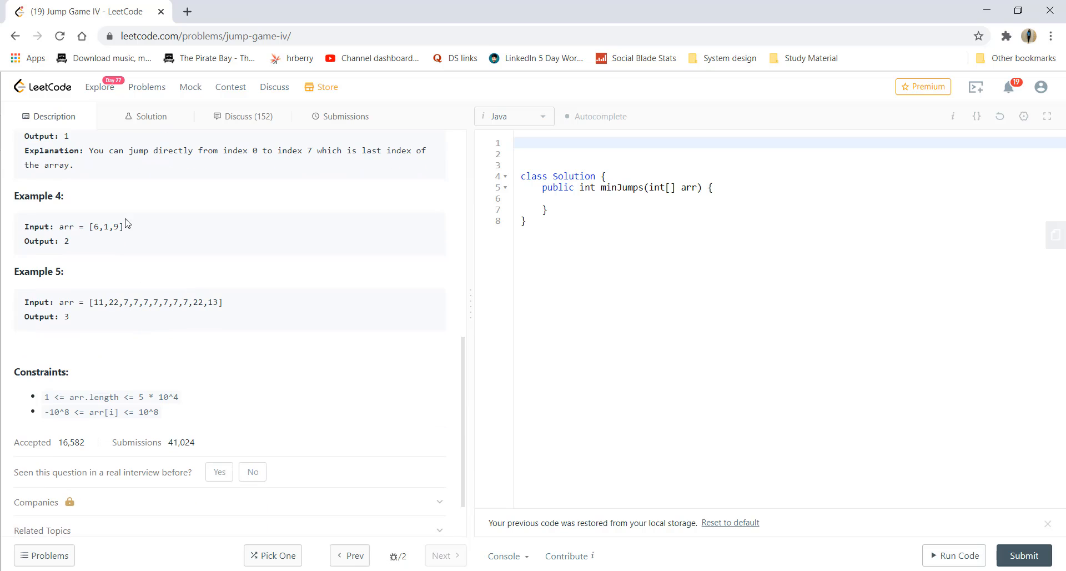
scroll(down, 3)
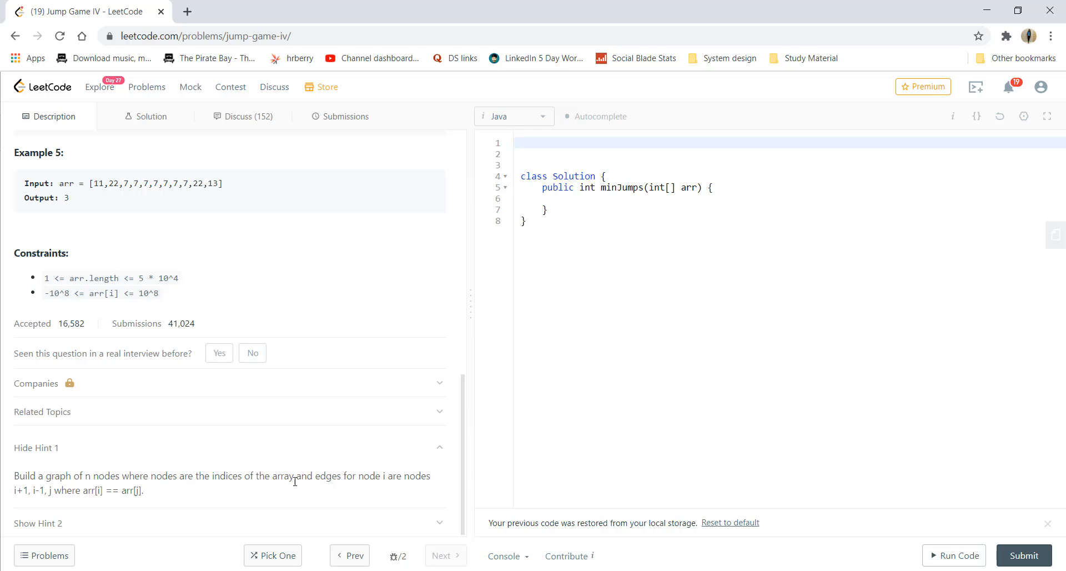
mouse_move(397, 490)
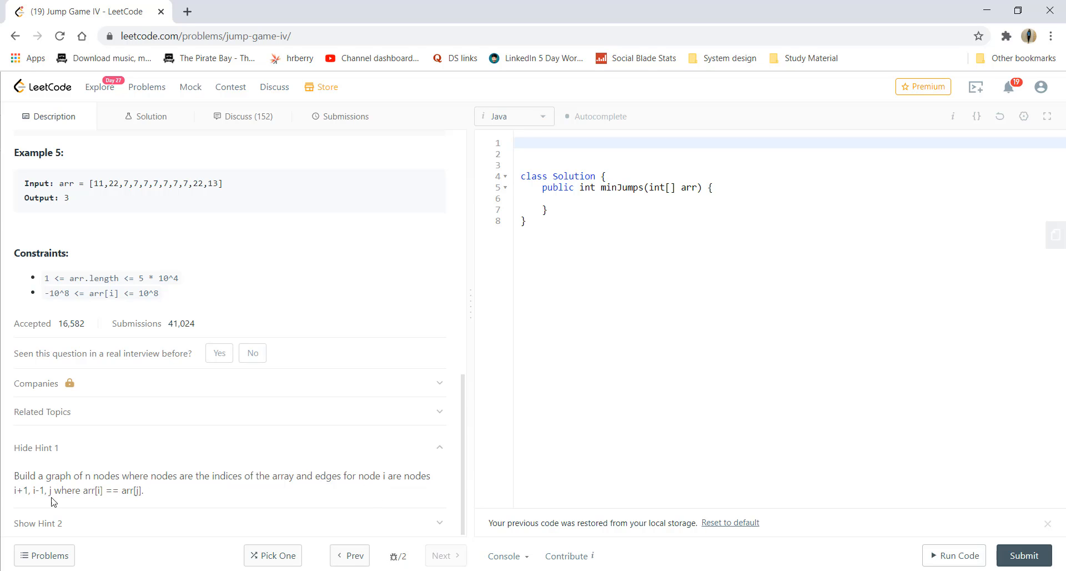
mouse_move(107, 501)
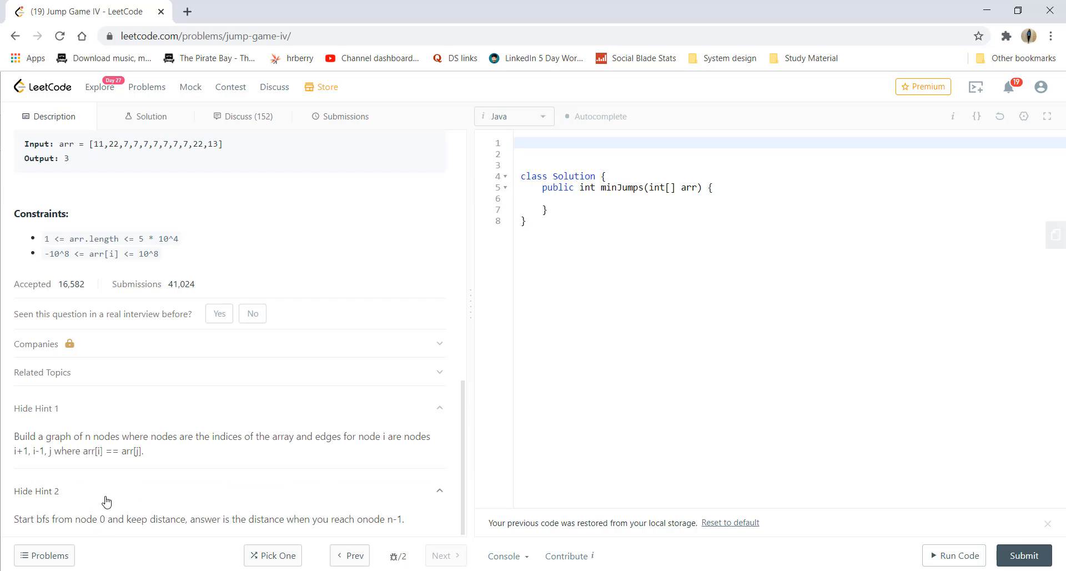
mouse_move(19, 553)
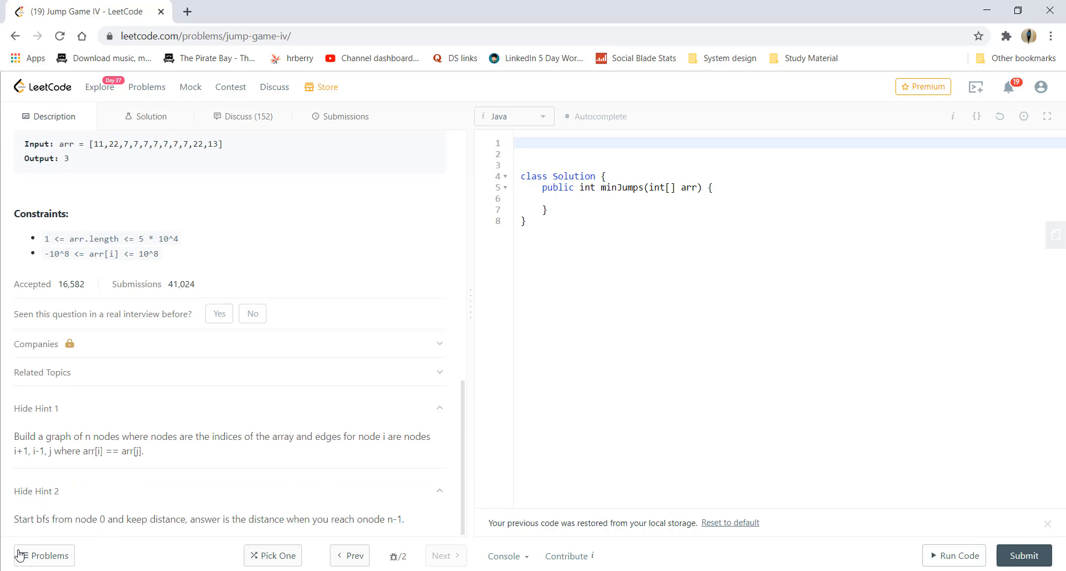
mouse_move(60, 531)
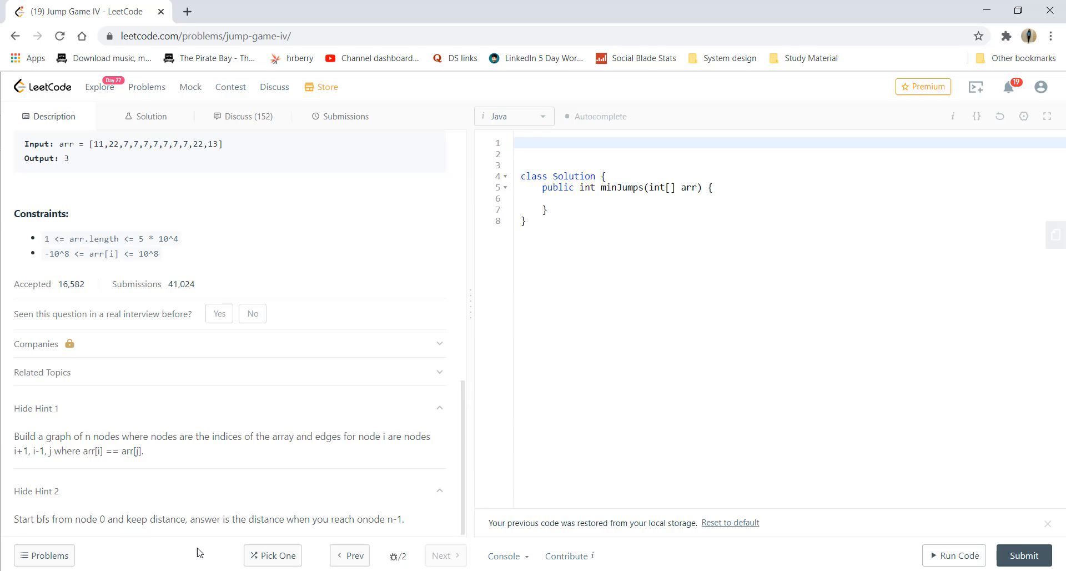
mouse_move(371, 536)
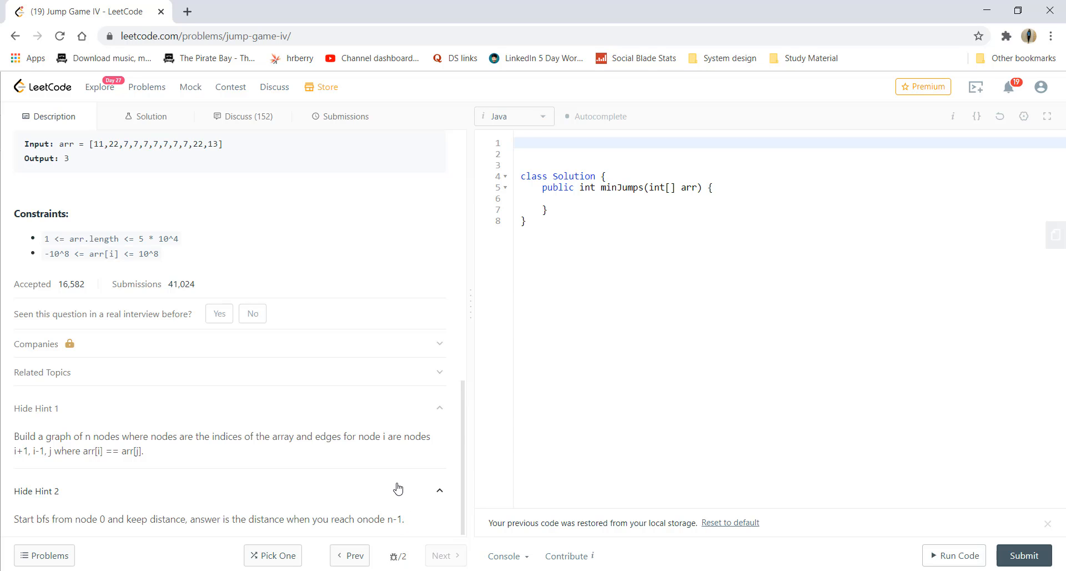
mouse_move(340, 538)
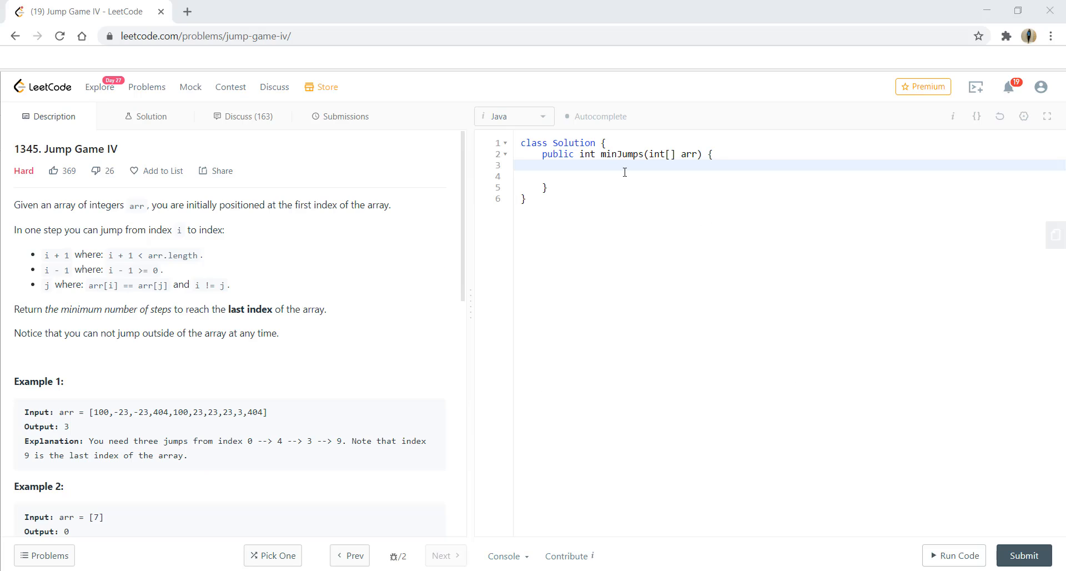
Store int n = arr.length and return 0 when n == 1
text(i)
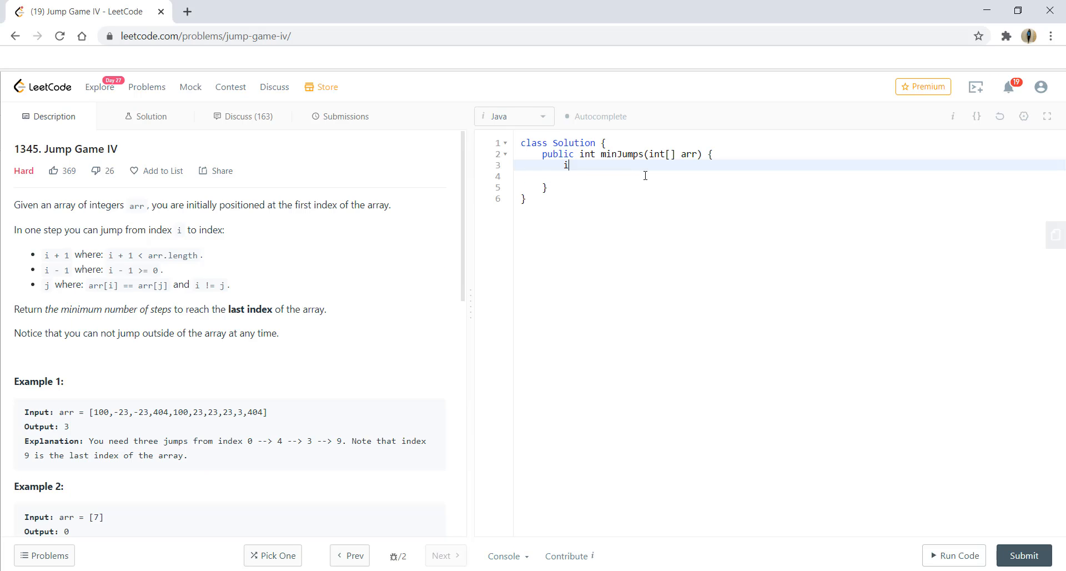
text(nt n = a)
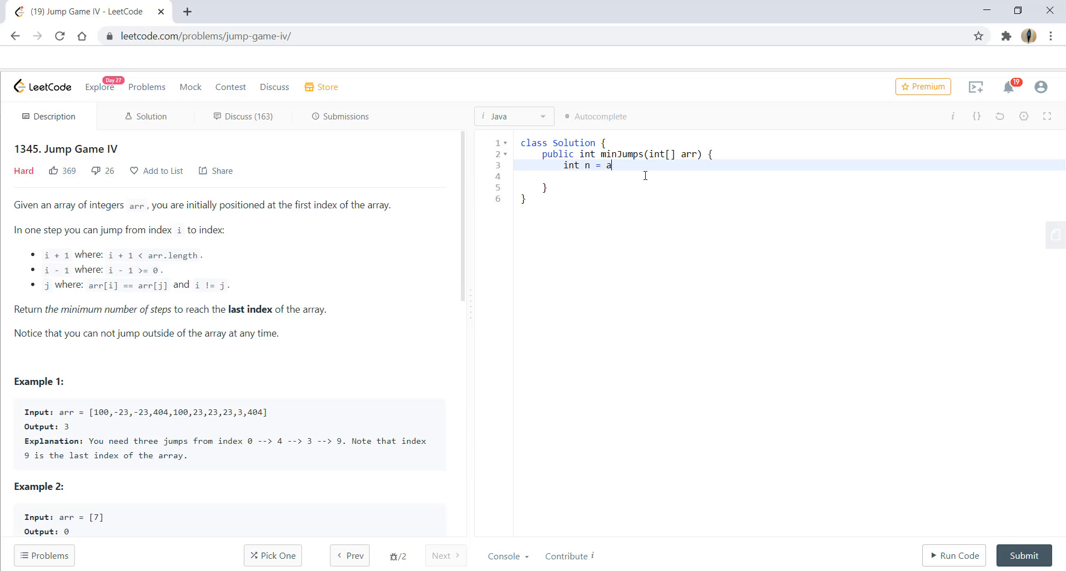
text(rr.length;)
click(791, 175)
text(if(n )
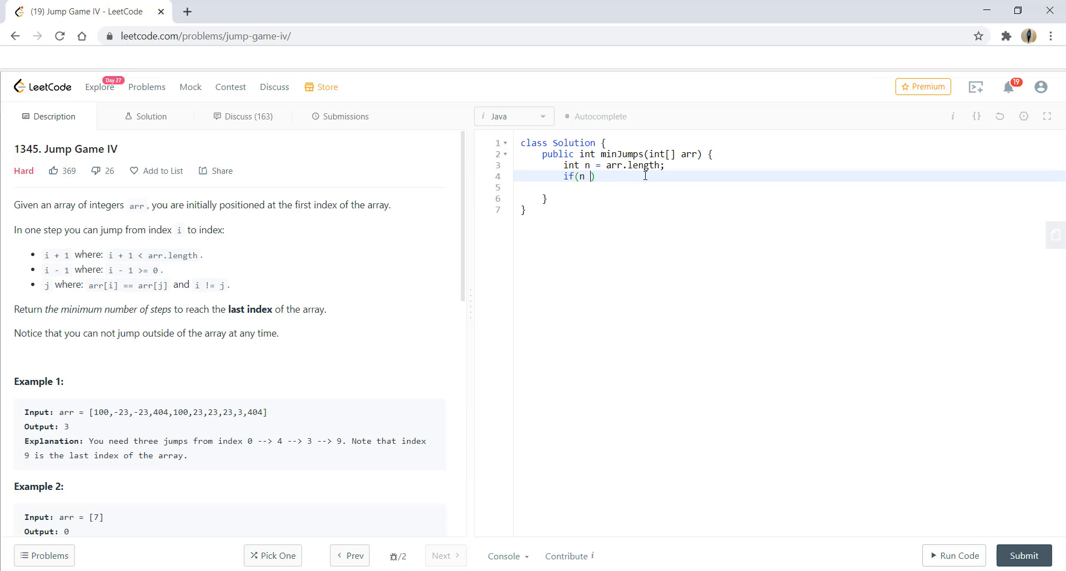
text(== 1) ret)
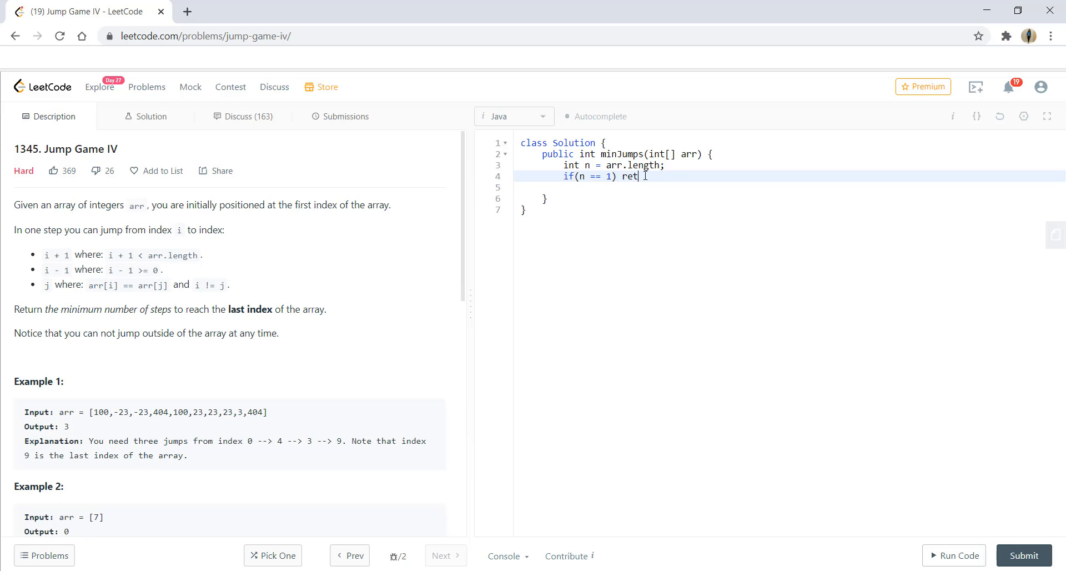
text(urn 0;)
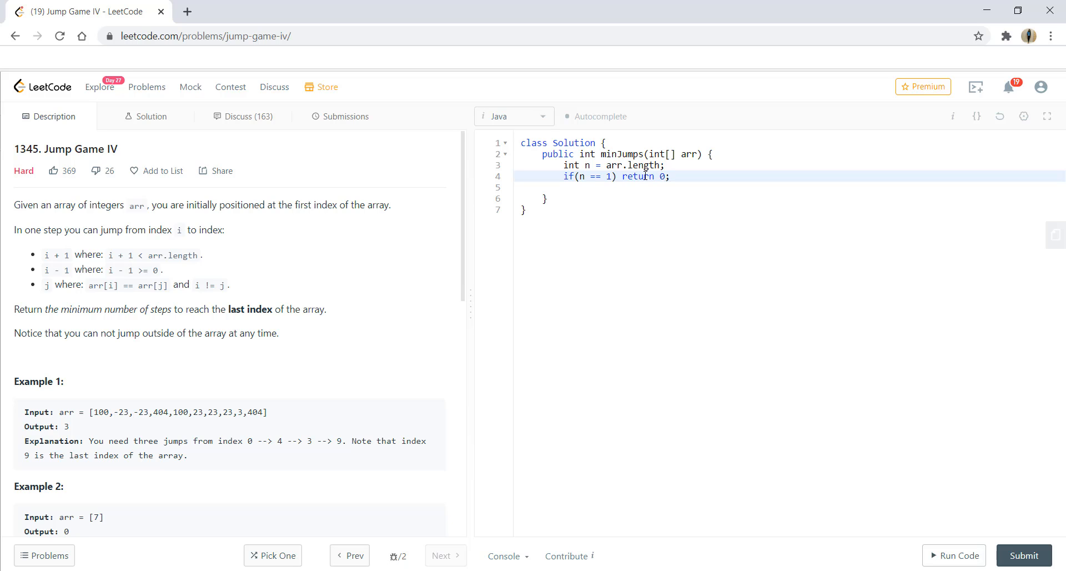
Declare a Map<Integer, List<Integer>> HashMap, int step = 0, and return step
scroll(down, 3)
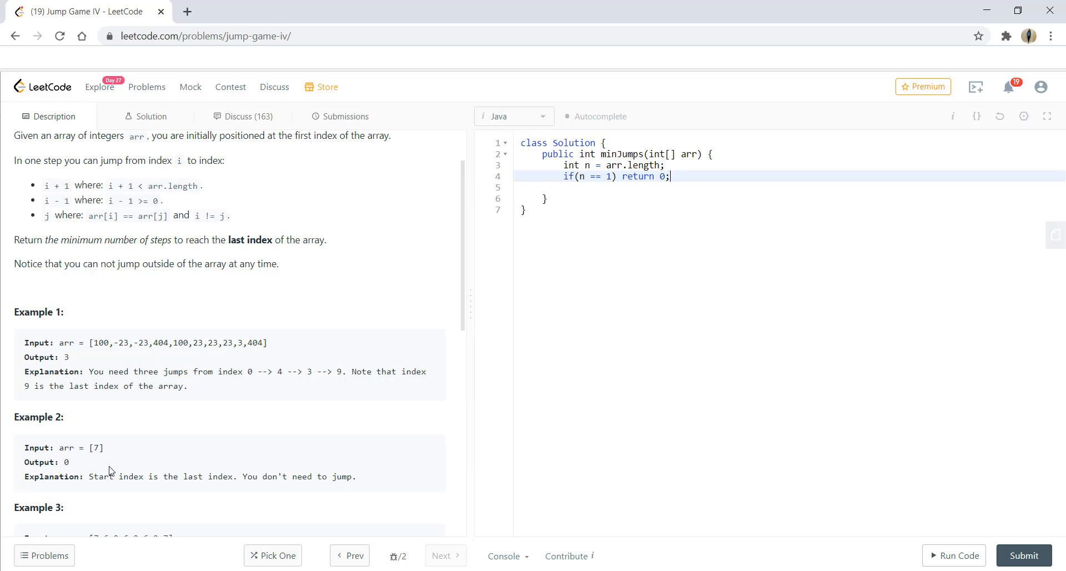
text(Map)
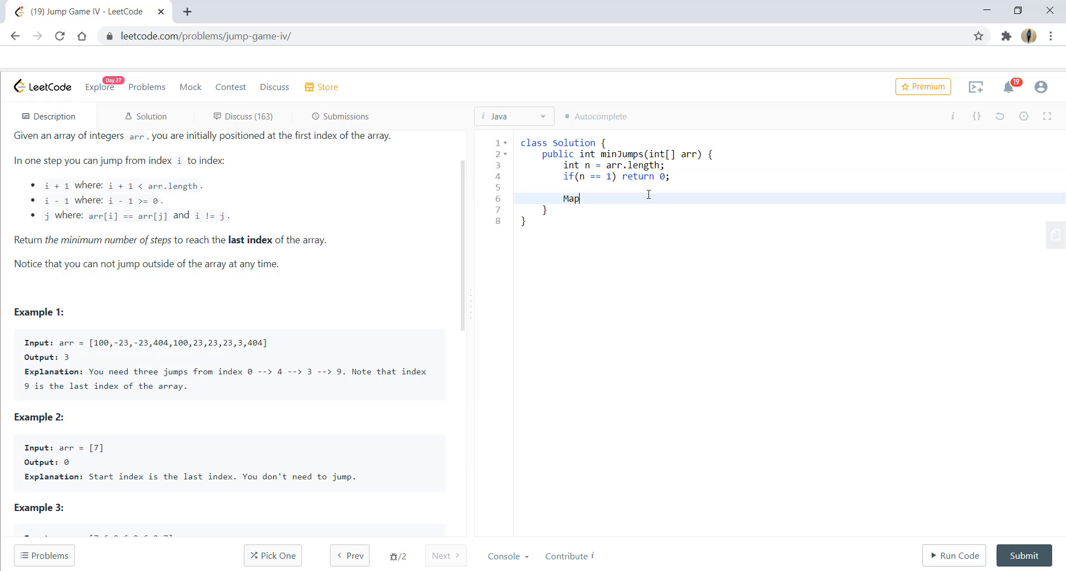
text(<Integer,)
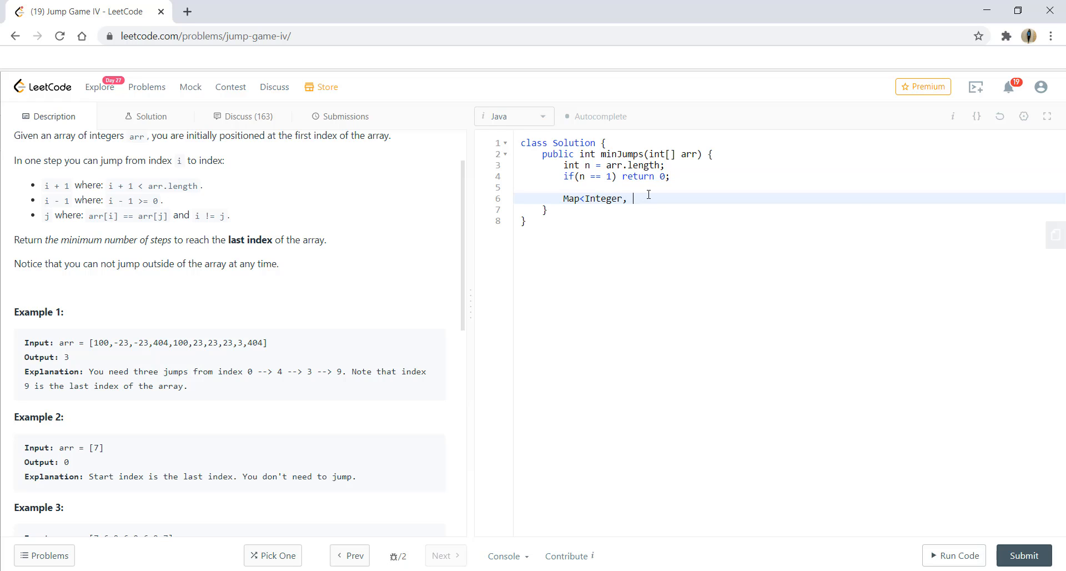
text(List<Inte)
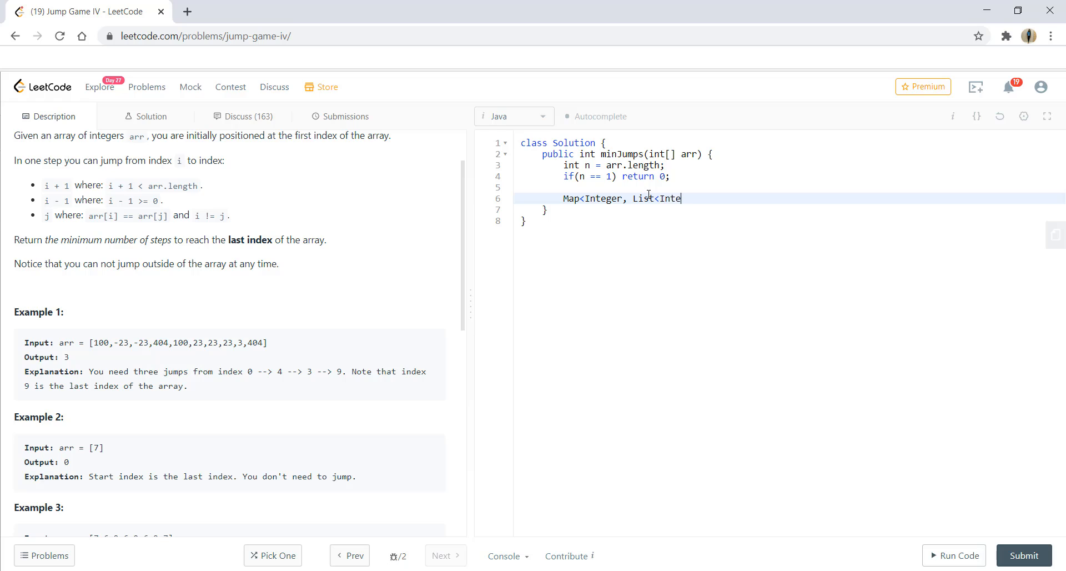
text(ger>> map = new)
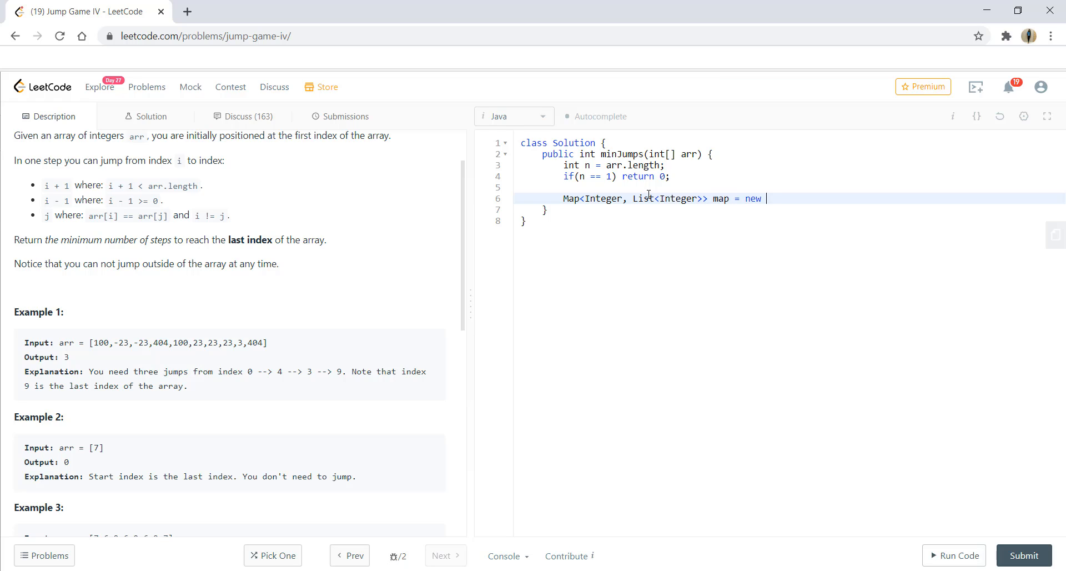
text(HashMap<>();)
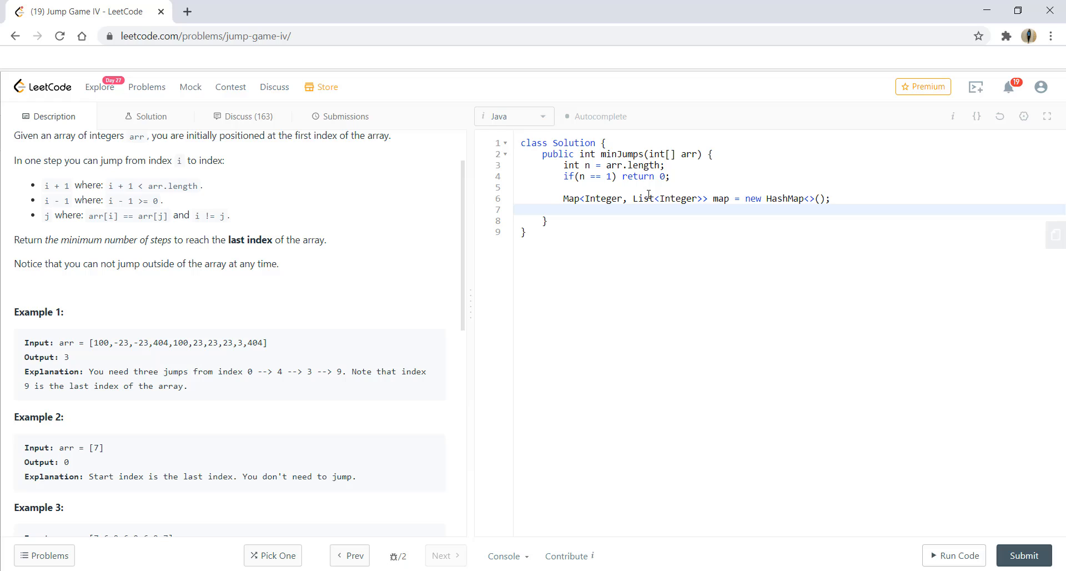
text(int step)
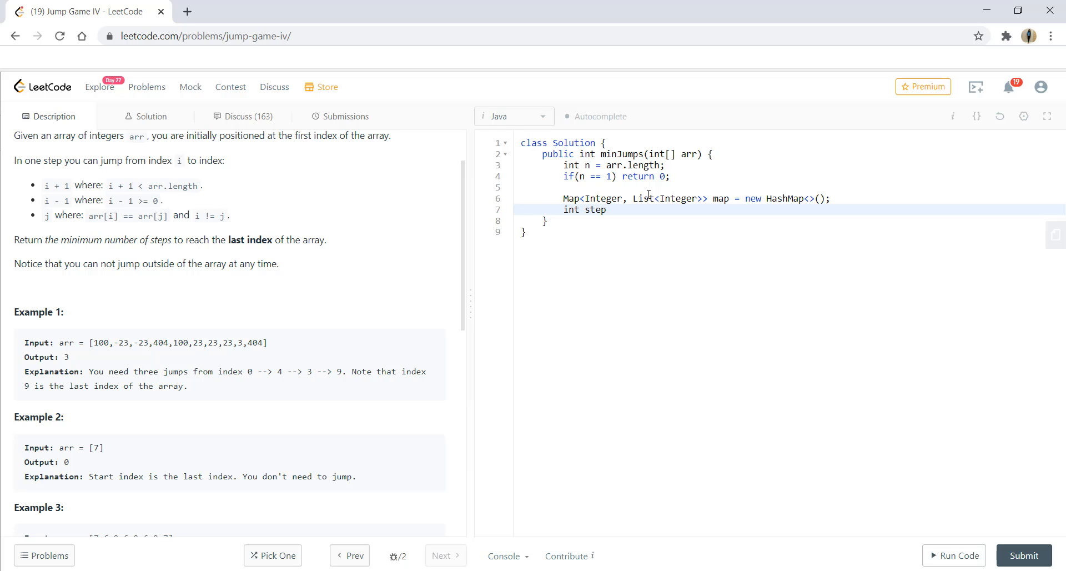
text(= 0;)
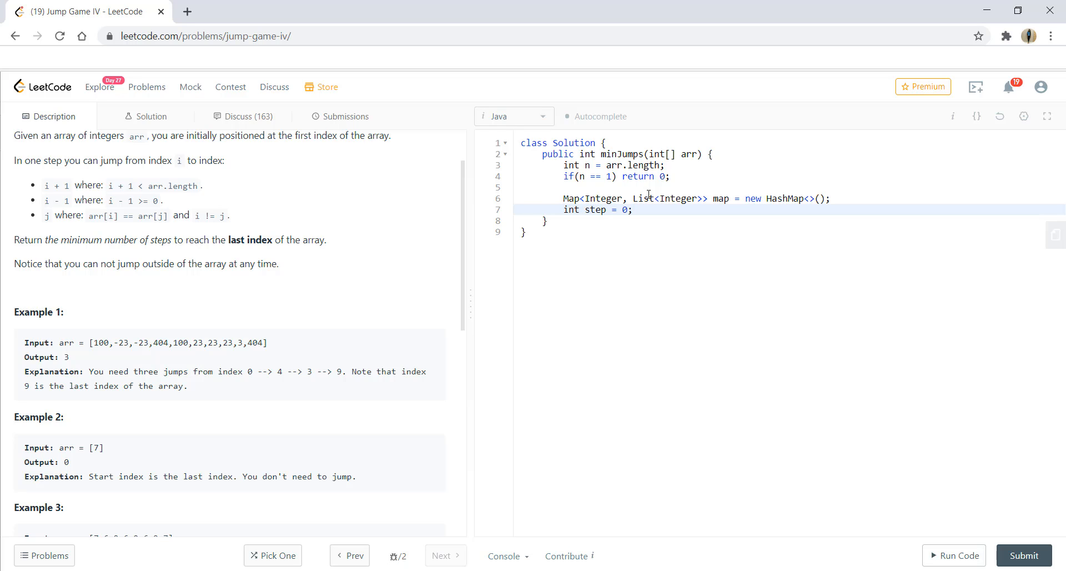
text(re)
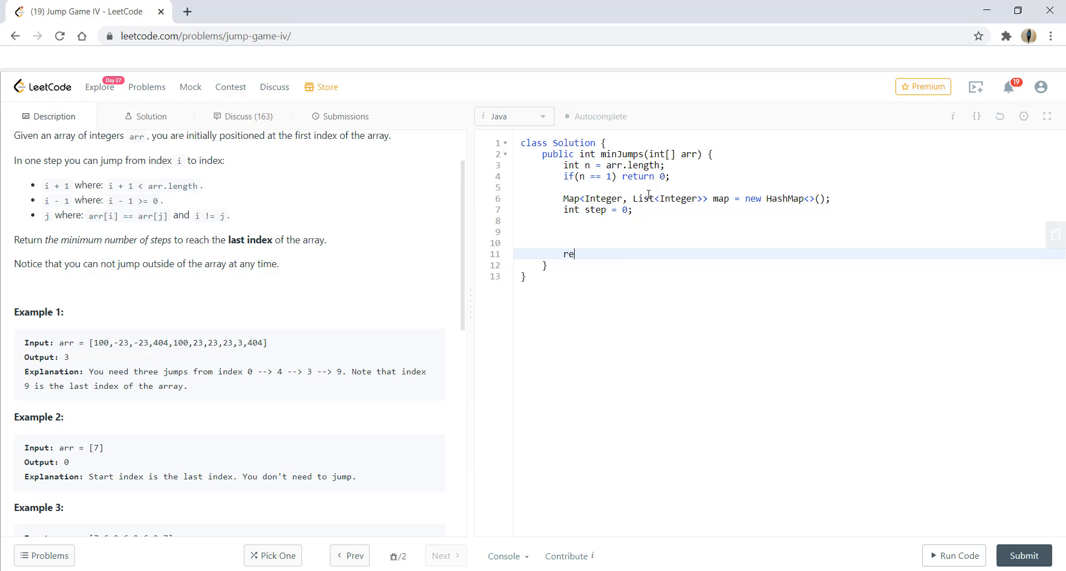
text(turn step;)
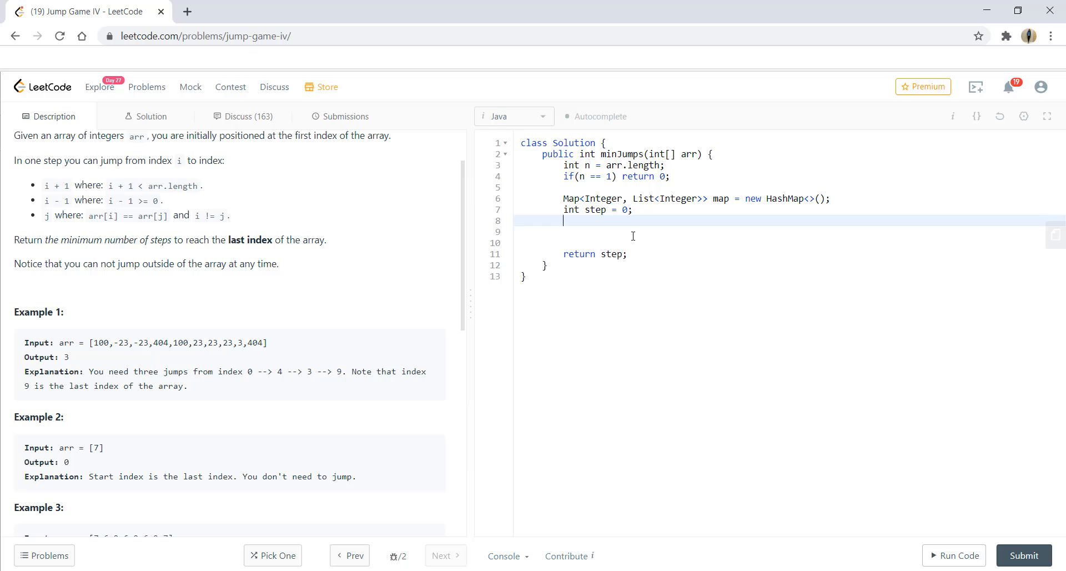
Add a '//Fill the map' loop calling map.computeIfAbsent(arr[i], v -> new ArrayList<>()).add(i)
text(//)
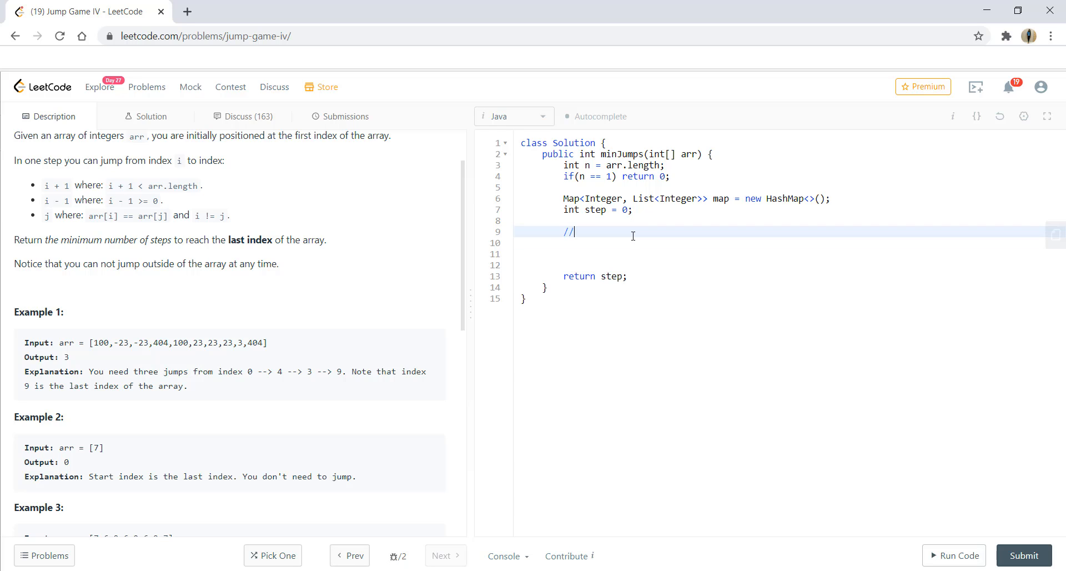
text(Fill the map)
text(for(int i )
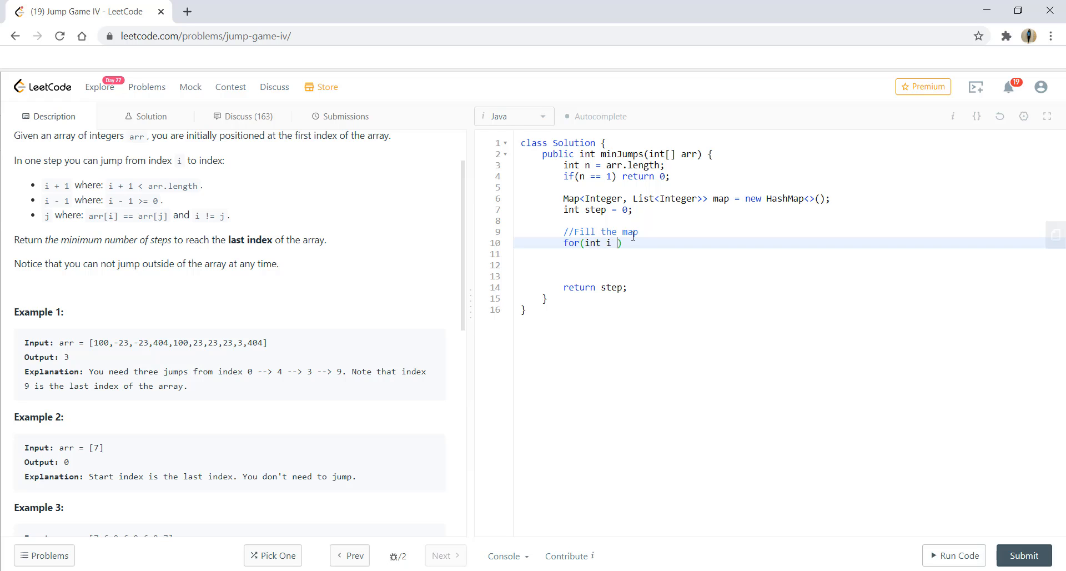
text(= 0; i < n; i++){)
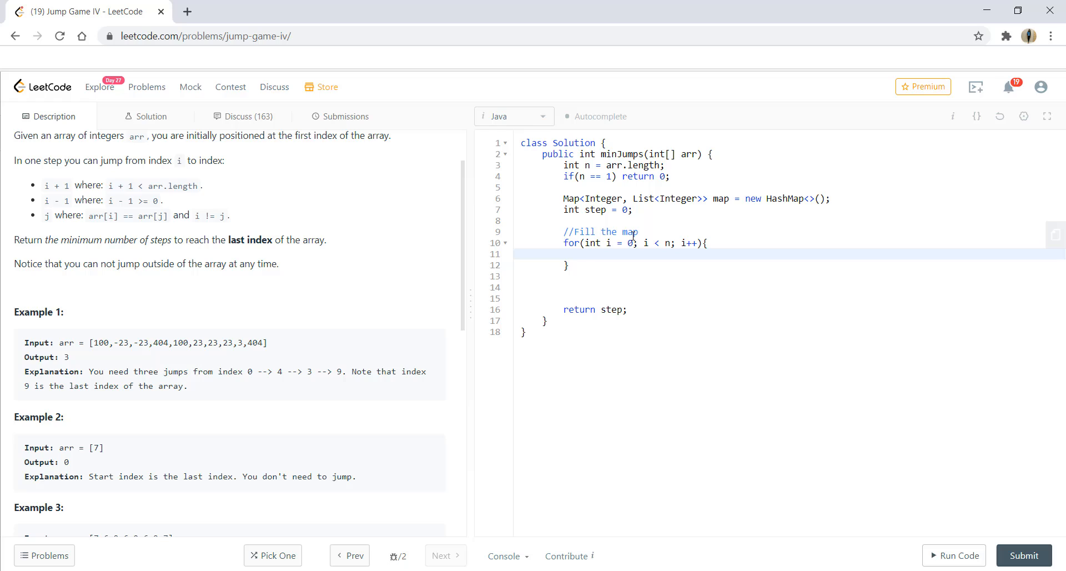
text(map.)
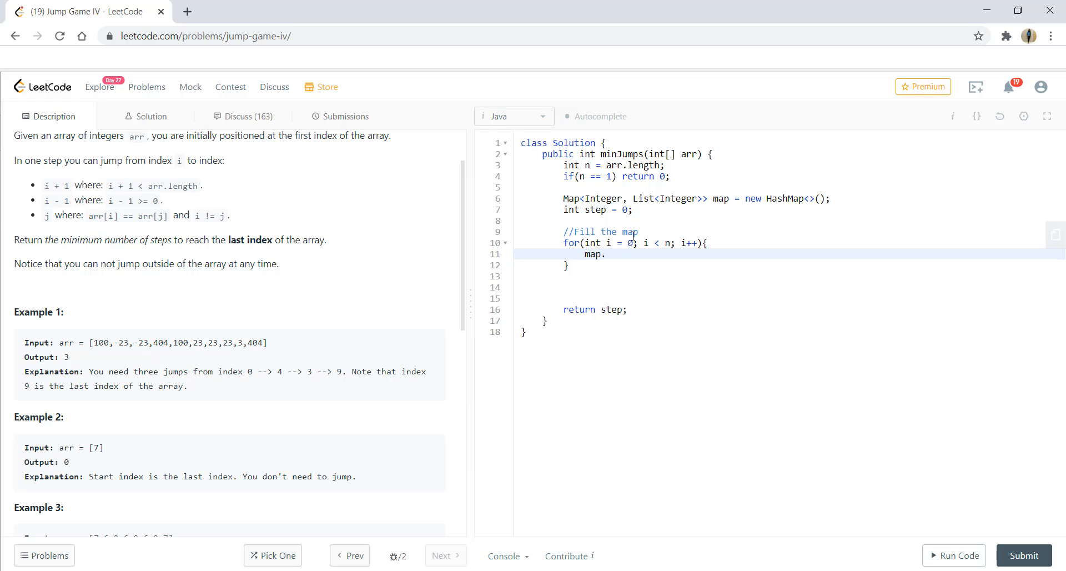
text(compute)
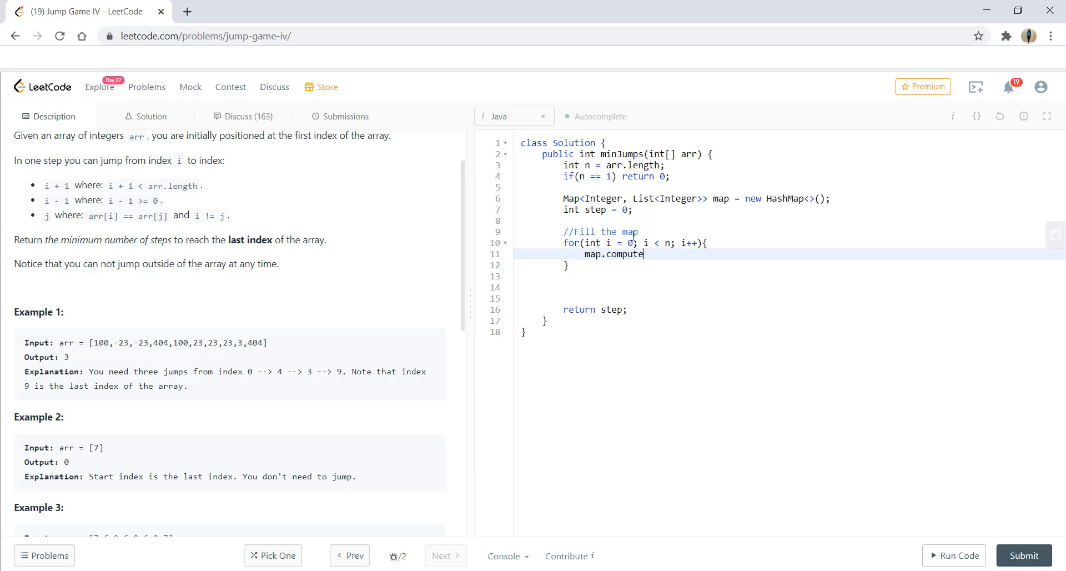
text(IfAbseny)
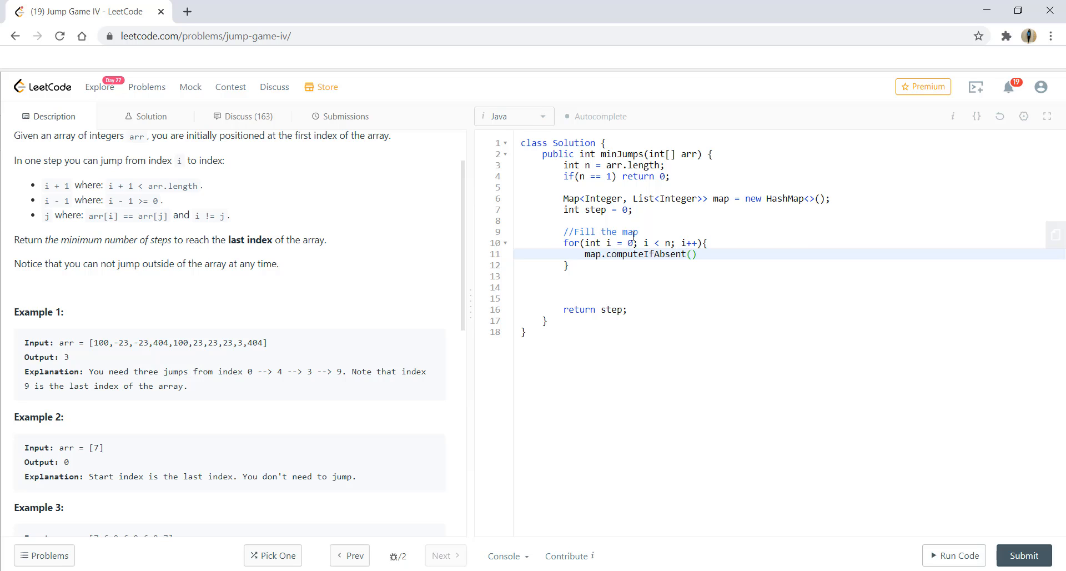
text(arr[])
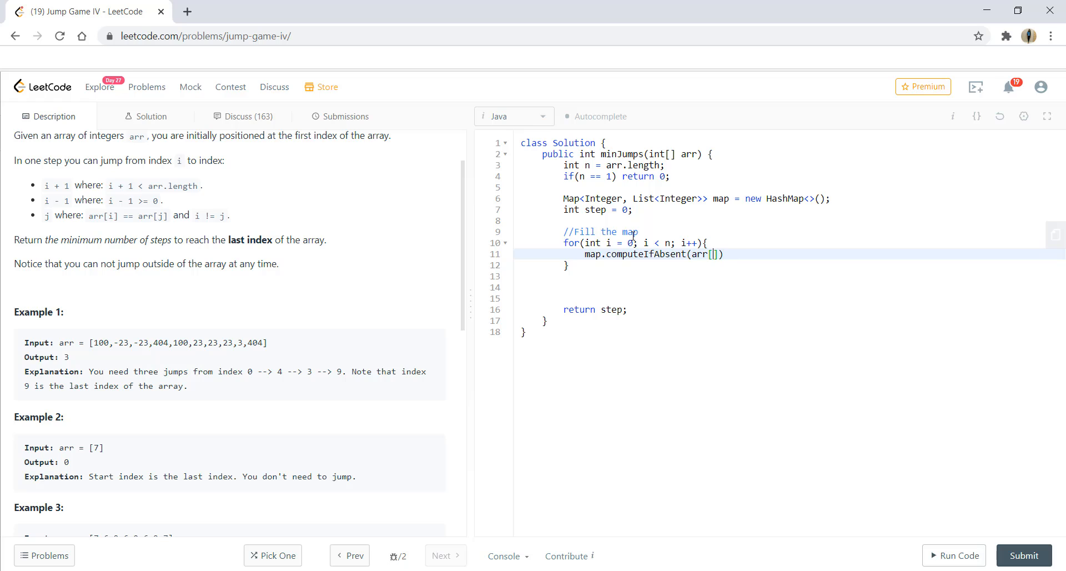
text(i],)
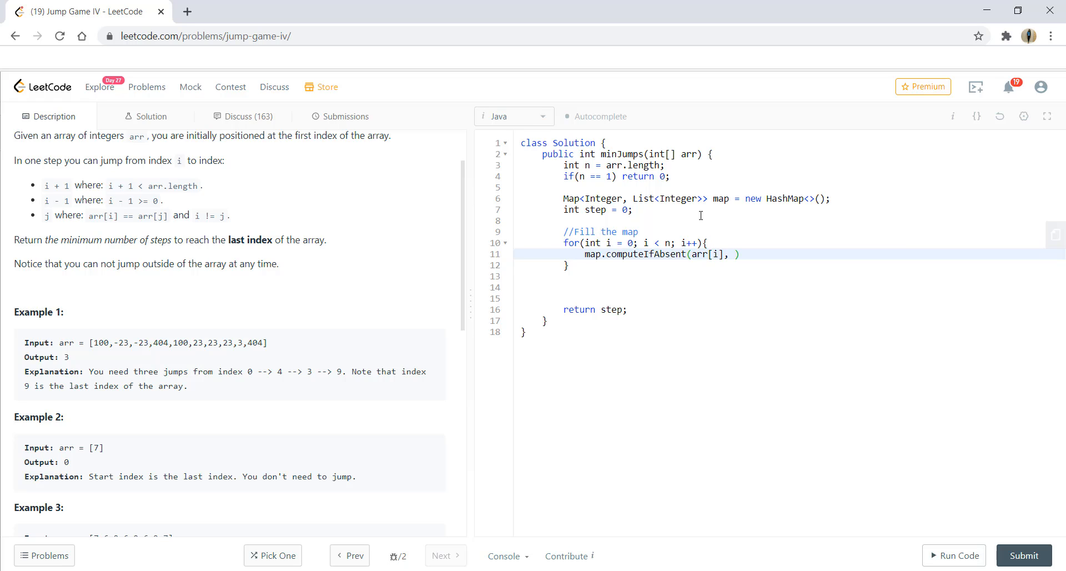
text(v ->)
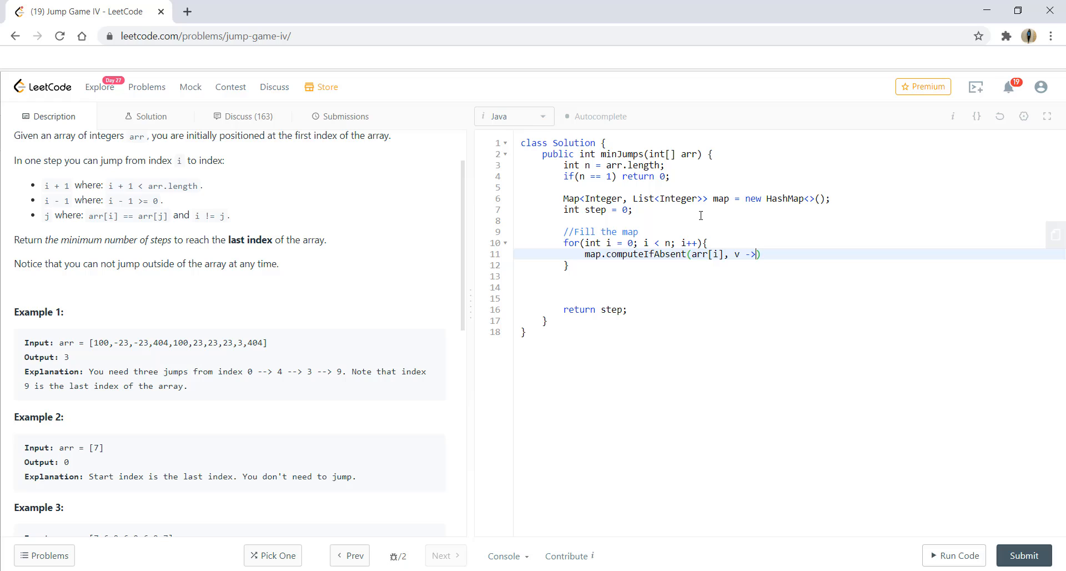
text(new ArrayLi)
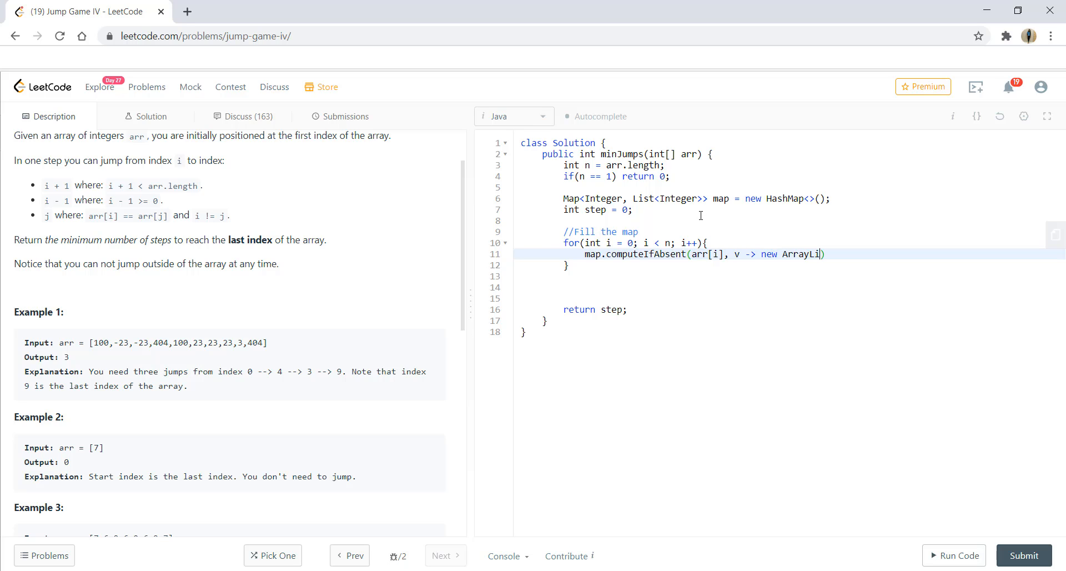
text(st<>())
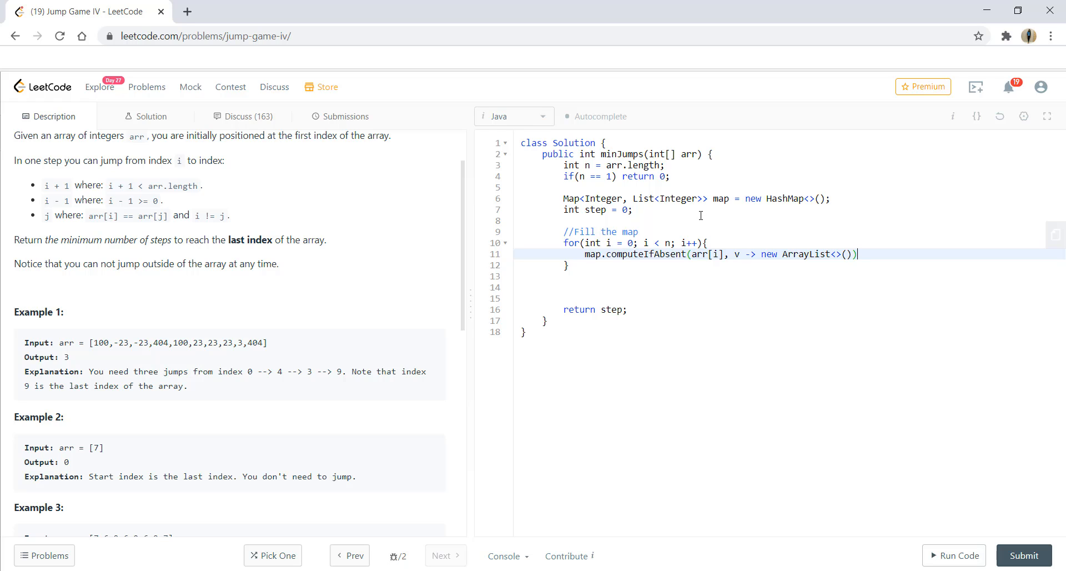
text(.add(i);)
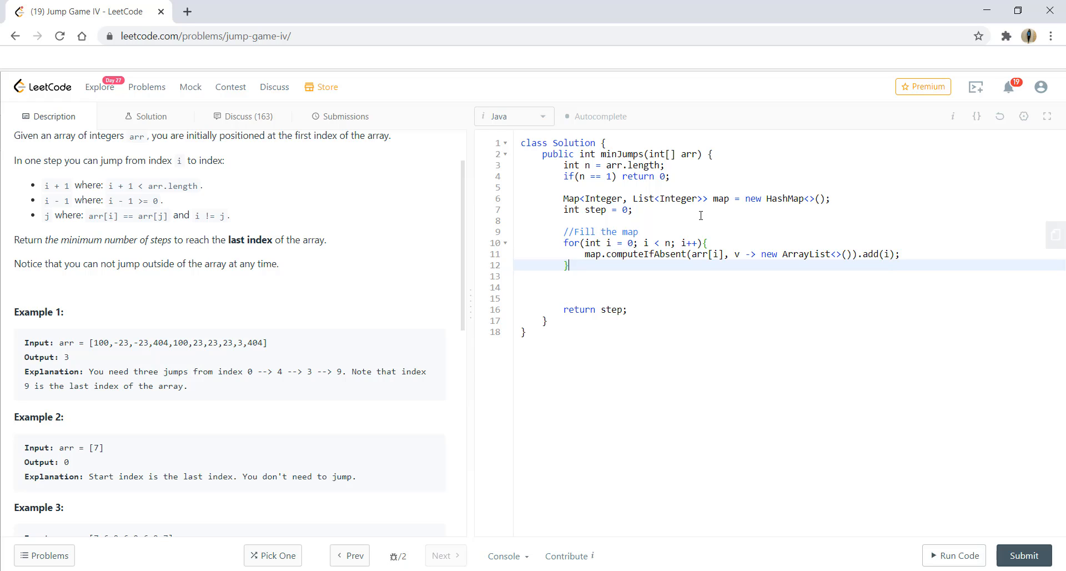
key(enter)
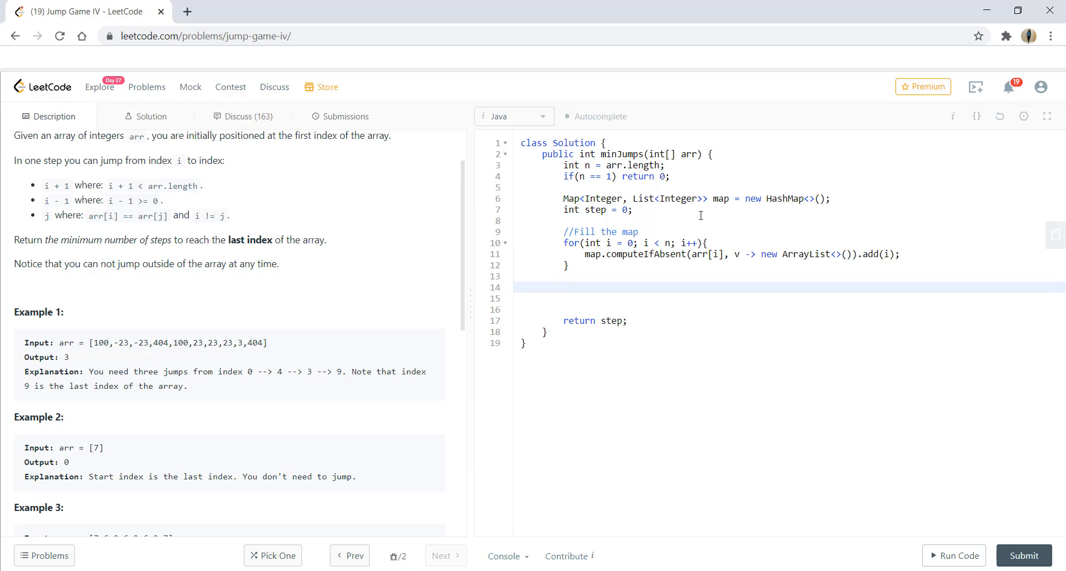
Declare Queue<Integer> q = new LinkedList<>();
text(Q)
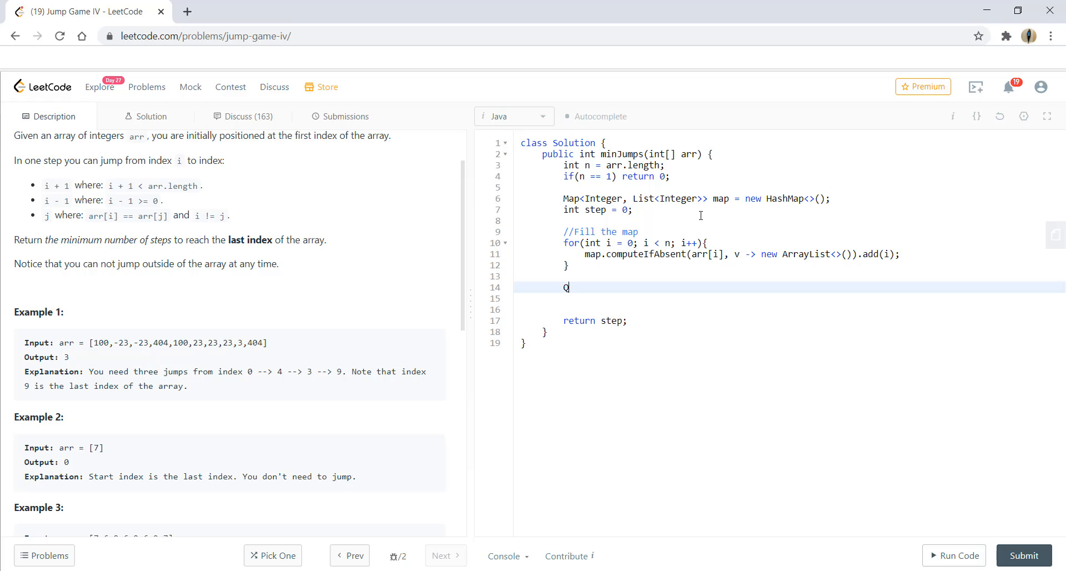
text(ueue<Integer>)
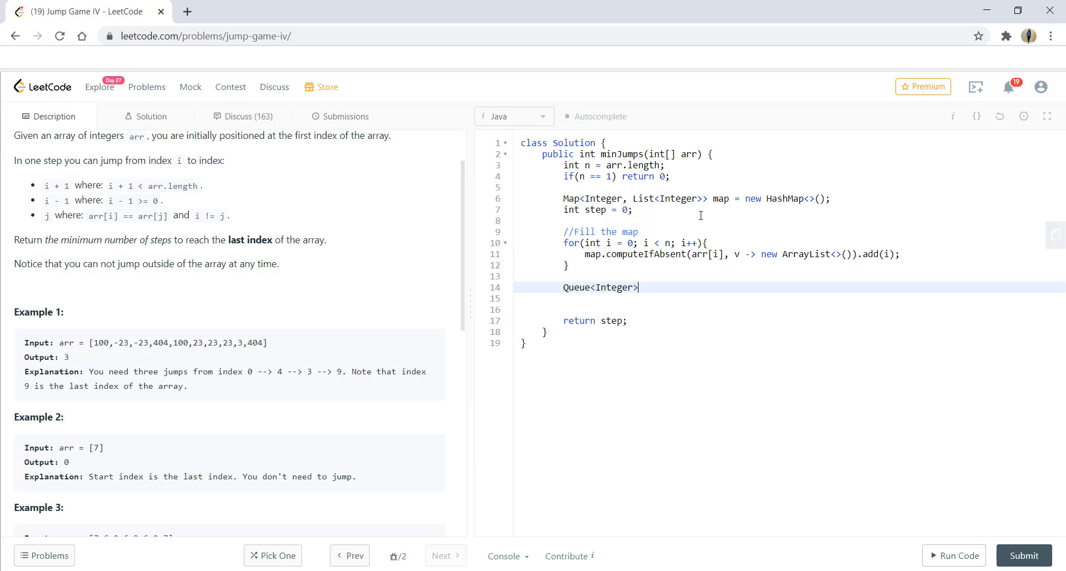
text(q = new LinkedList)
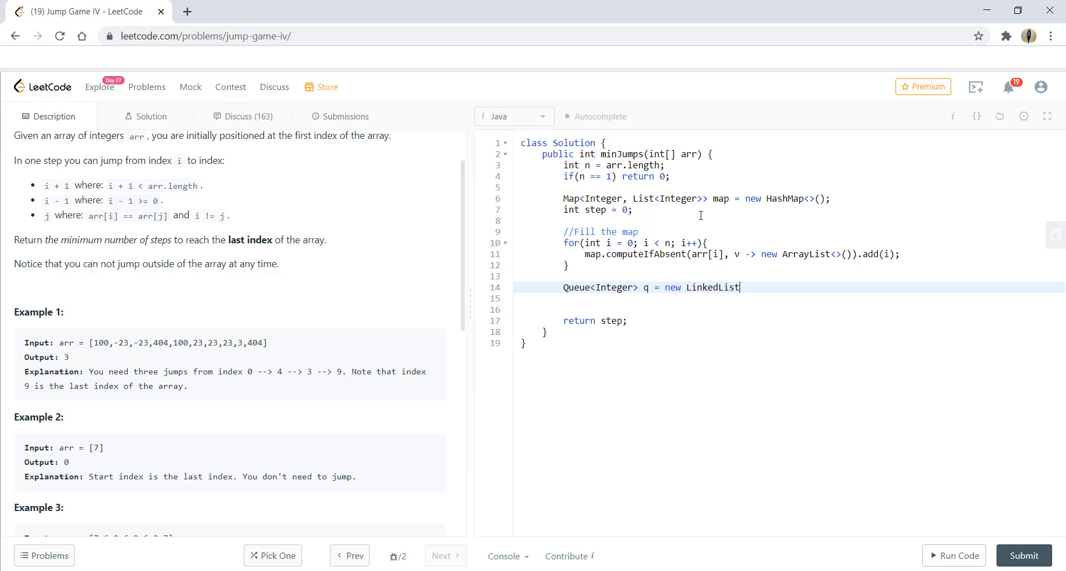
text(<>();)
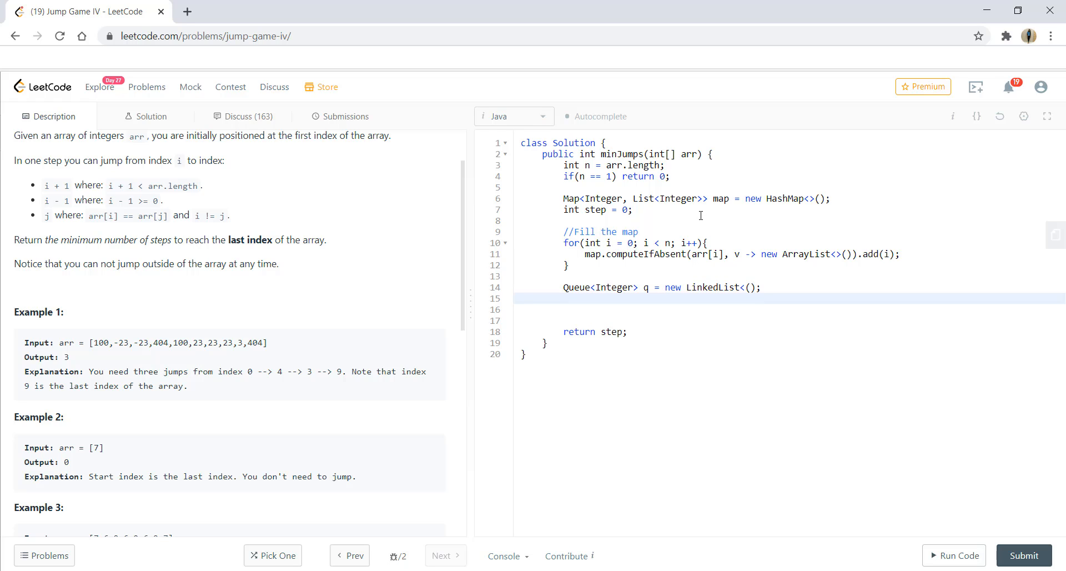
Offer index 0 to the queue and add while(!q.isEmpty()) incrementing step
click(564, 298)
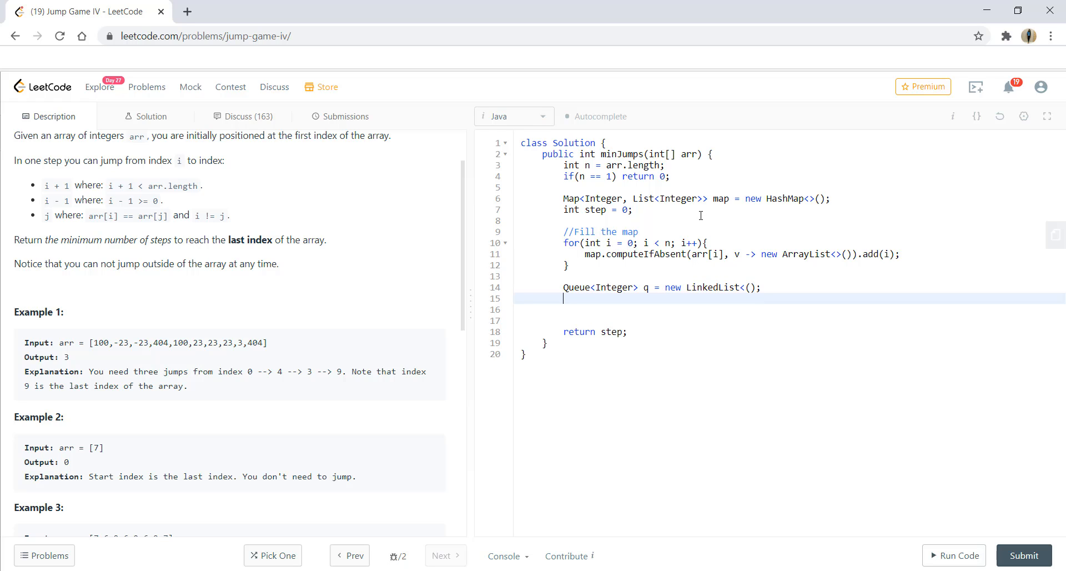
text(q.offer(0);)
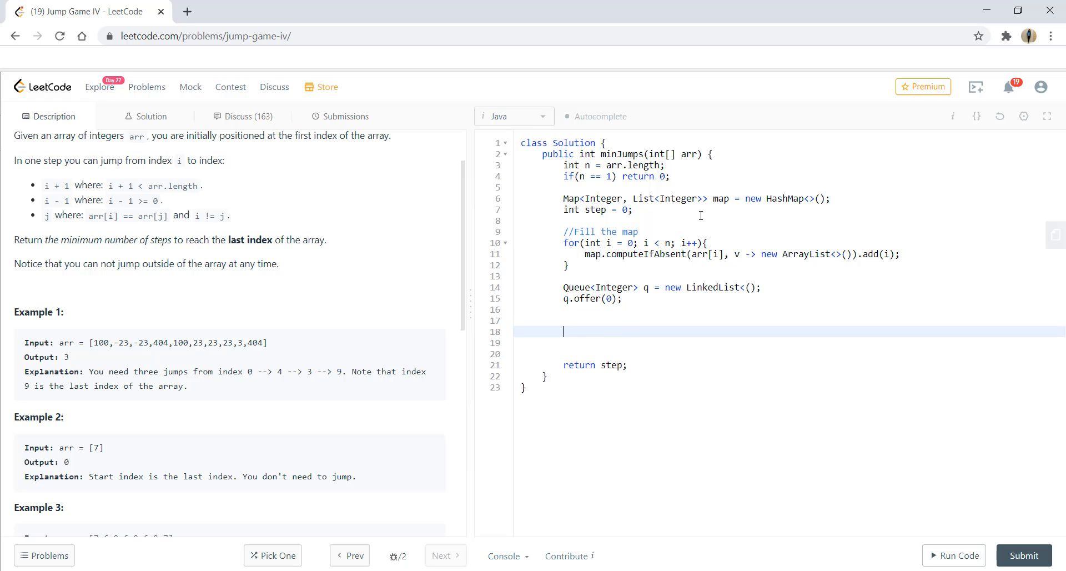
text(while)
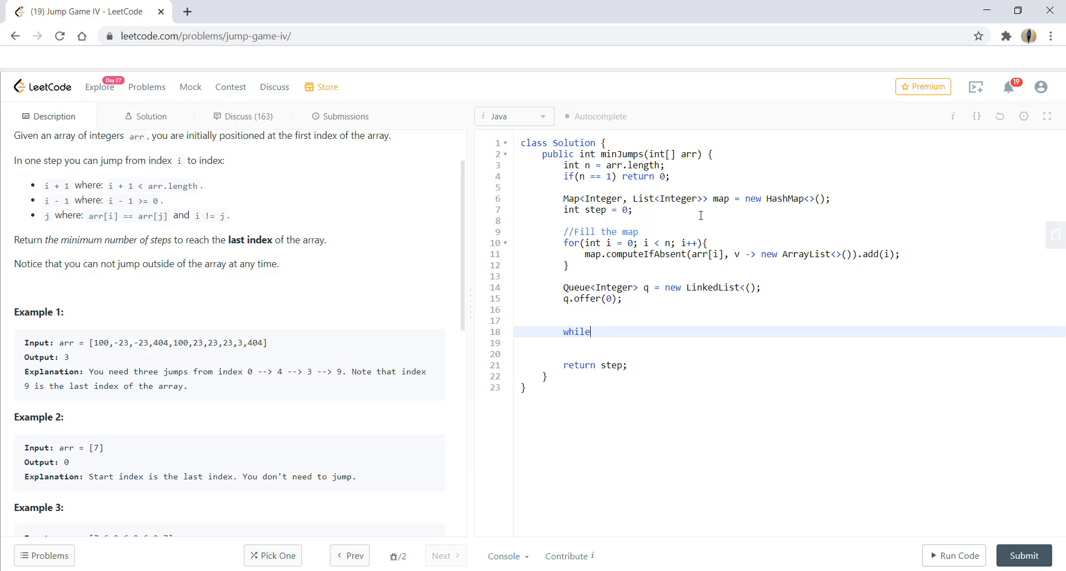
text((!q.isEmpty()){)
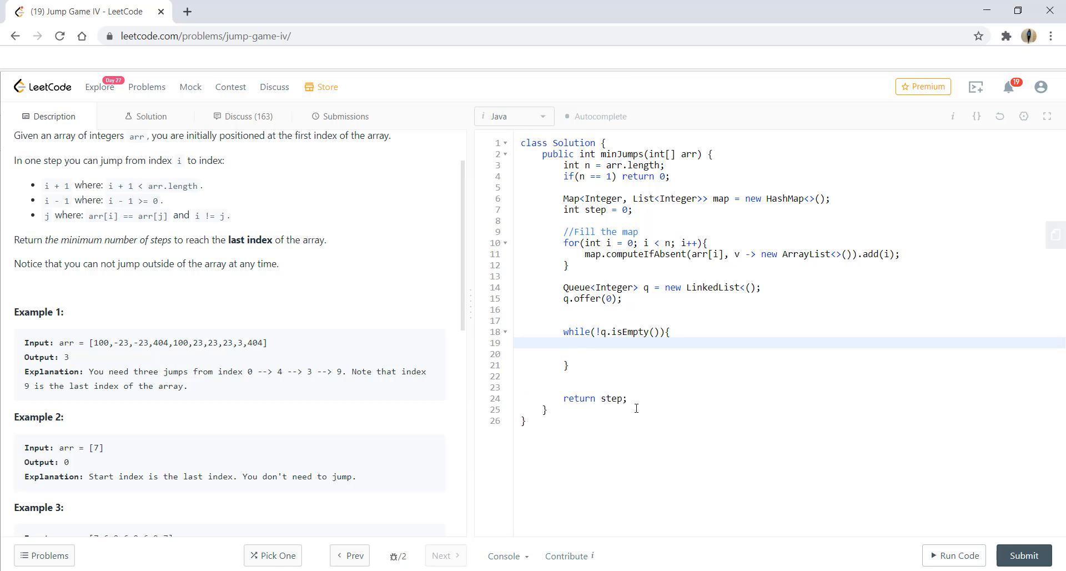
text(step)
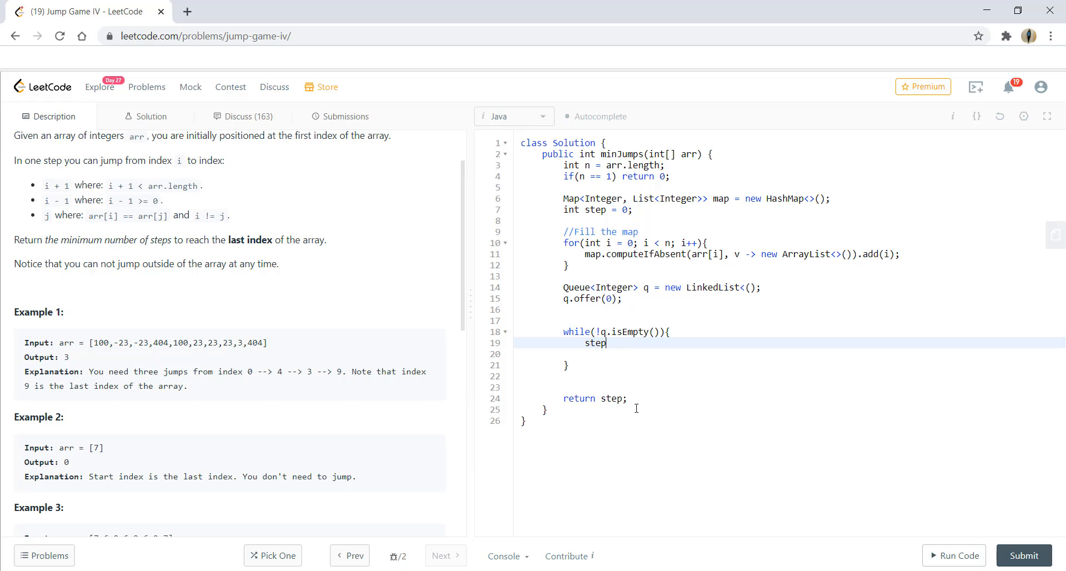
text(++;)
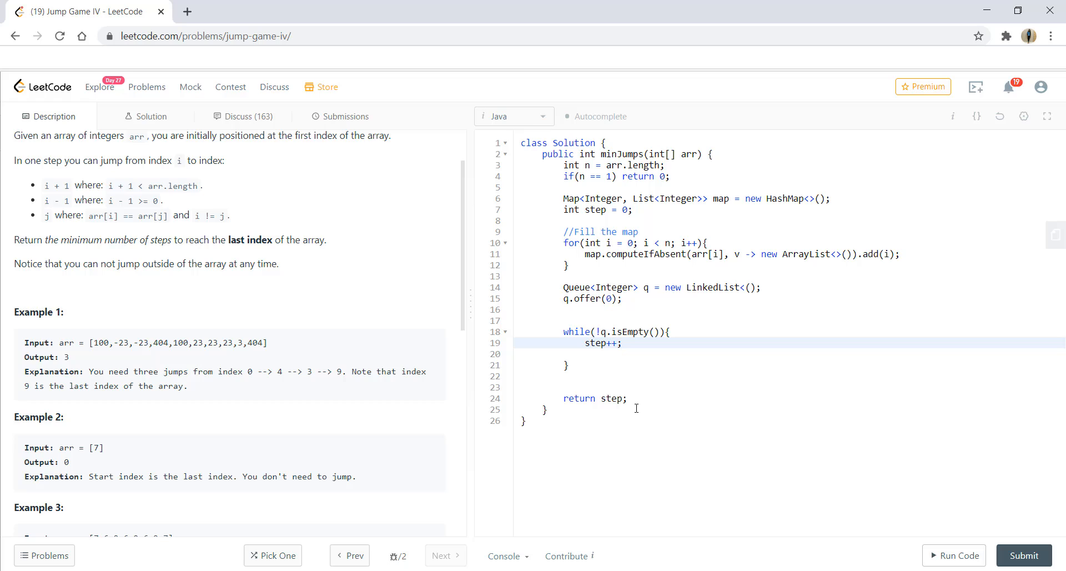
Store int size = q.size(); after step++ inside the while loop
click(619, 343)
text(in)
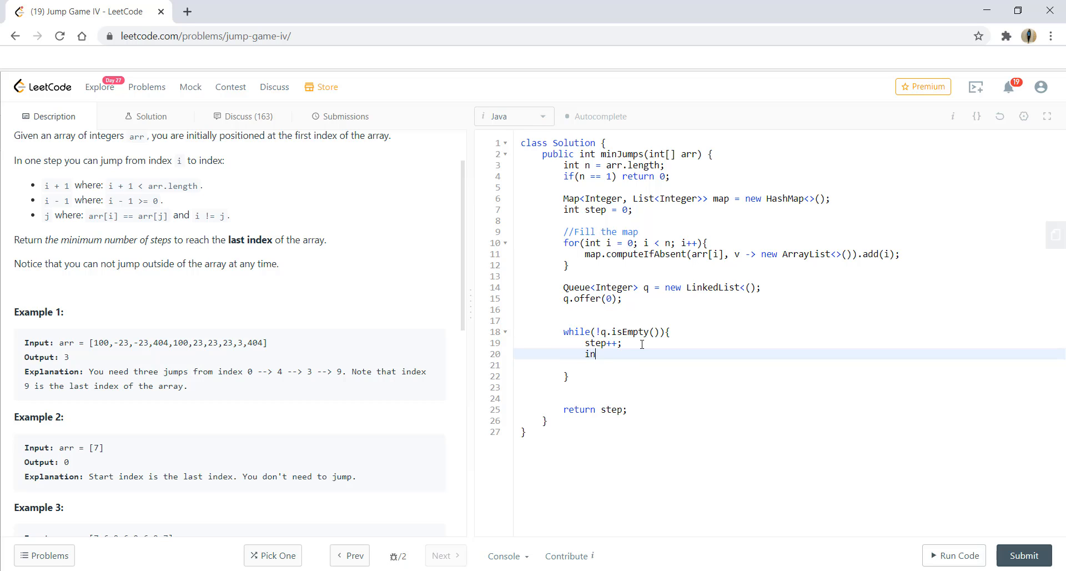
text(t size =)
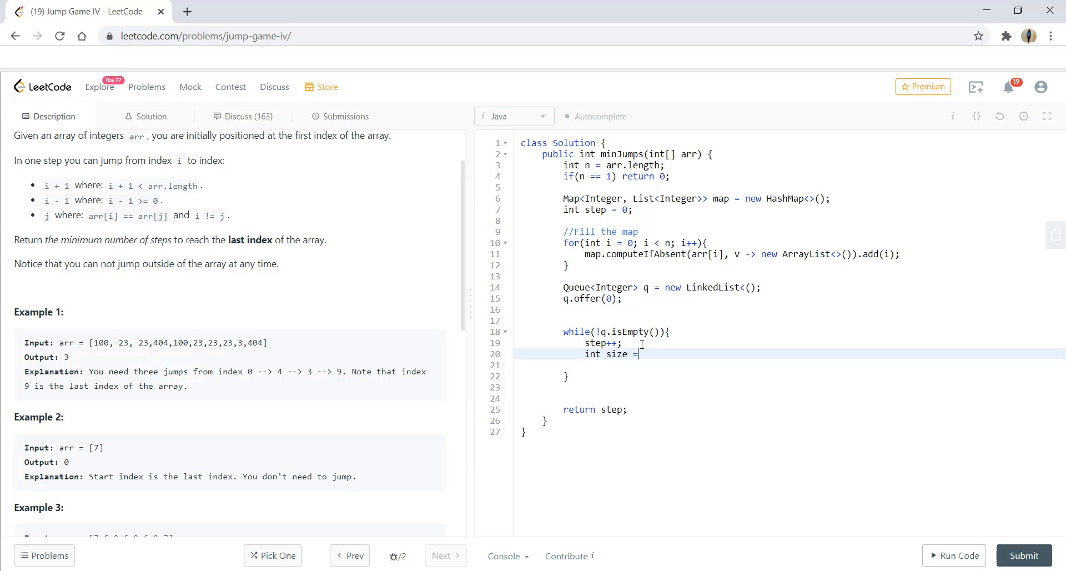
text(q.size();)
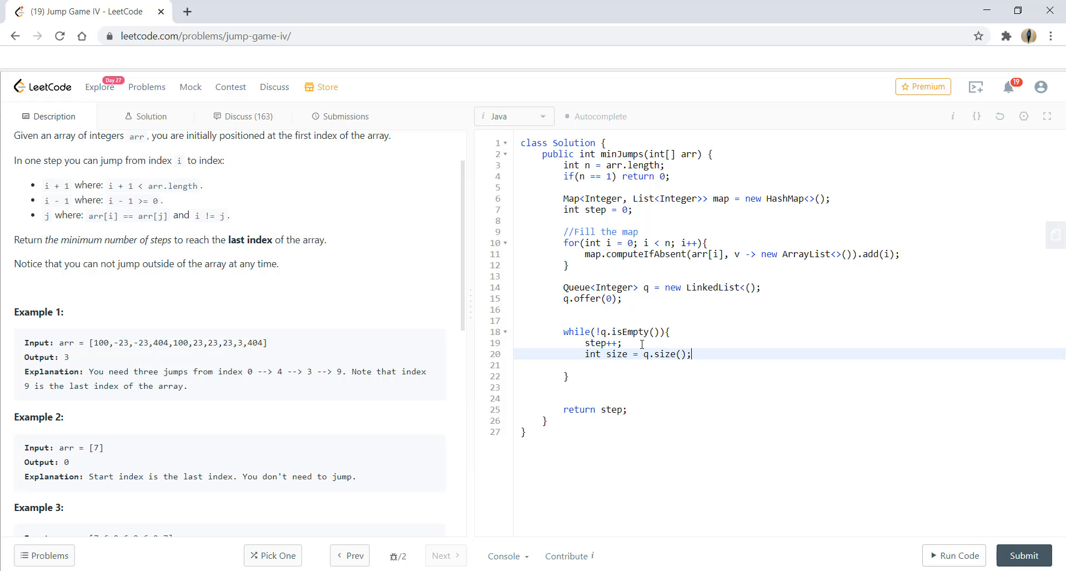
key(Enter)
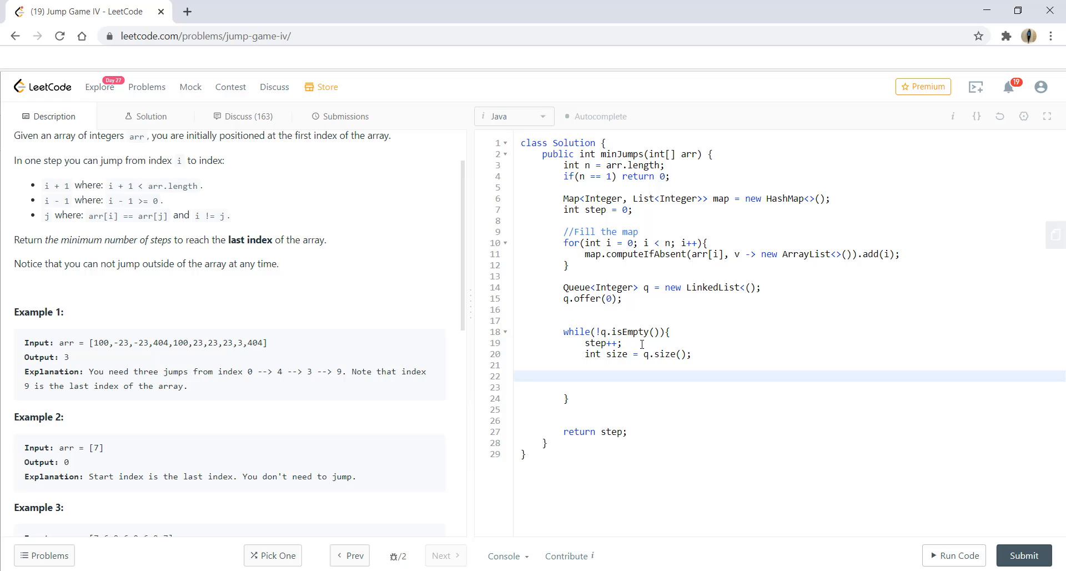
Open an inner for(int i = 0; i < size; i++) loop
click(586, 377)
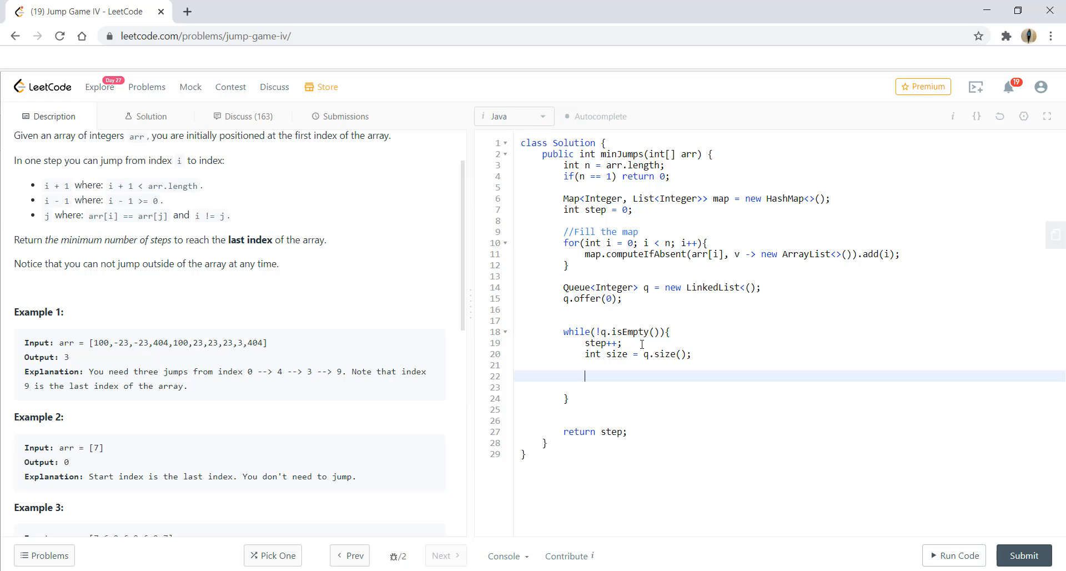
text(for()
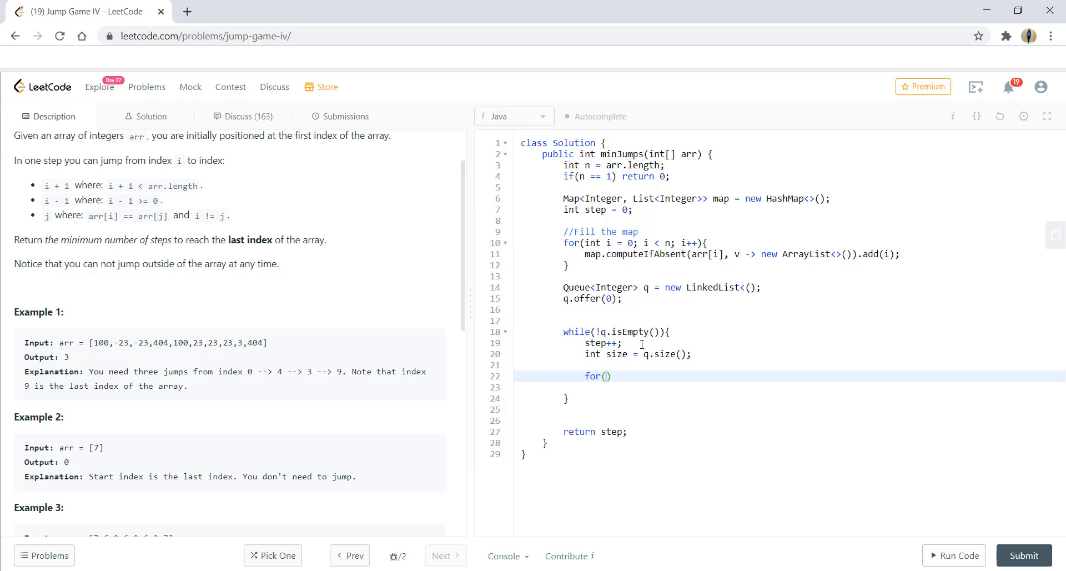
text(int i =0)
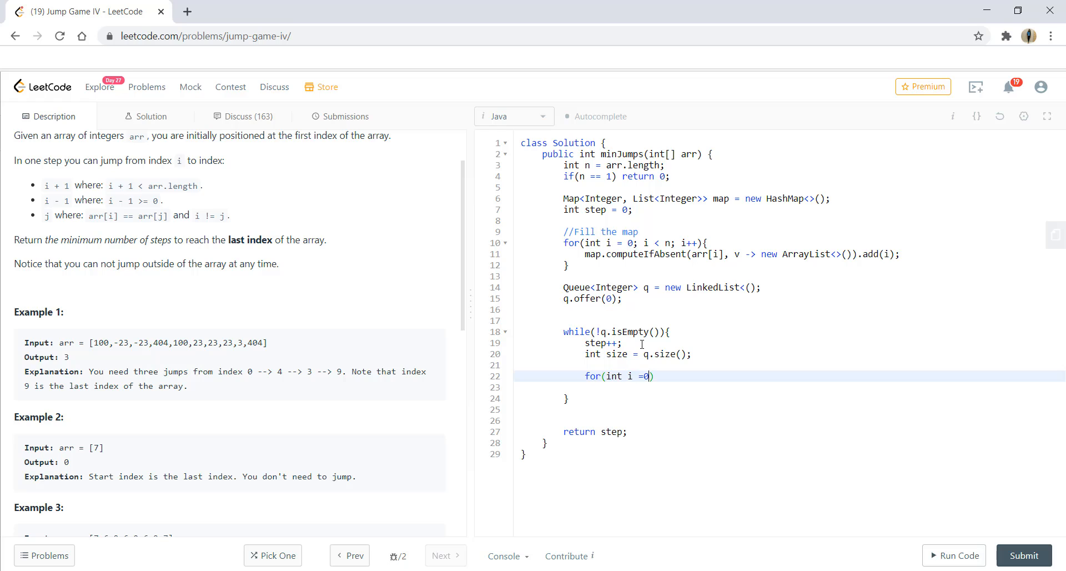
text(; i < siz)
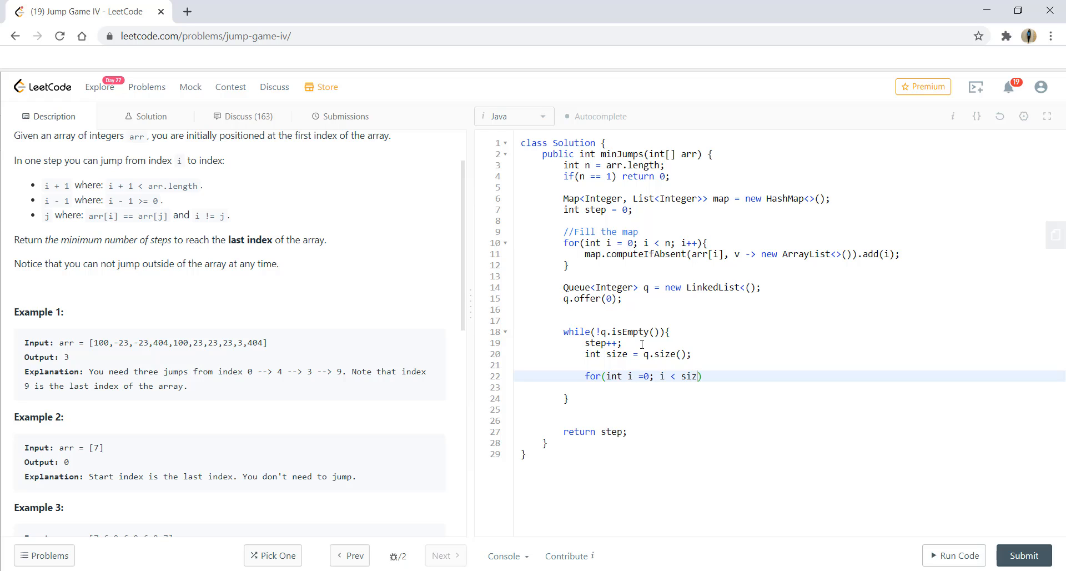
text(e; i++) {)
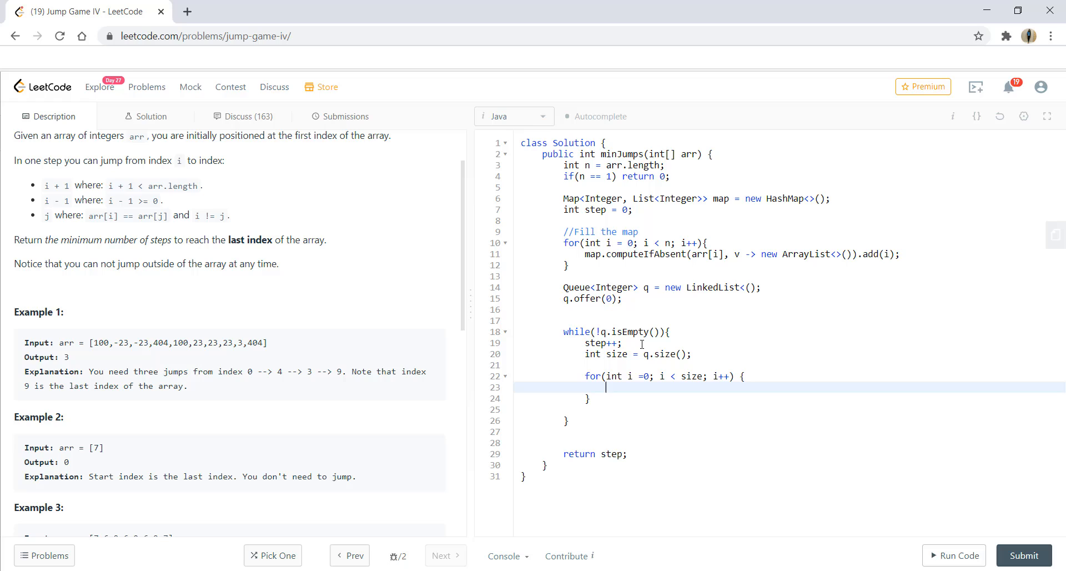
key(Enter)
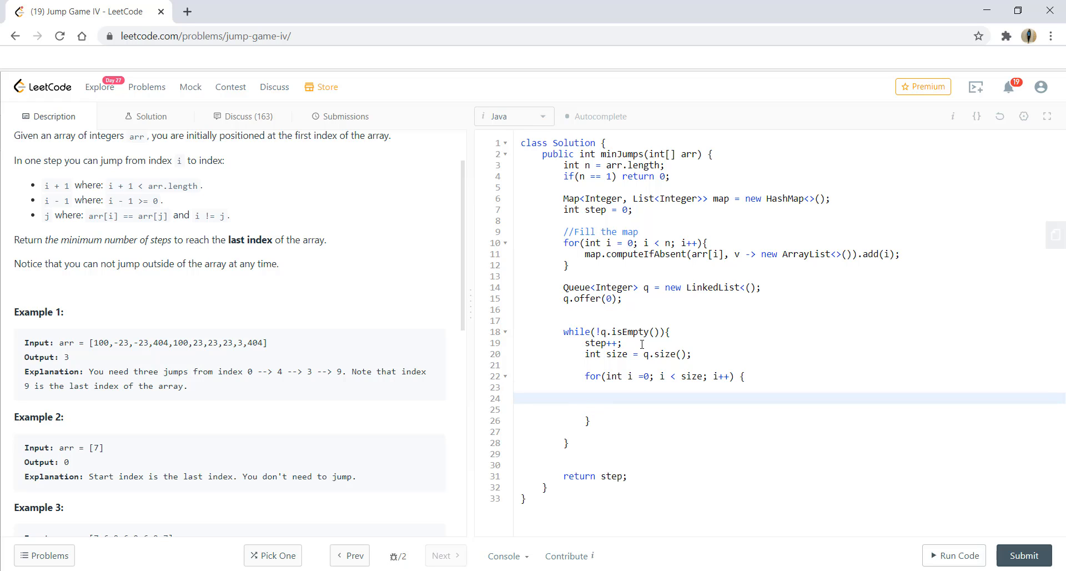
Add comments //Jump to j-1, //Jump to j+1 and //Jump to k --> arr[j] == arr[k]
text(//)
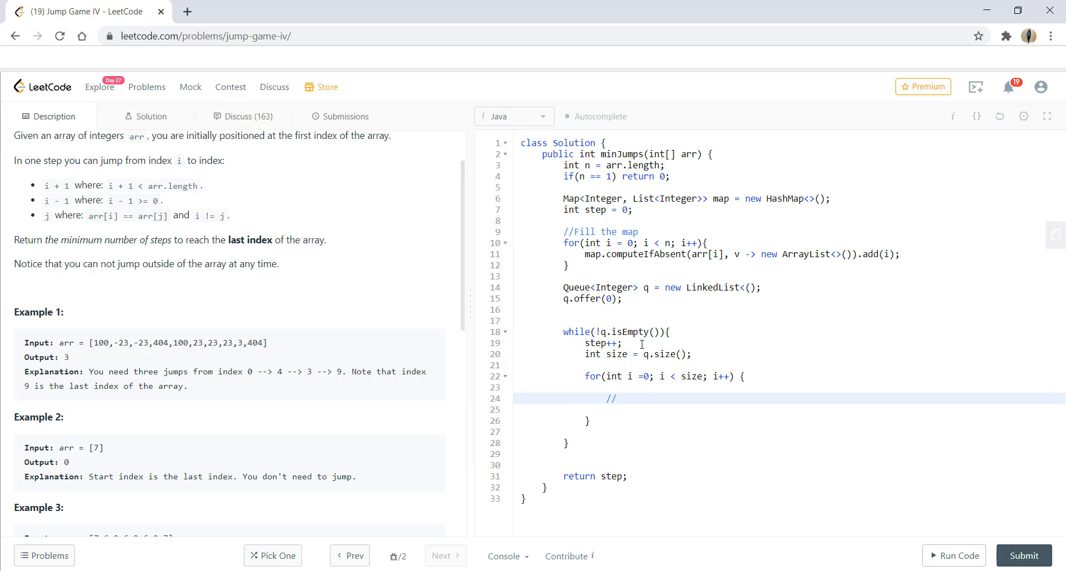
text(Jump to j-1)
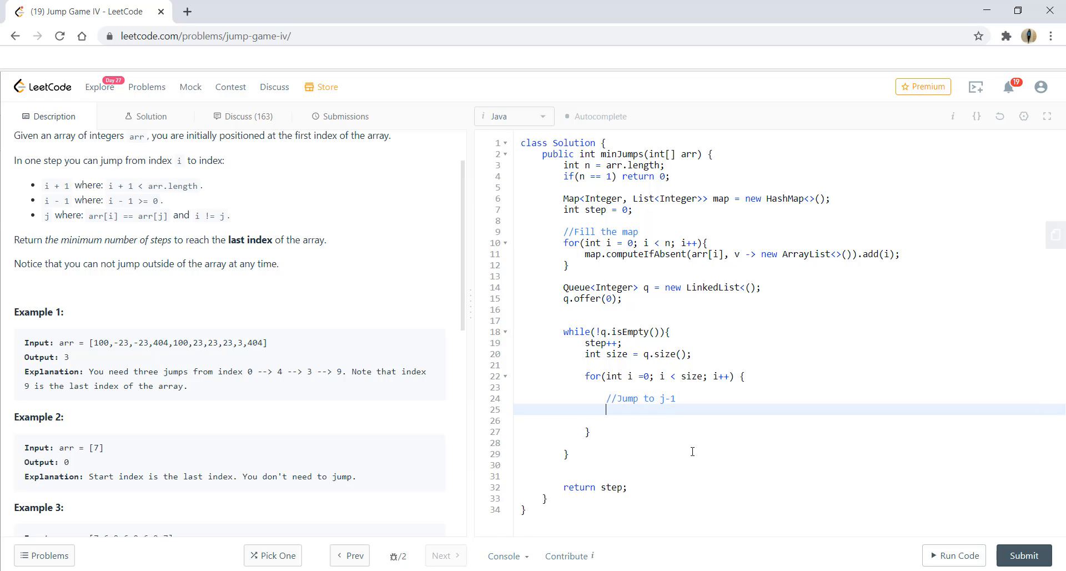
text(//Jump)
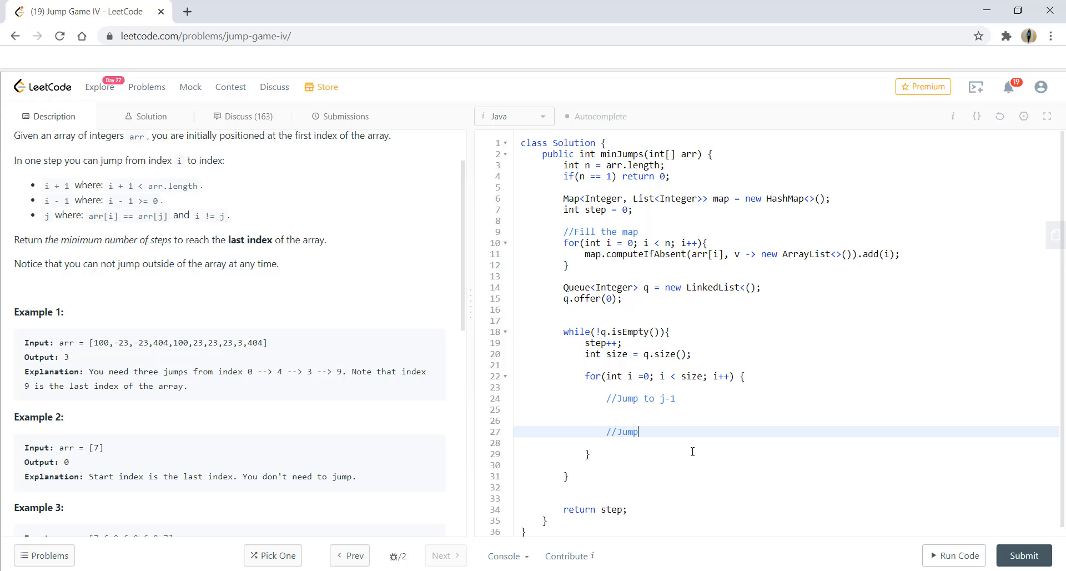
text(to j+1)
click(787, 464)
text(//Ju)
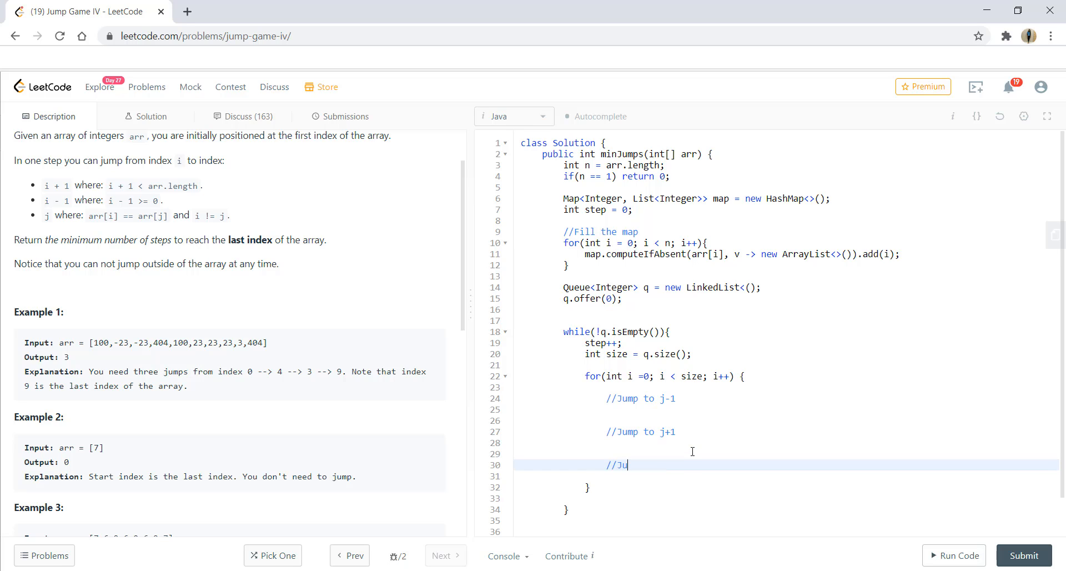
text(mp k)
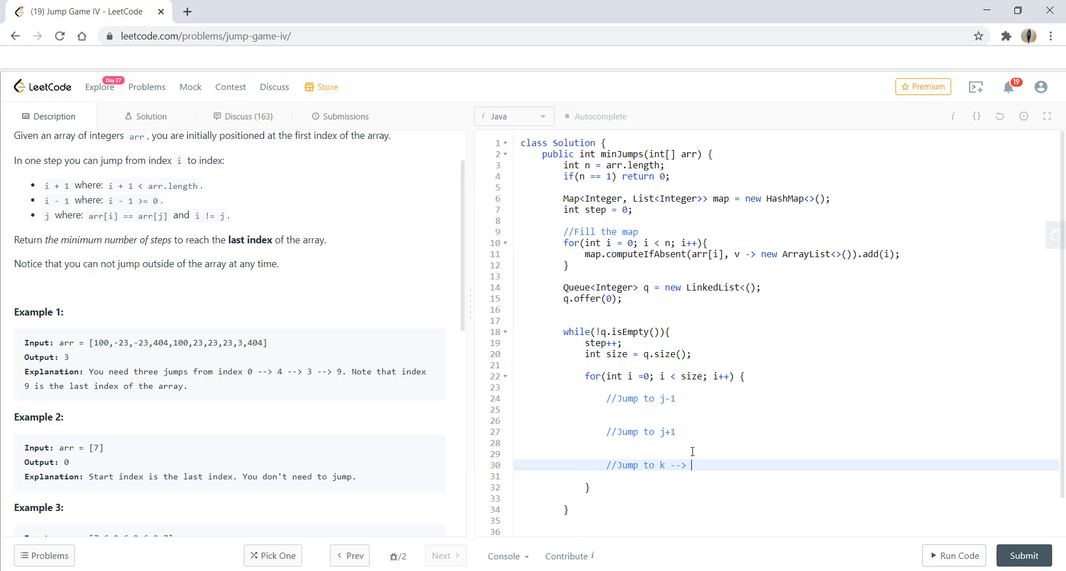
text(arr[j])
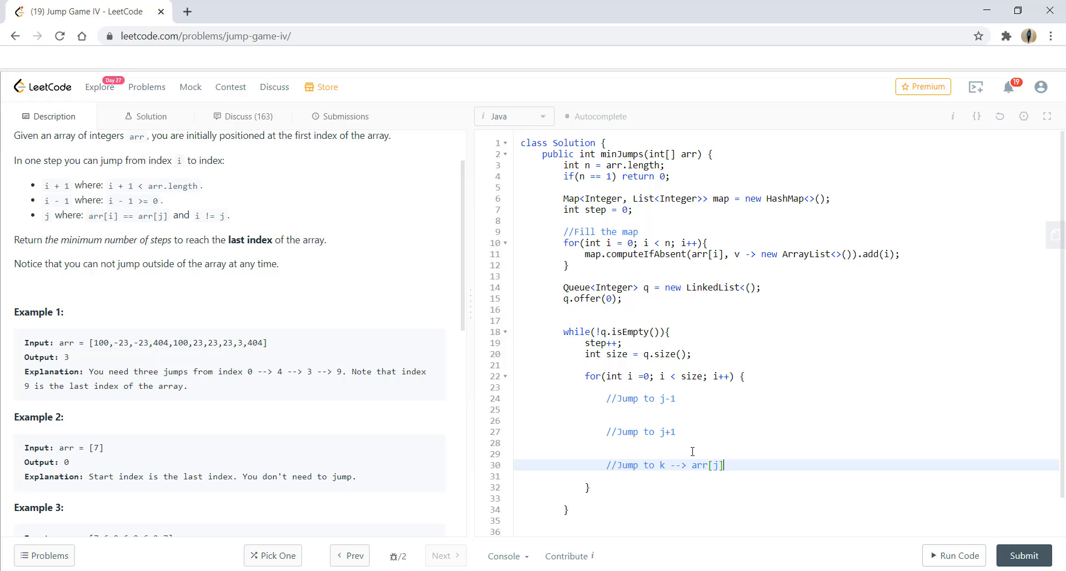
text(==)
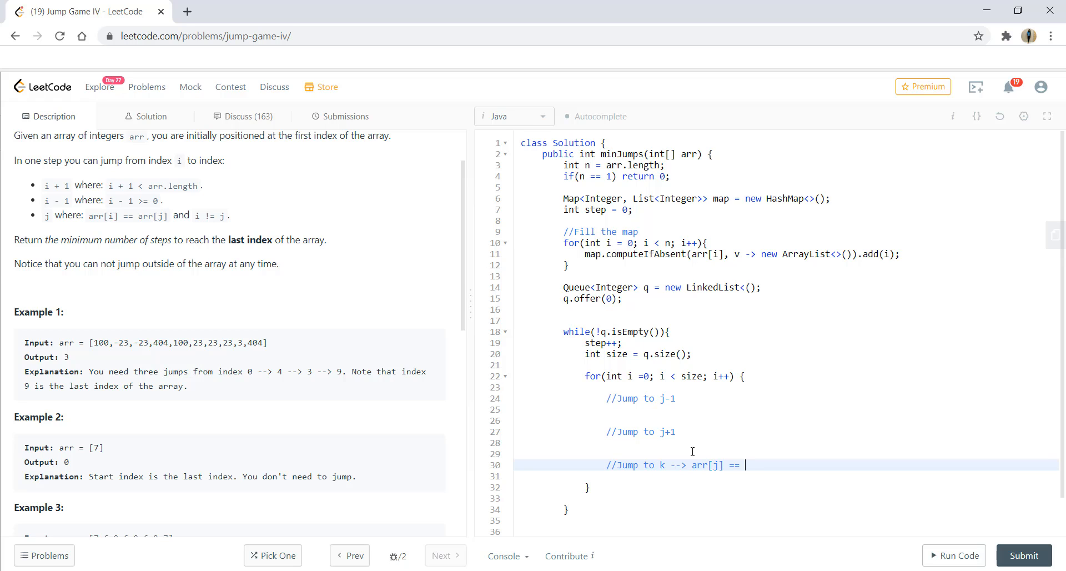
text(arr[k])
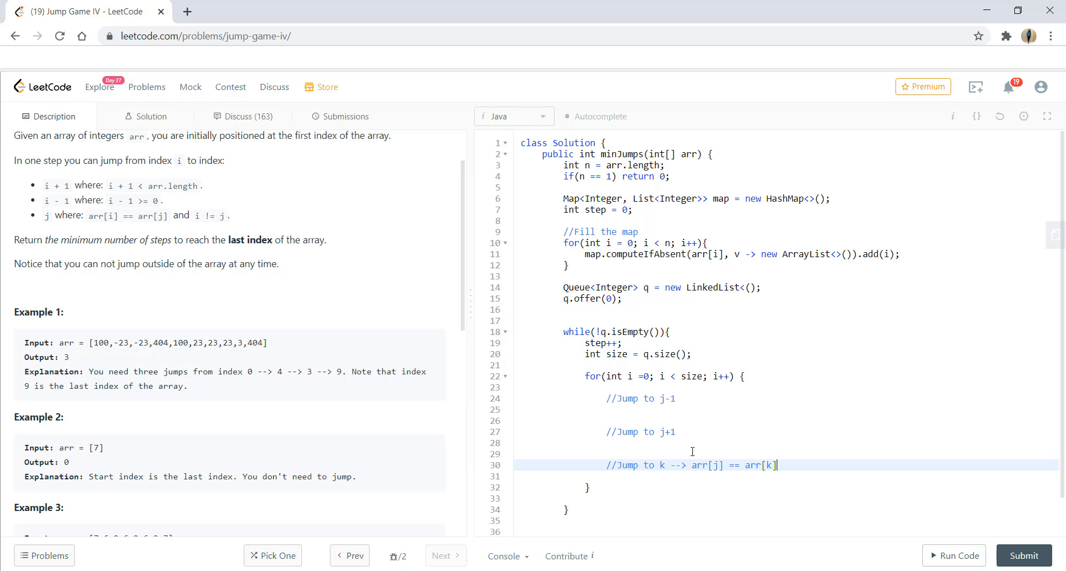
text(;)
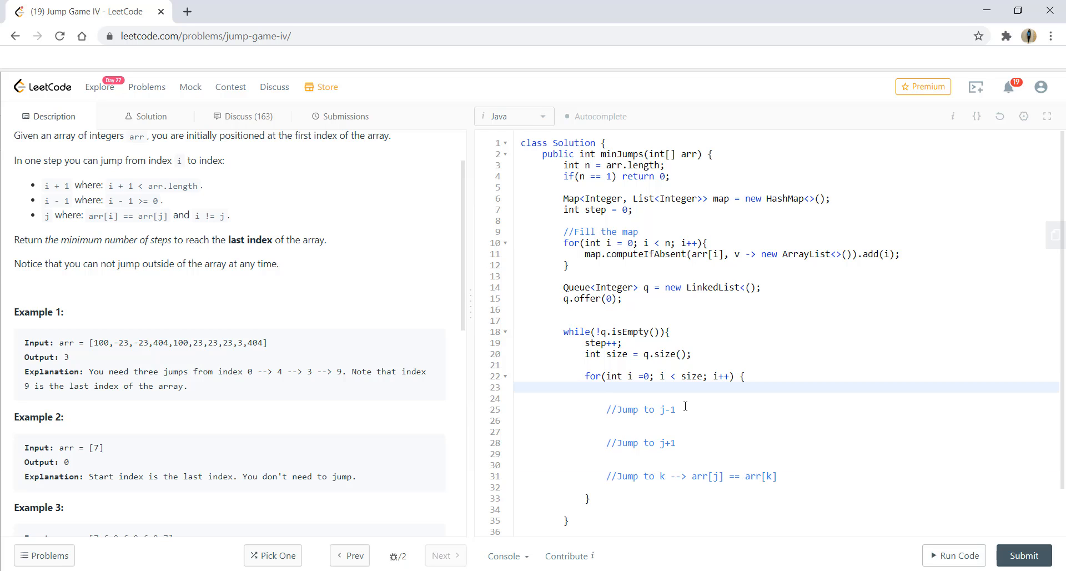
Poll int j from the queue and offer j-1 when j-1 >= 0 and map contains arr[j-1]
text(int j)
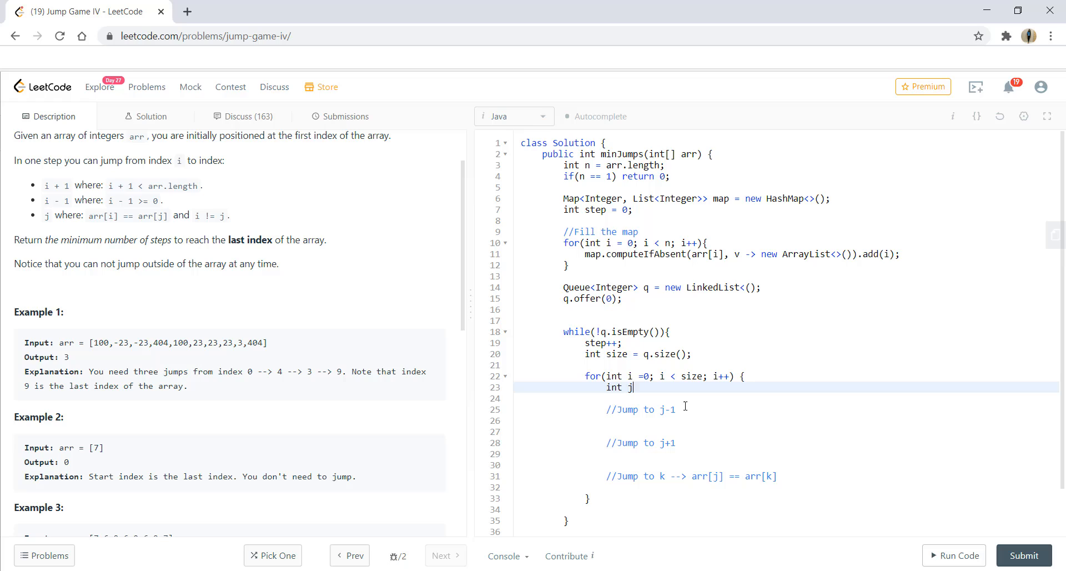
text(=)
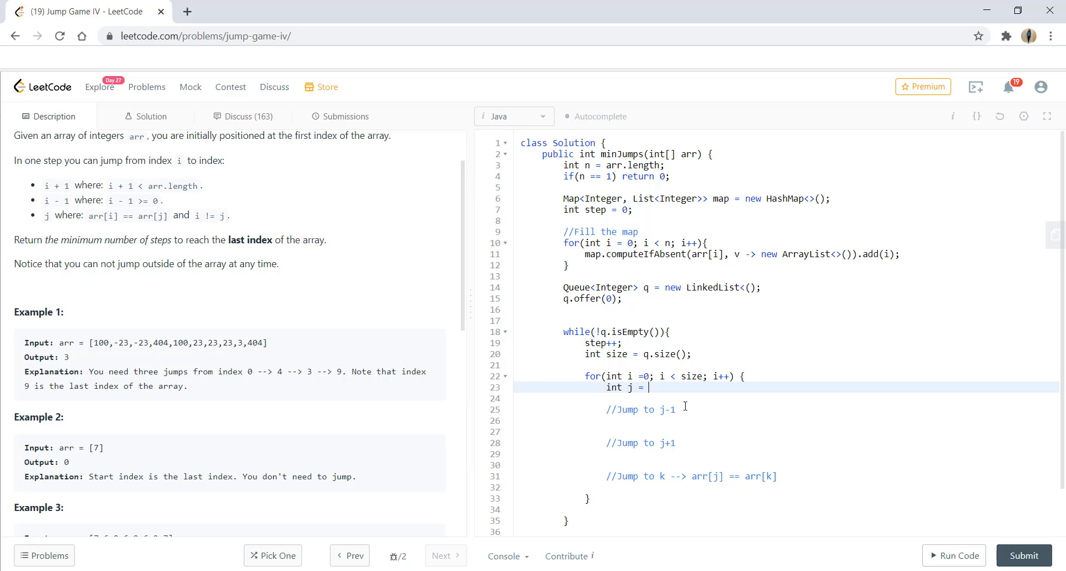
mouse_move(657, 414)
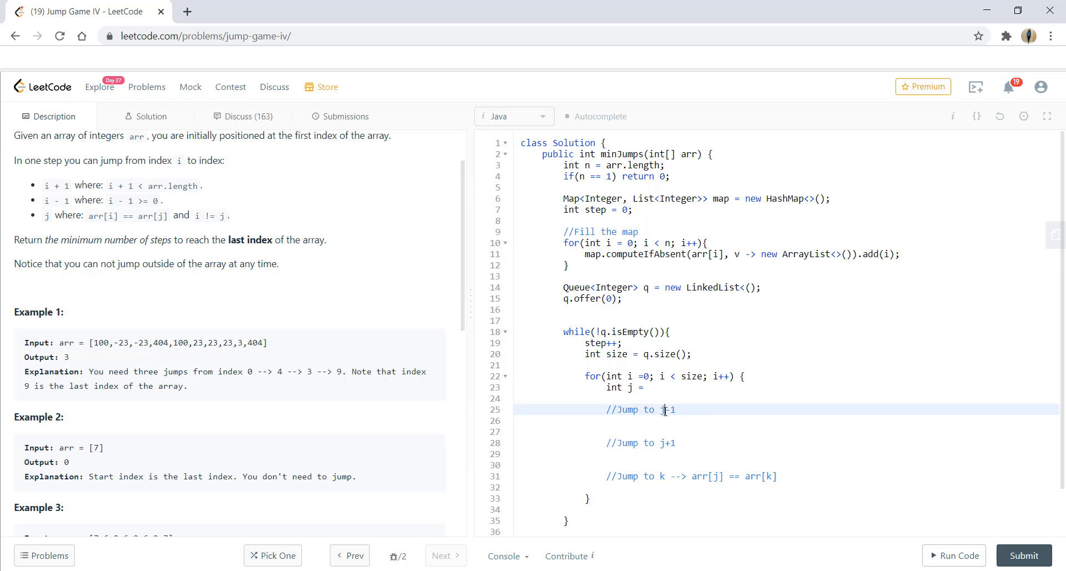
text(q.poll();)
click(787, 420)
text(if()
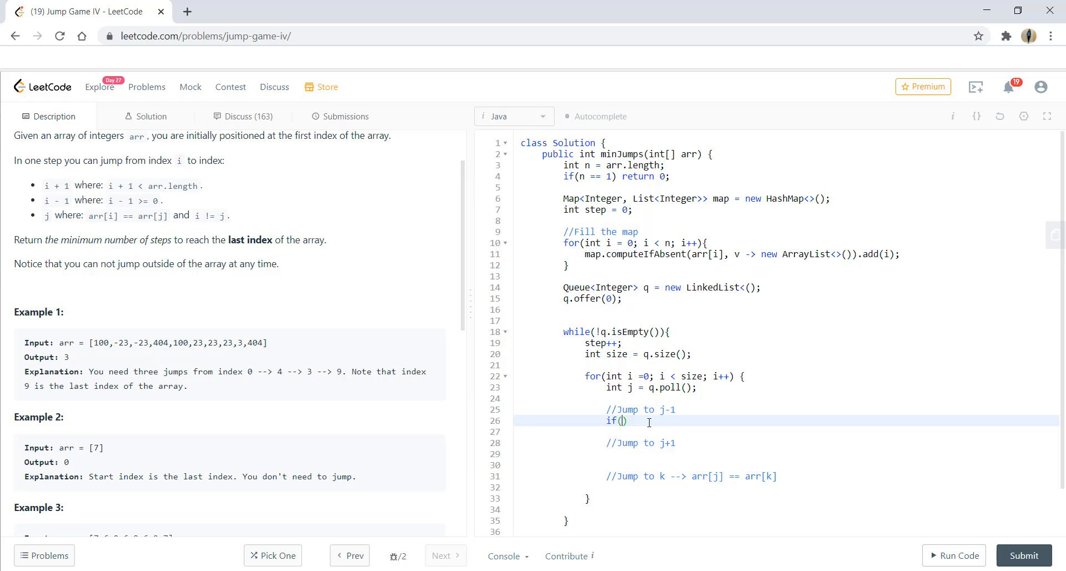
text(j-1 >= 0)
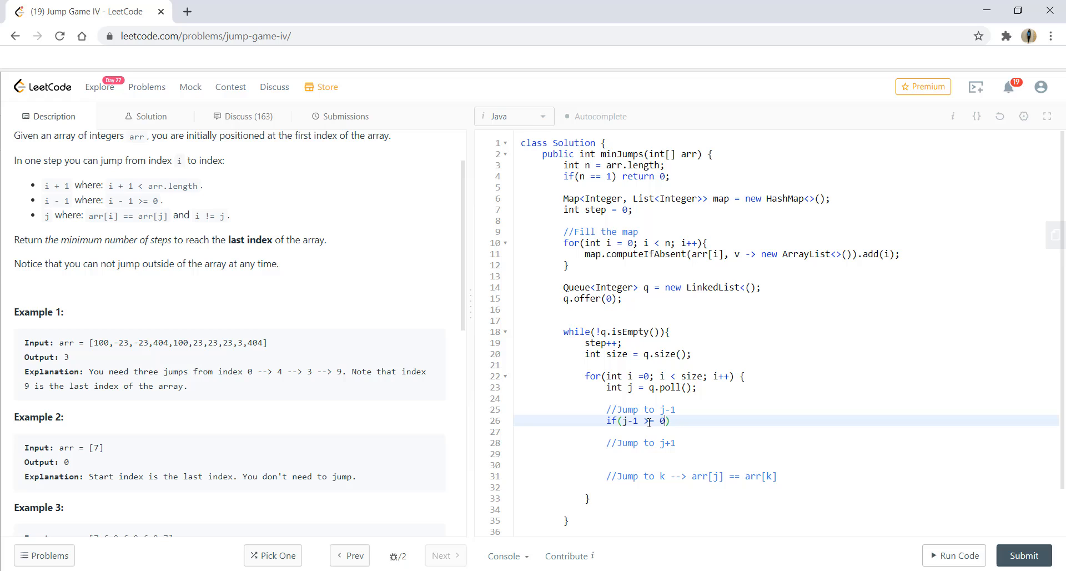
text(&& map)
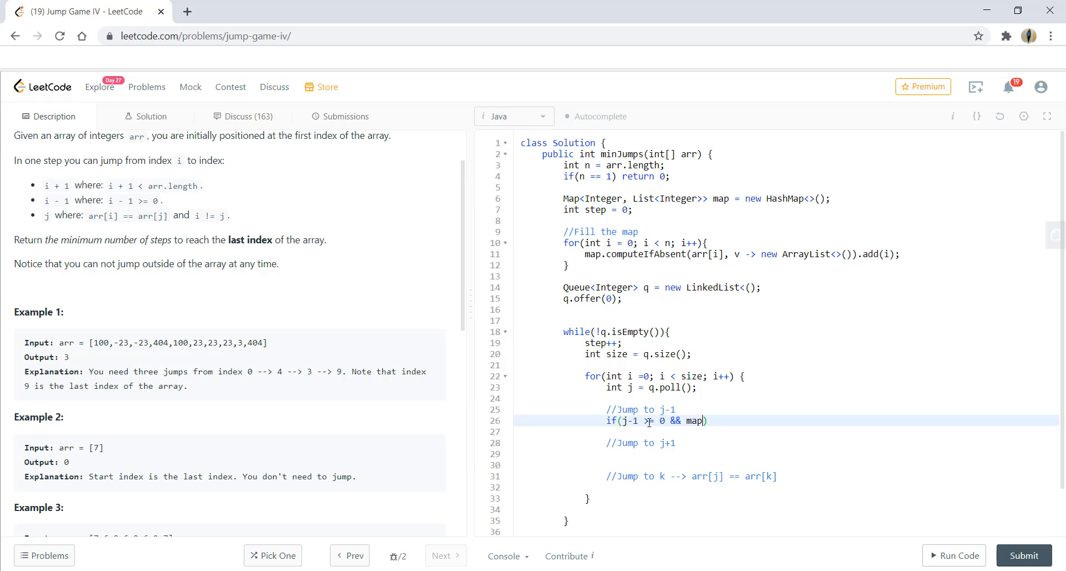
text(.c)
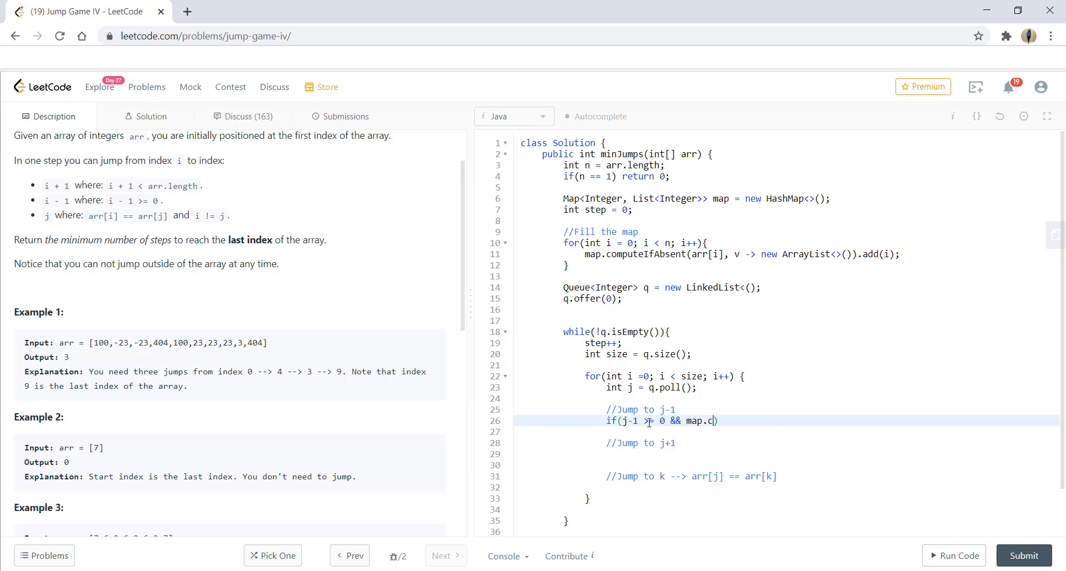
text(ontainsKey())
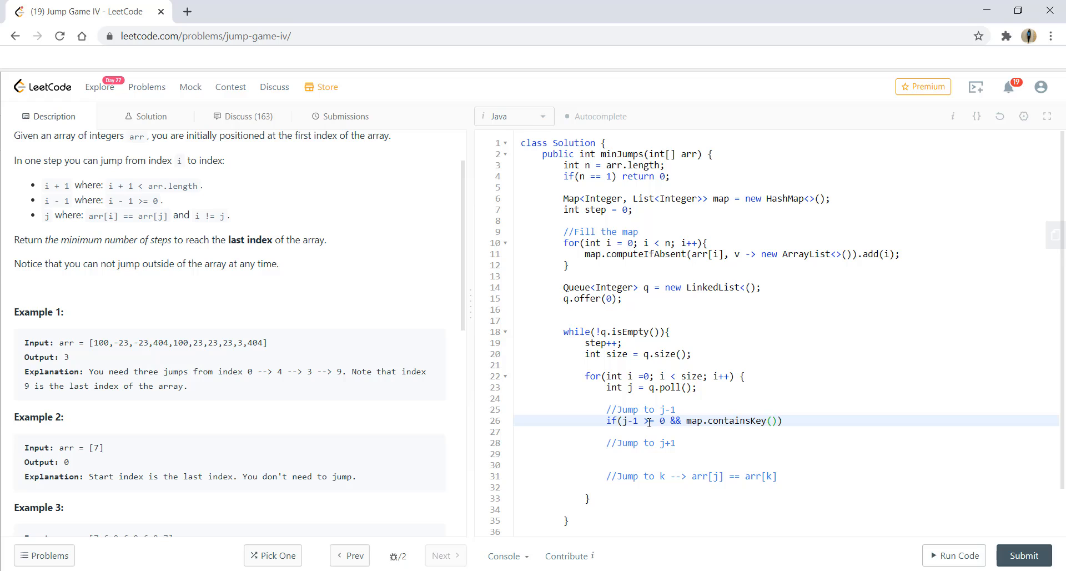
text(arr[j])
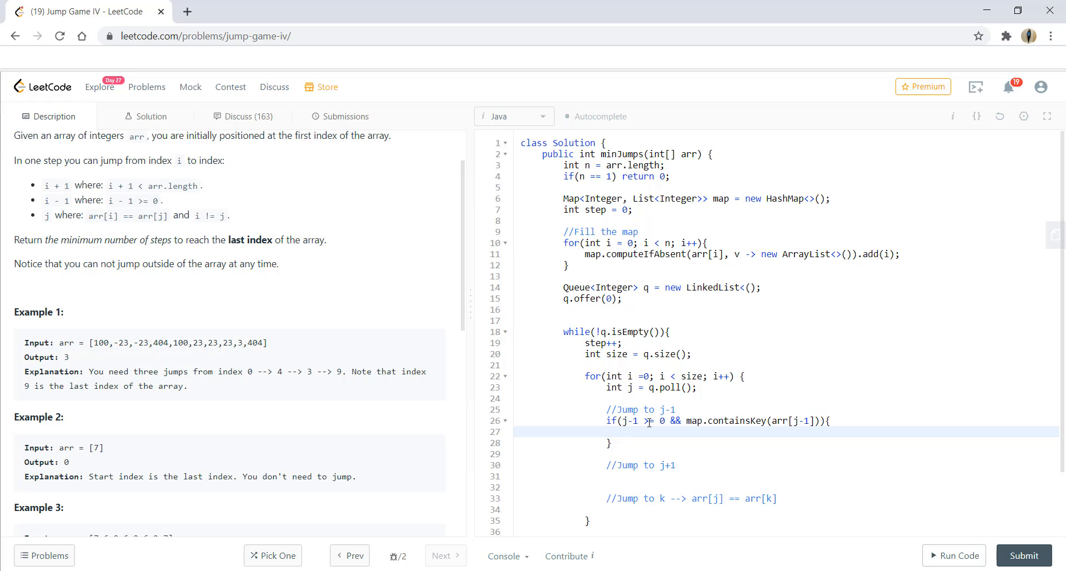
text(q.offe)
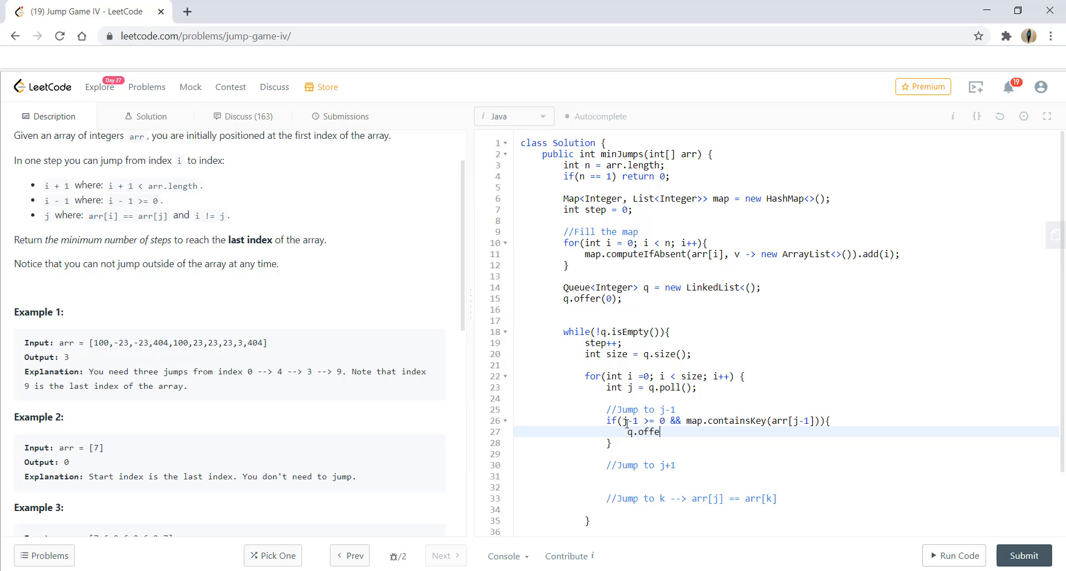
text(r(j-1);)
click(787, 475)
text(if()
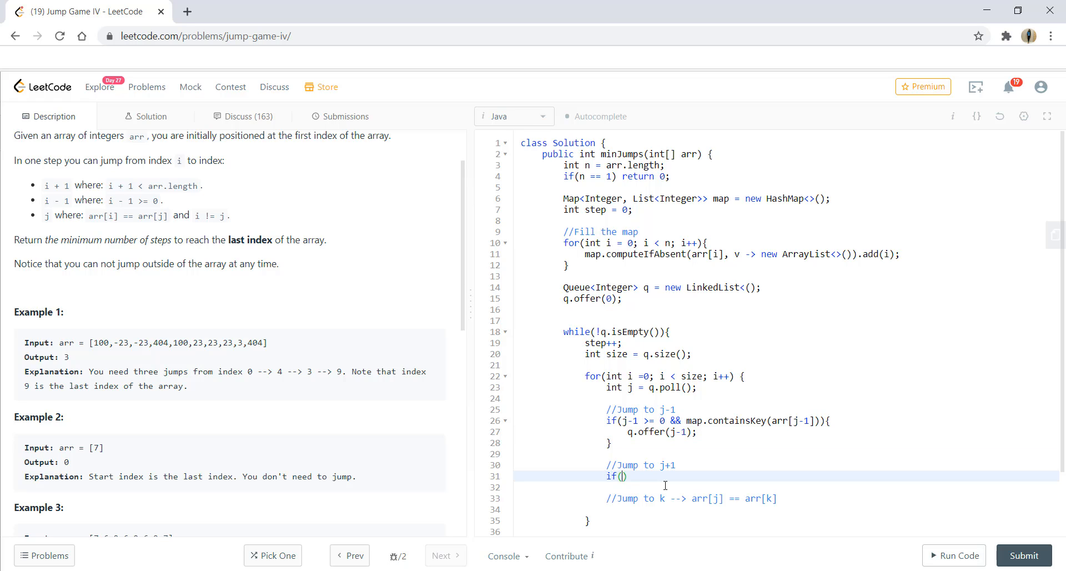
Check j+1 < n and map contains arr[j+1], returning step if j+1 == n-1, else q.offer(j+1)
text(j+1)
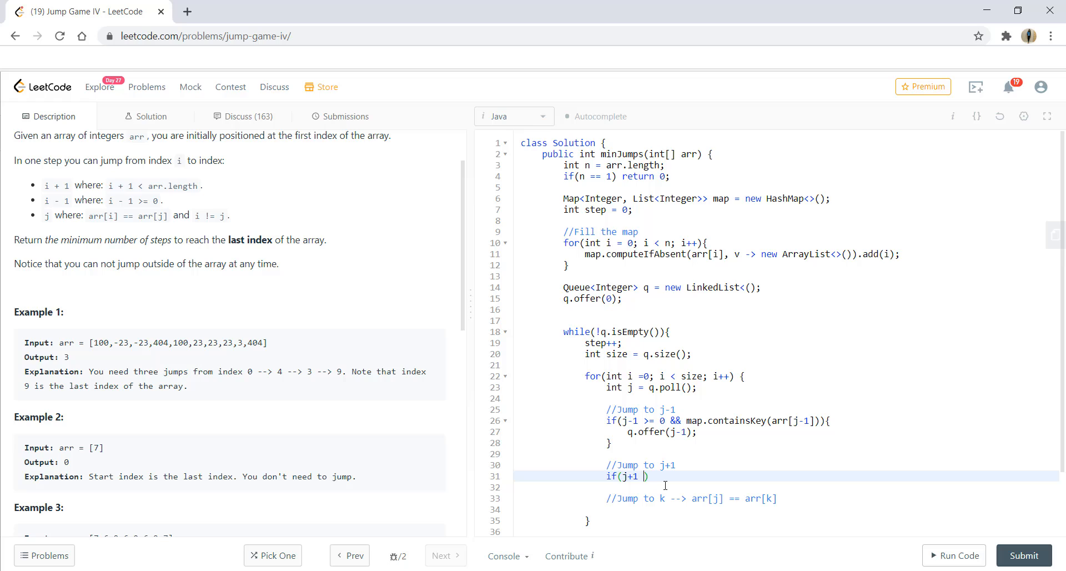
text(< n)
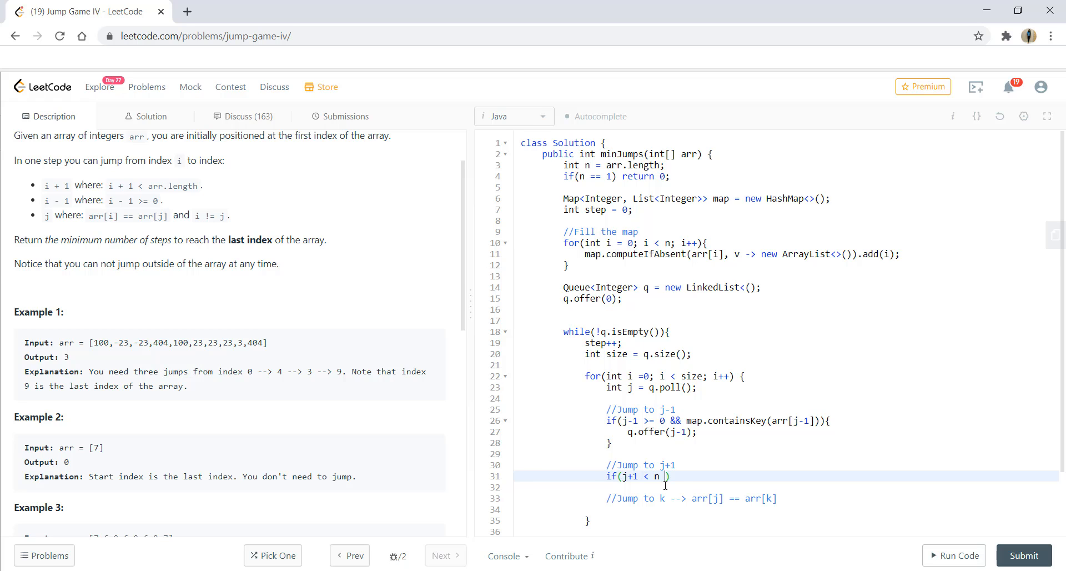
text(&& map)
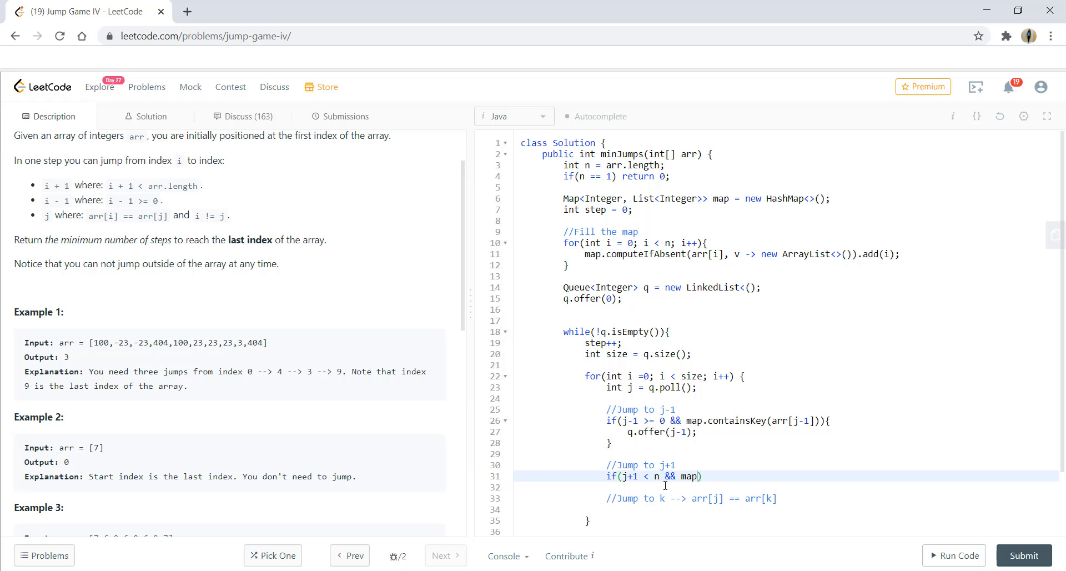
text(.containsKey(arr[j+1)
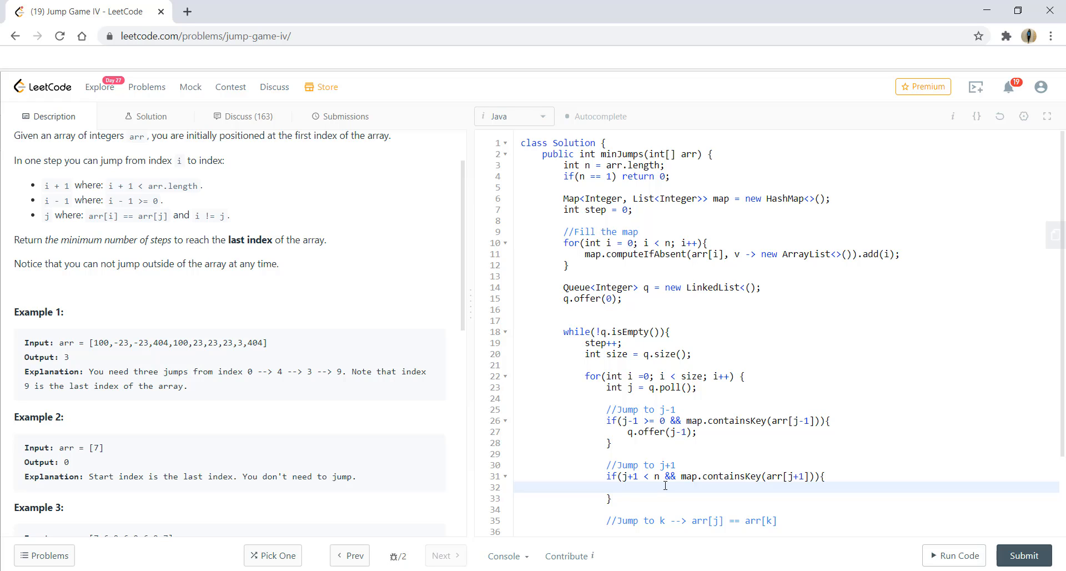
text(if(j+1)
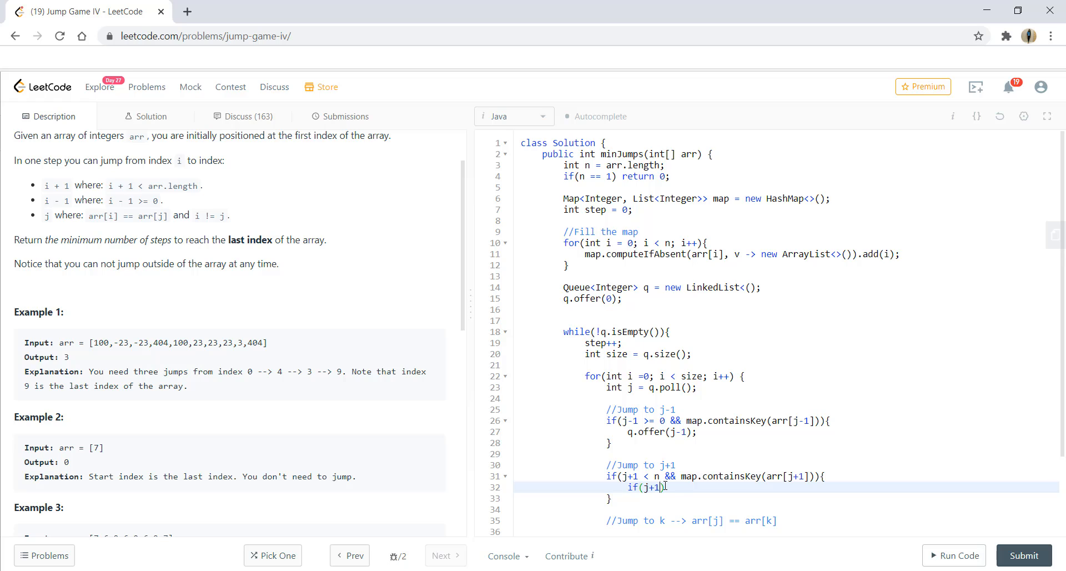
text(== n-1)
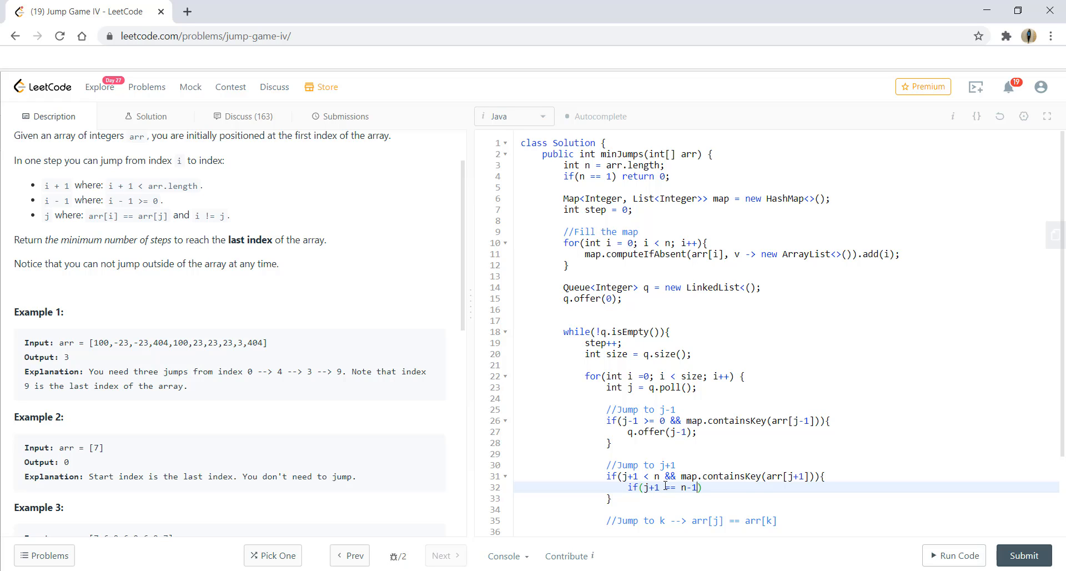
text(return step;)
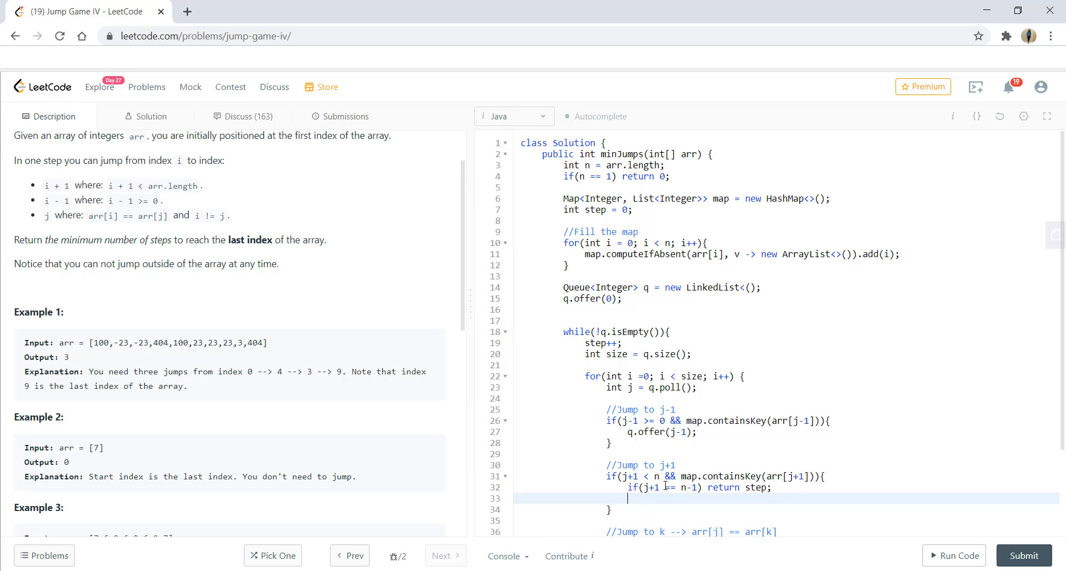
text(q.offer(j+1);)
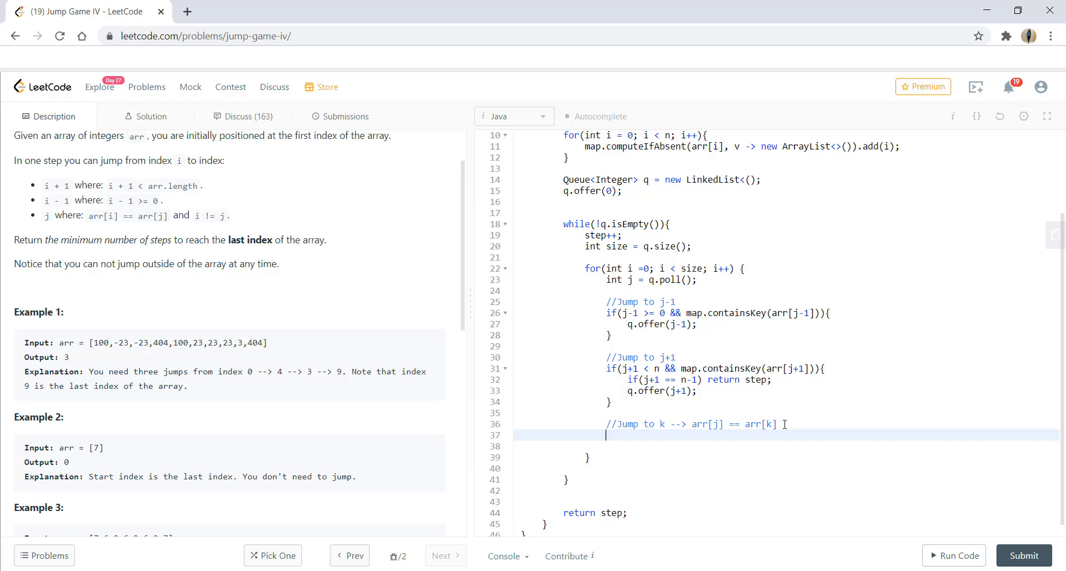
If map contains arr[j], loop over its indices k != j and offer k to the queue
text(if)
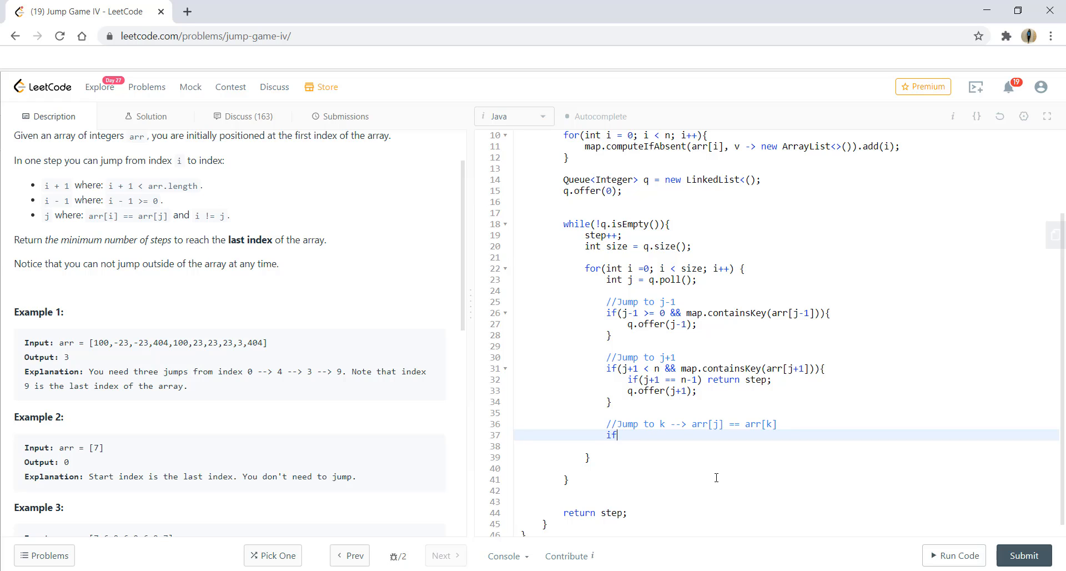
text((map.c)
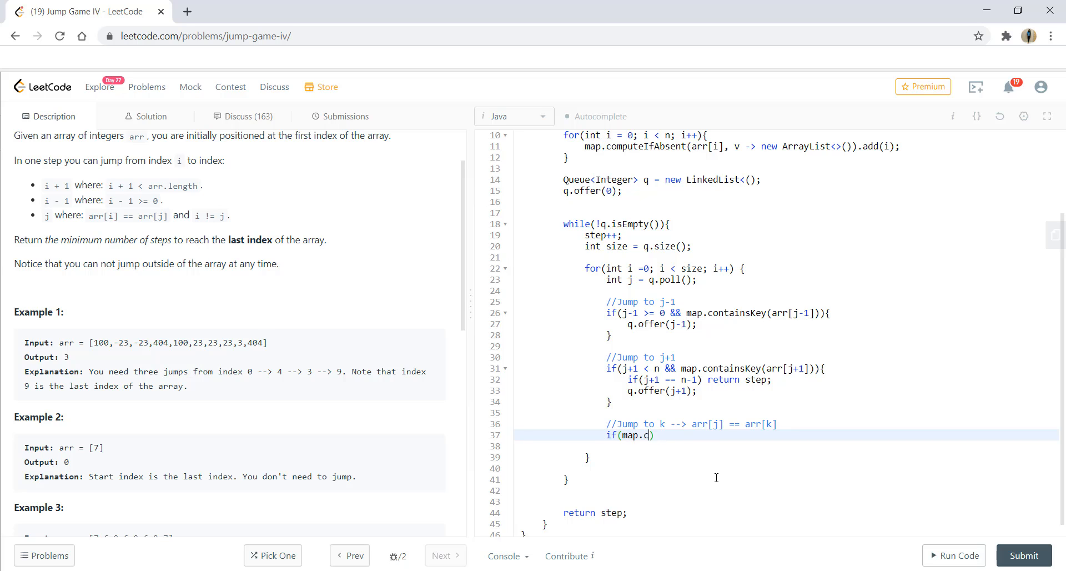
text(ontains)
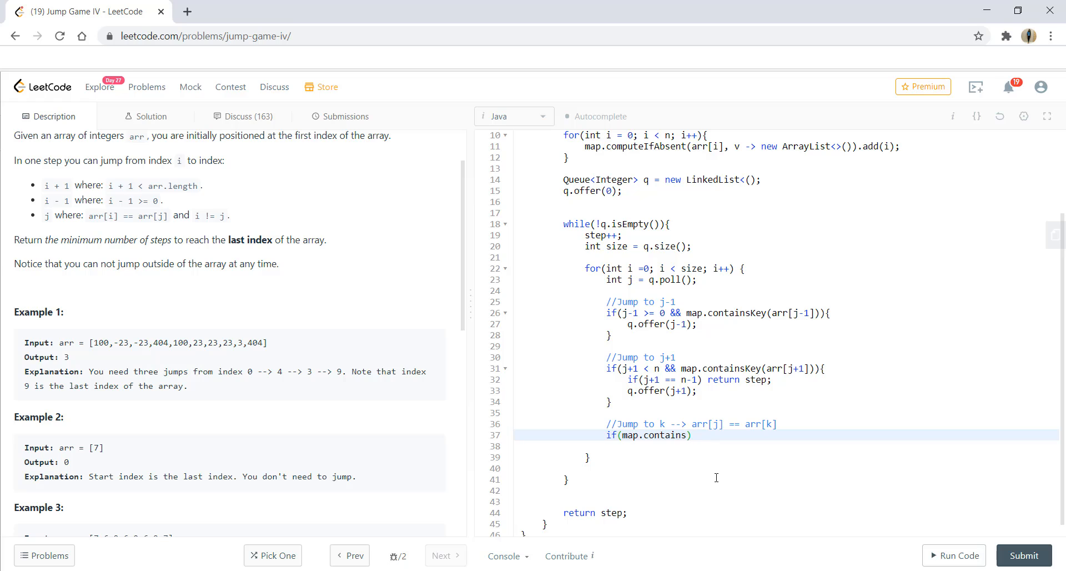
text(Key(arr[j])){)
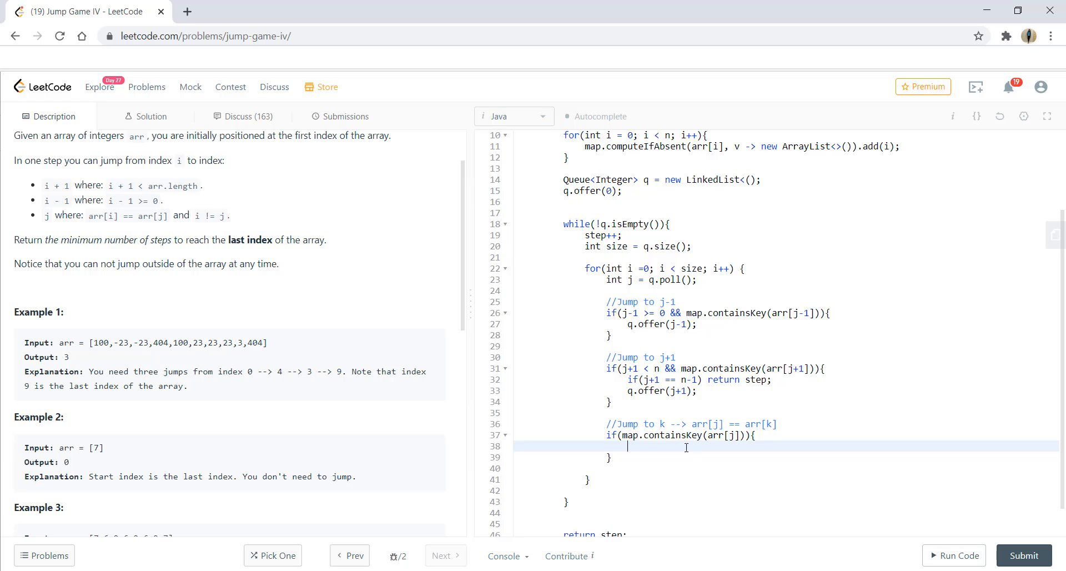
text(for(in)
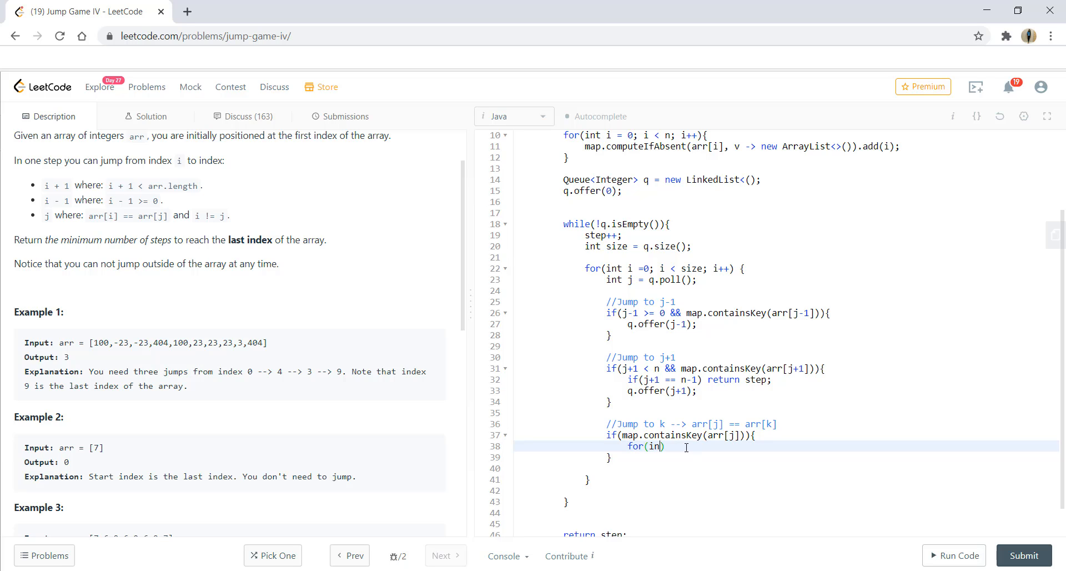
text(t k : map.get(arr[j)
text(if()
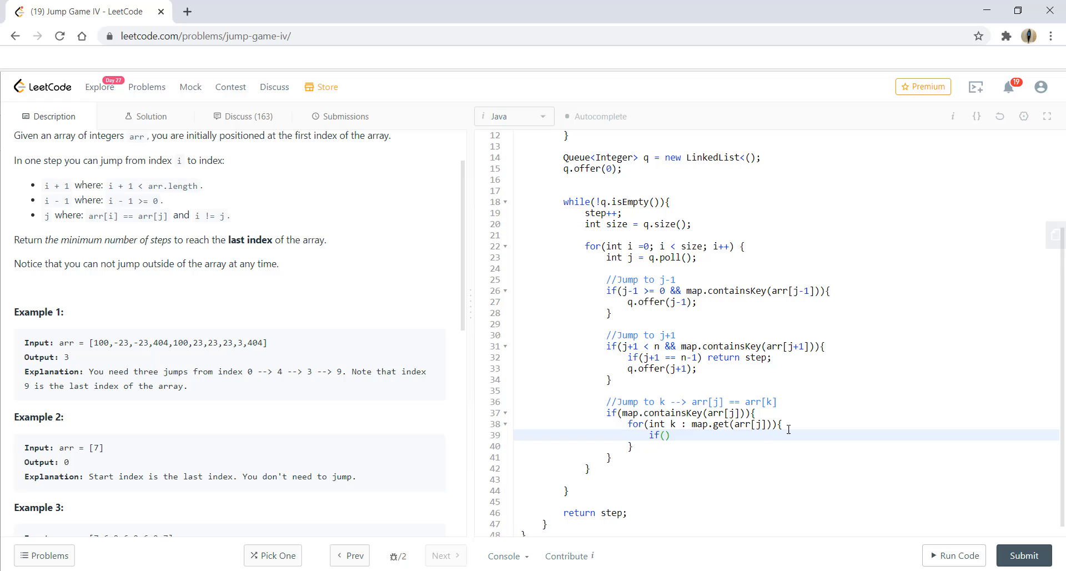
text(k != j)
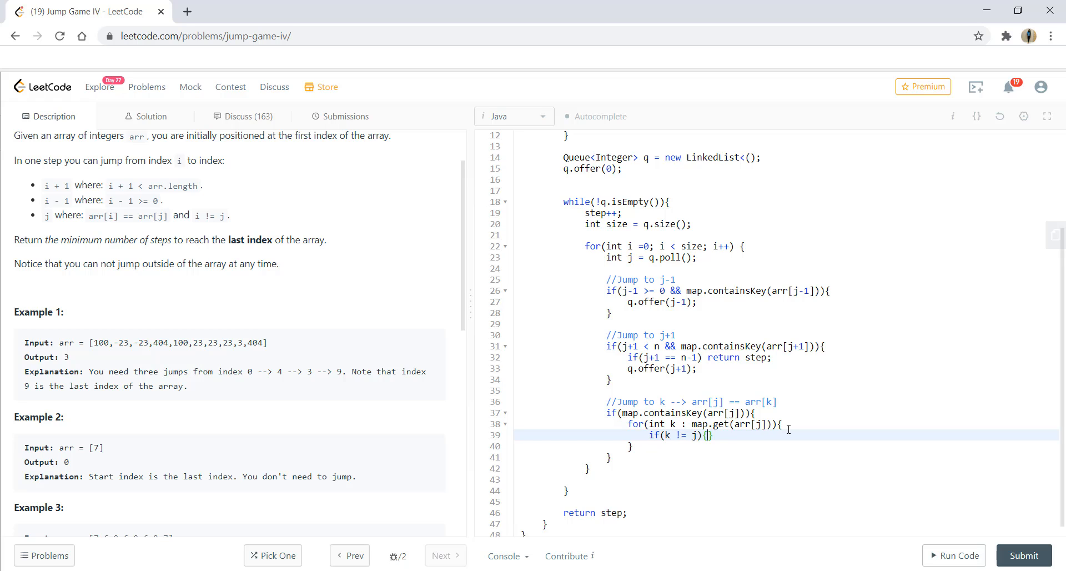
key(enter)
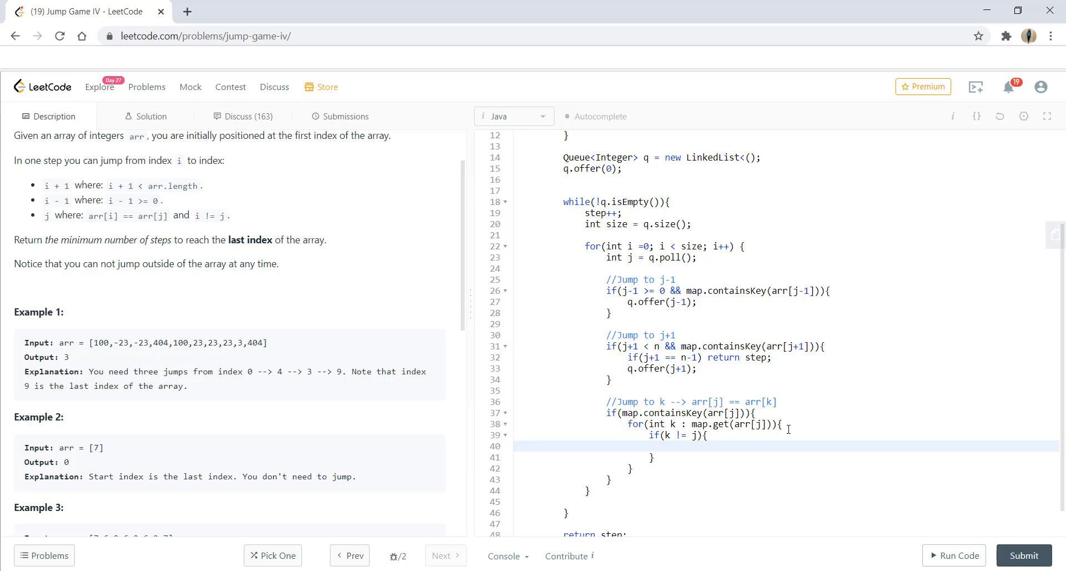
click(669, 446)
text(if(k == n-1) return step;)
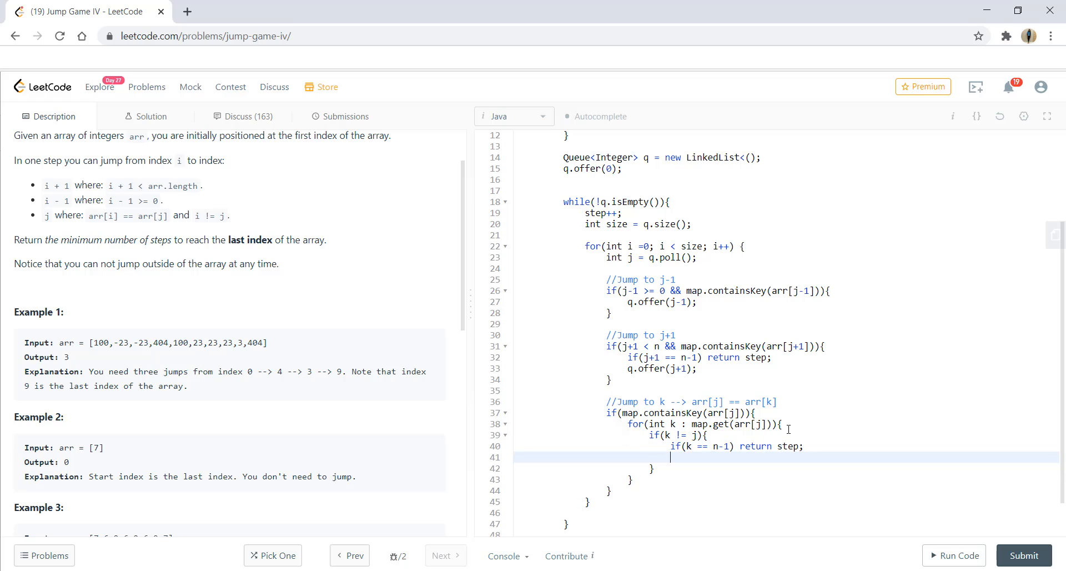
text(q.offer()
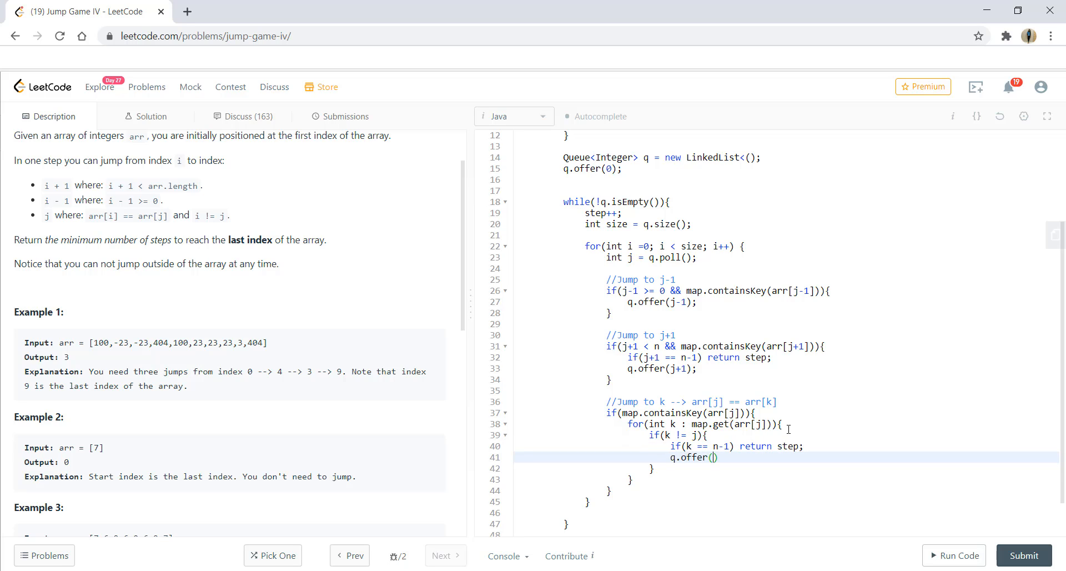
text(k)
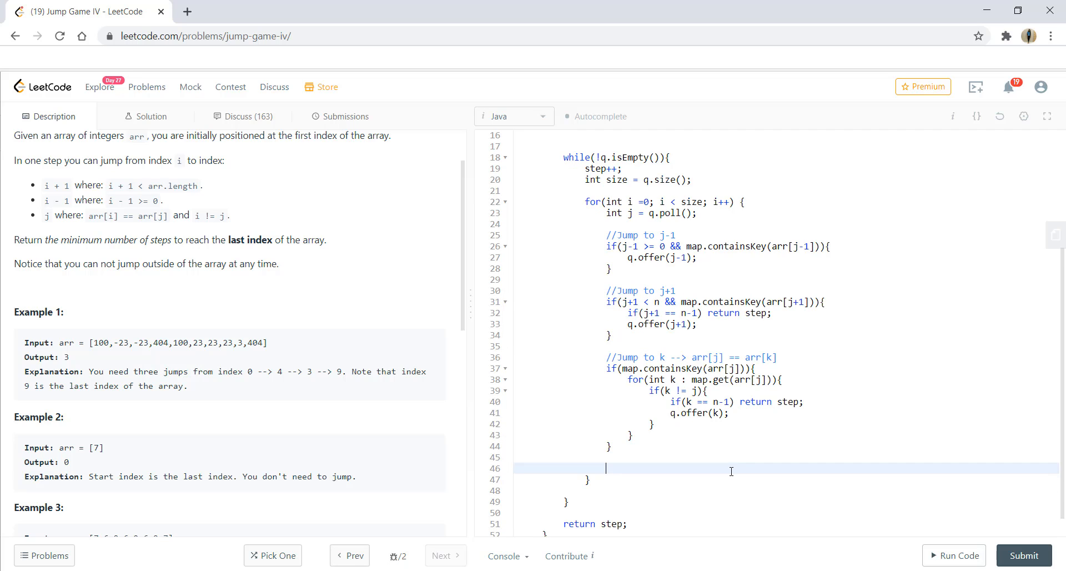
mouse_move(675, 313)
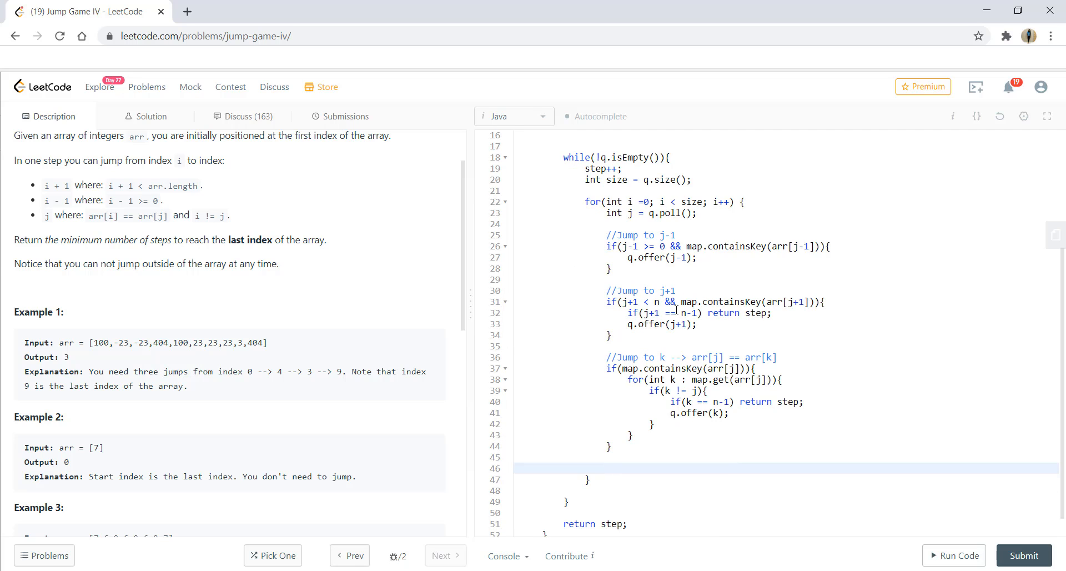
Remove arr[j] from the map with map.remove(arr[j]);
text(map.r)
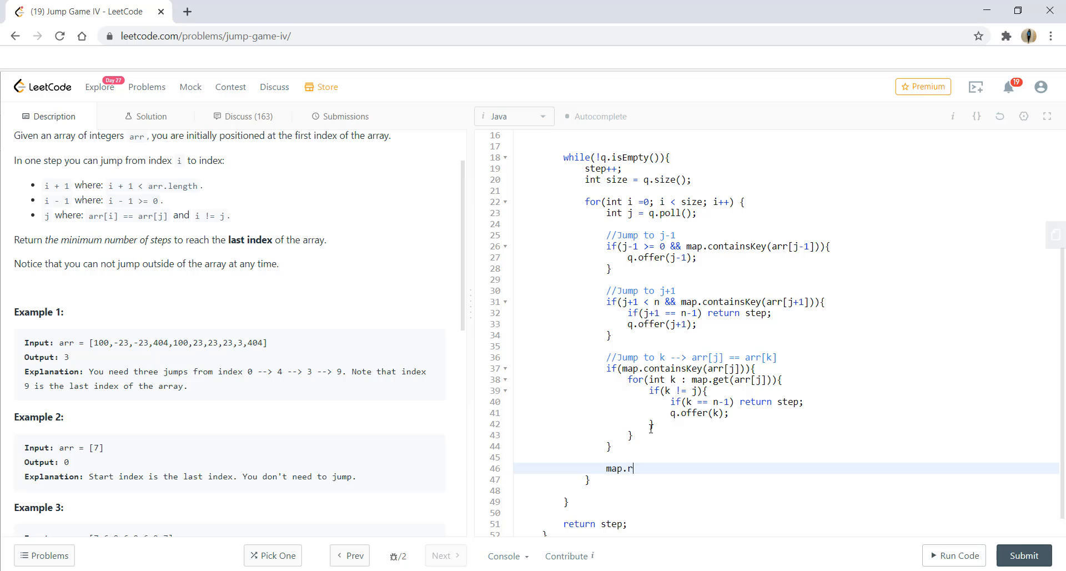
text(emove(arr[j]))
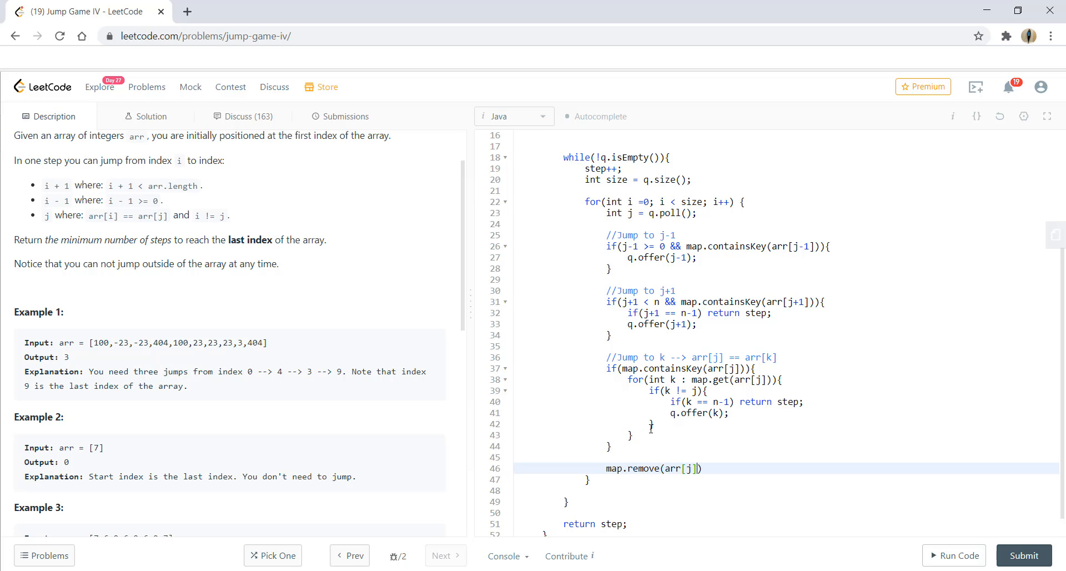
text(;)
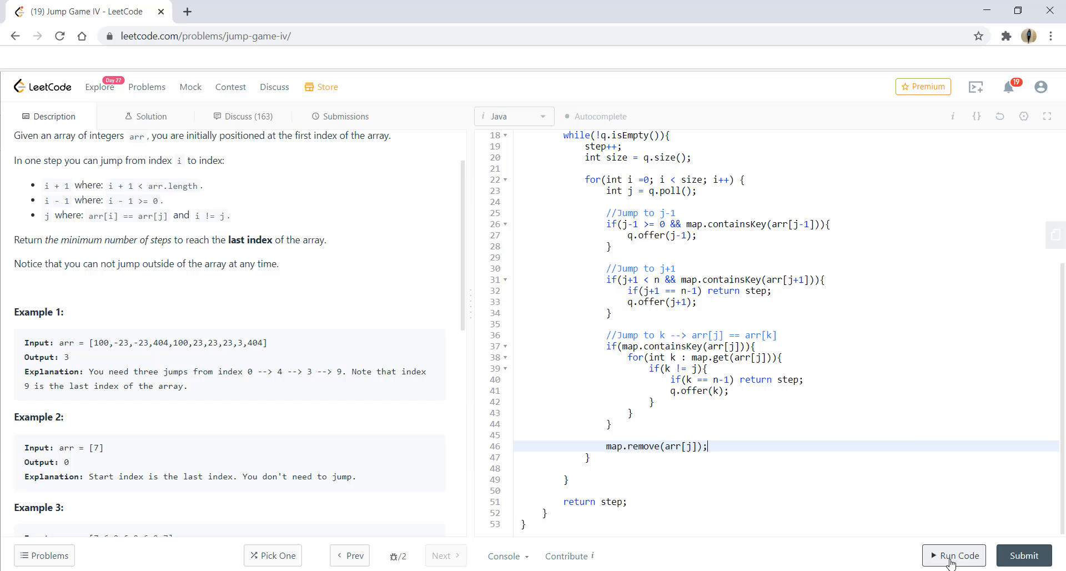
Run the code on the example test case and check output 3 matches expected
click(953, 555)
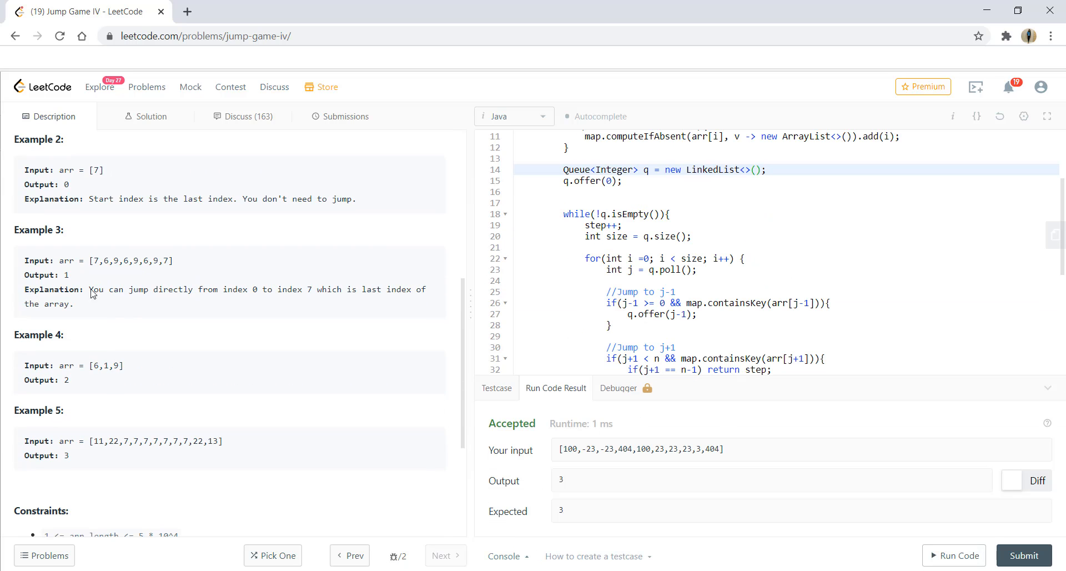
double_click(130, 261)
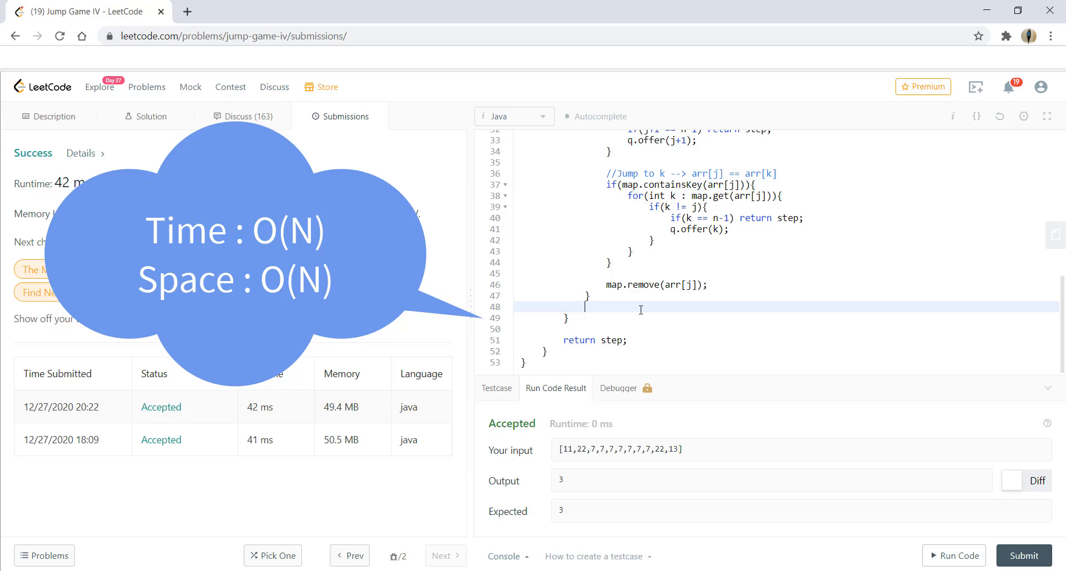
mouse_move(733, 438)
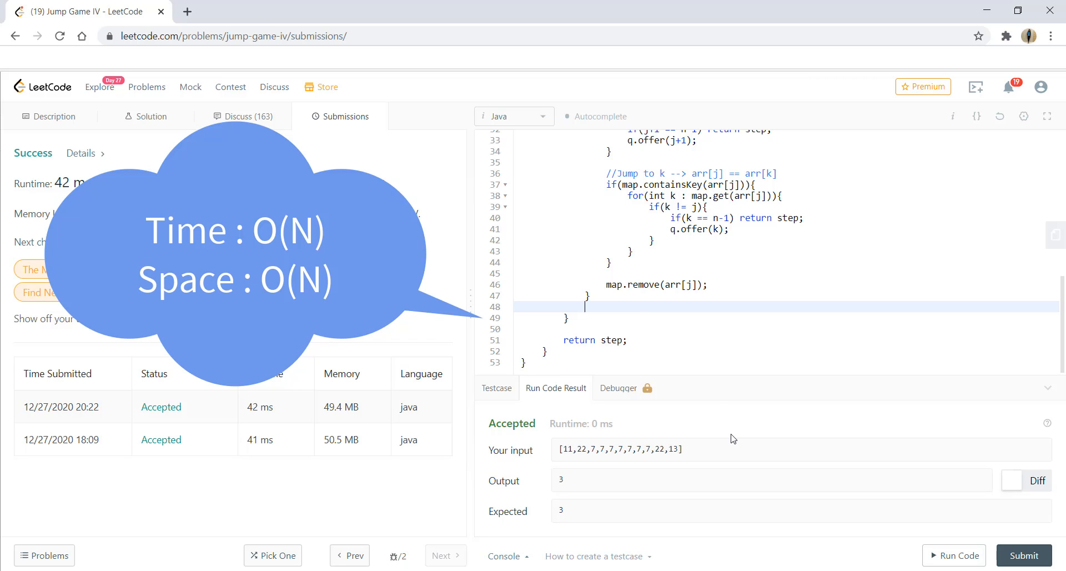
mouse_move(770, 301)
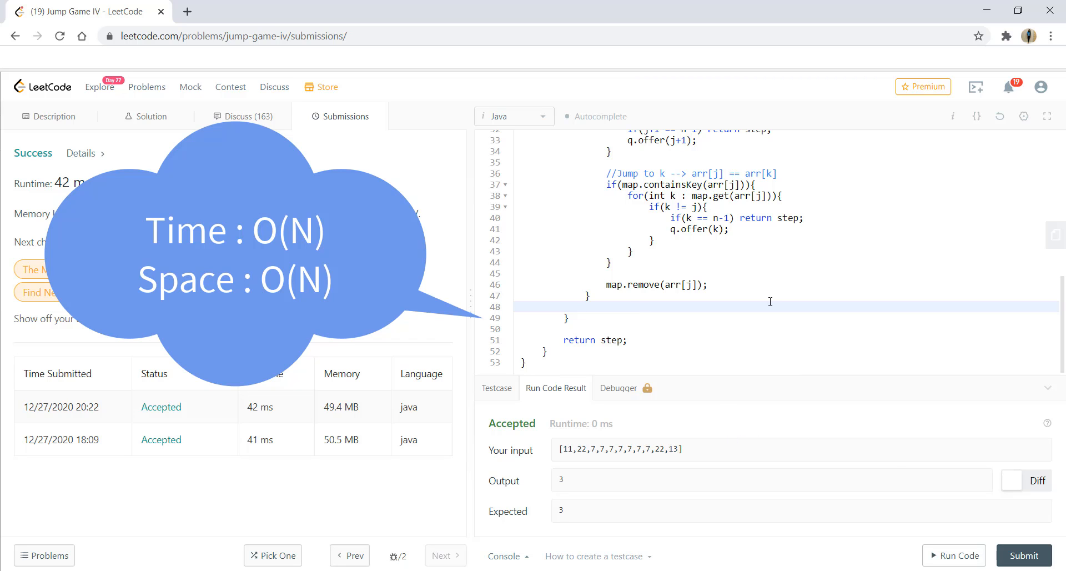